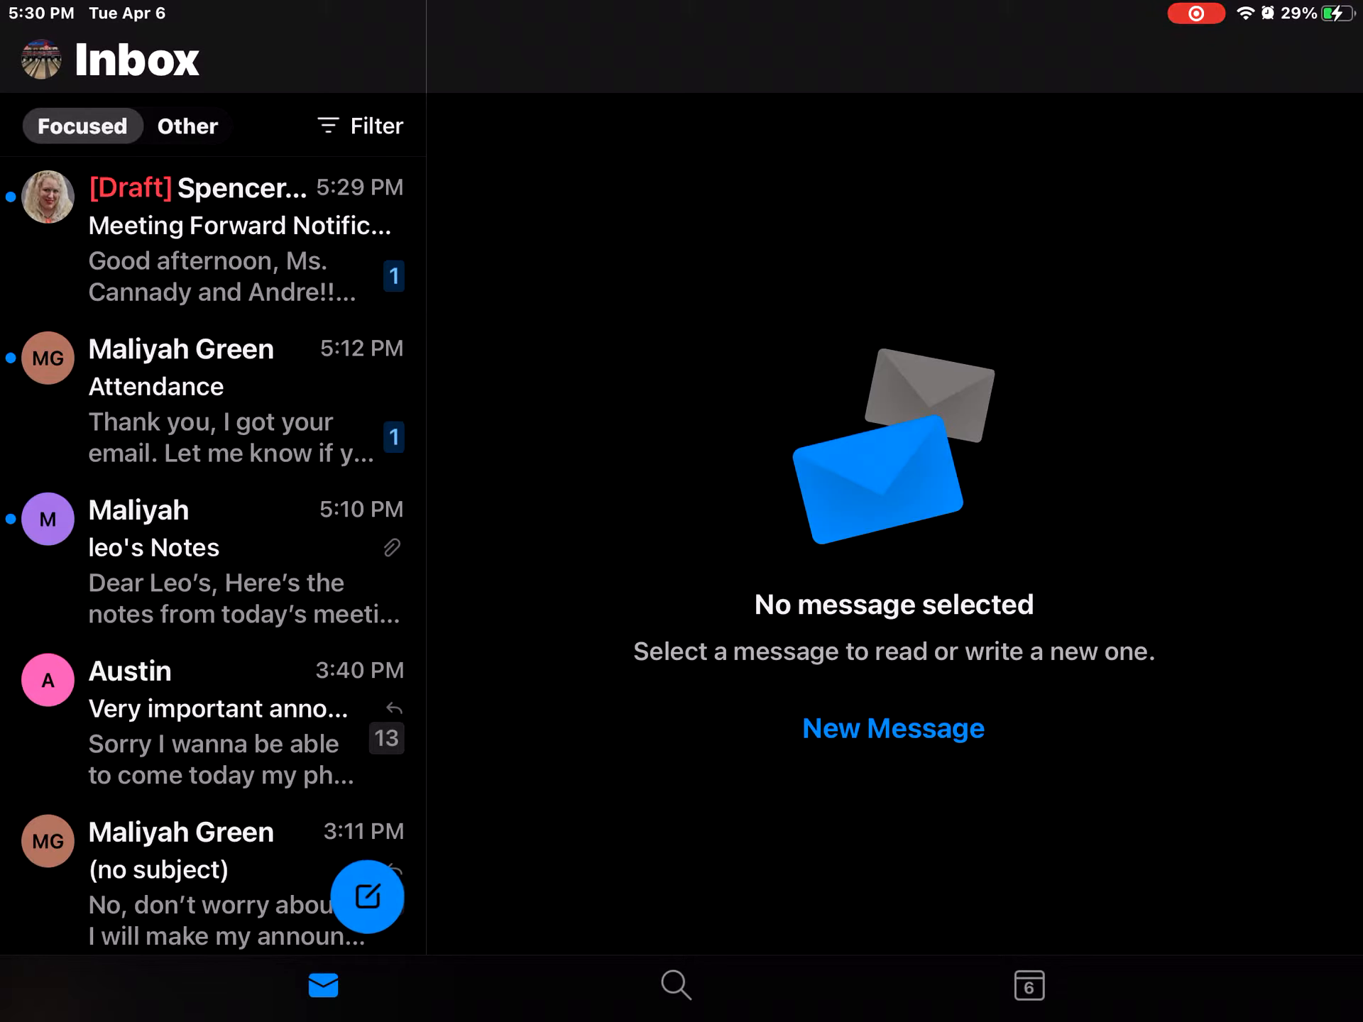
# Open a blank New Message from the Outlook inbox compose button
pyautogui.click(366, 896)
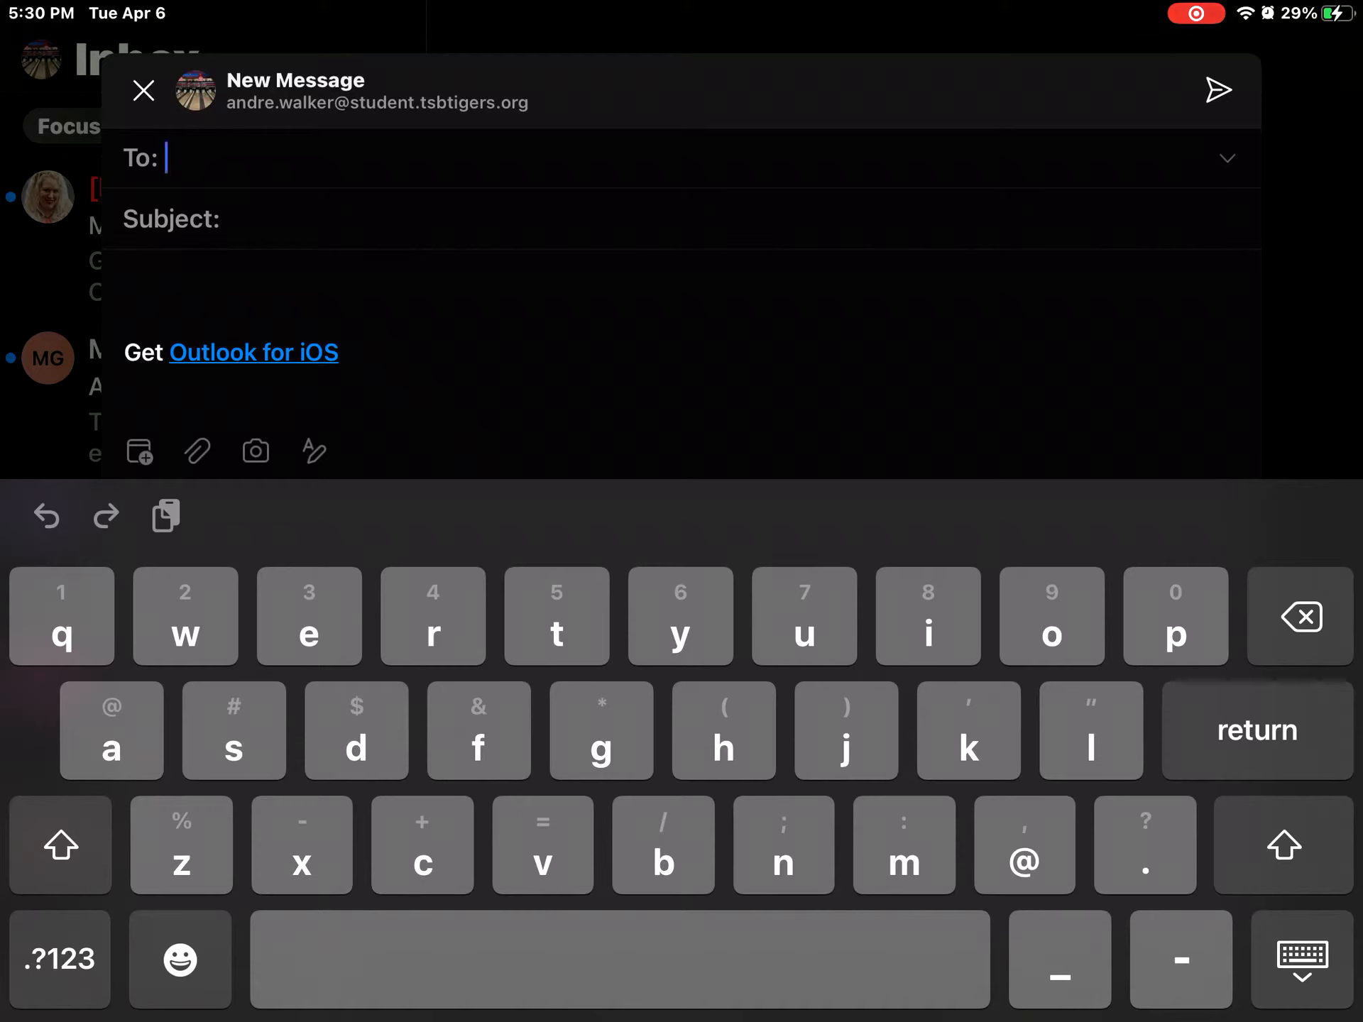
# Type 'za' in the To field and pick the suggested school contact as recipient
pyautogui.write('z')
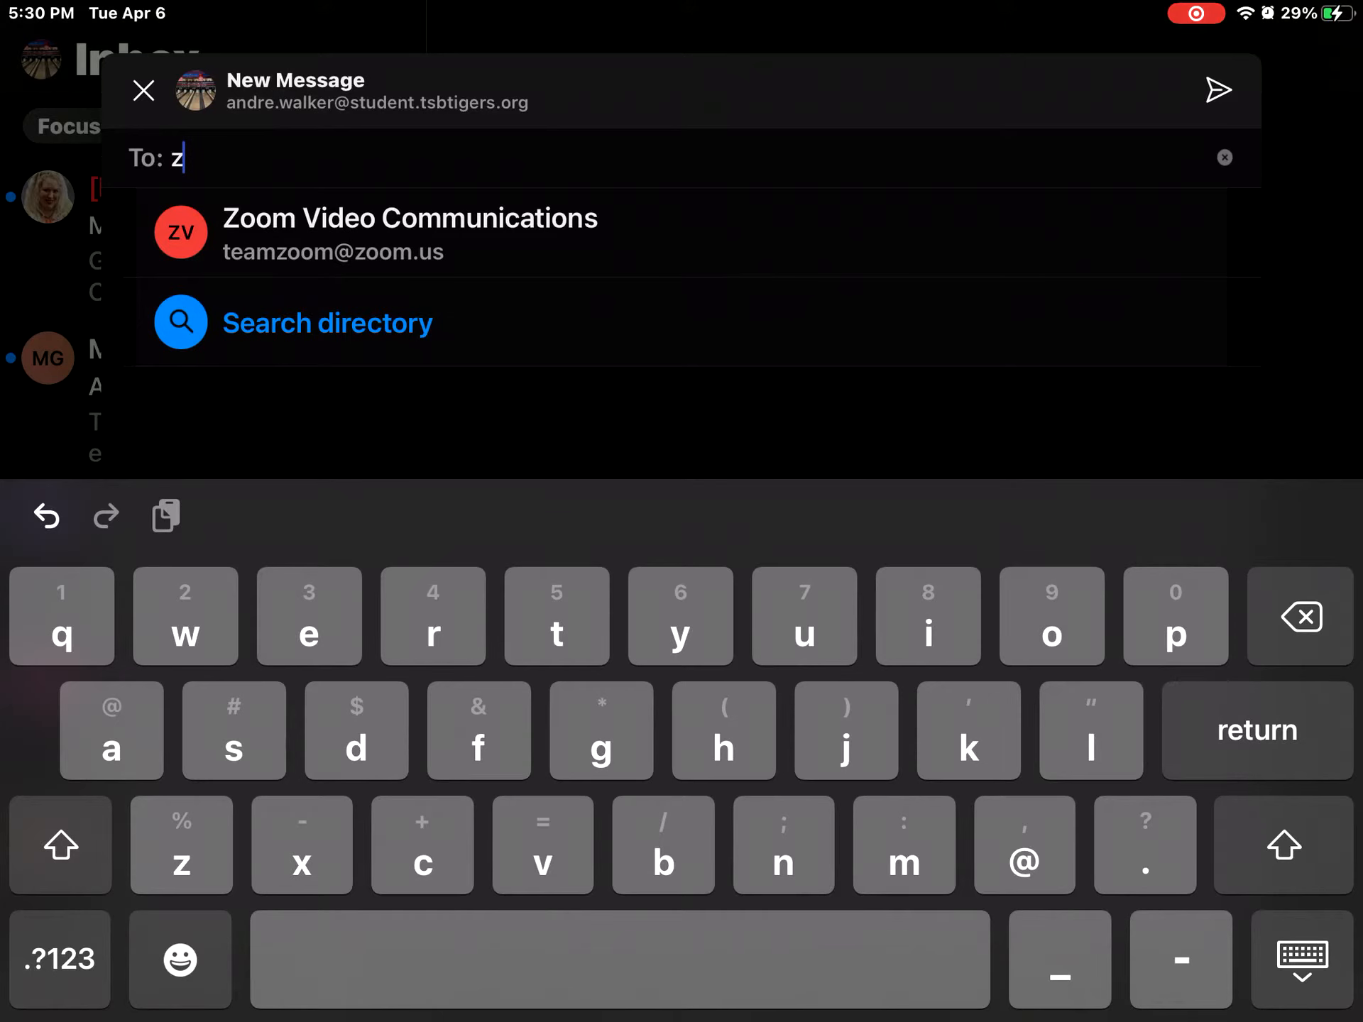
pyautogui.write('a')
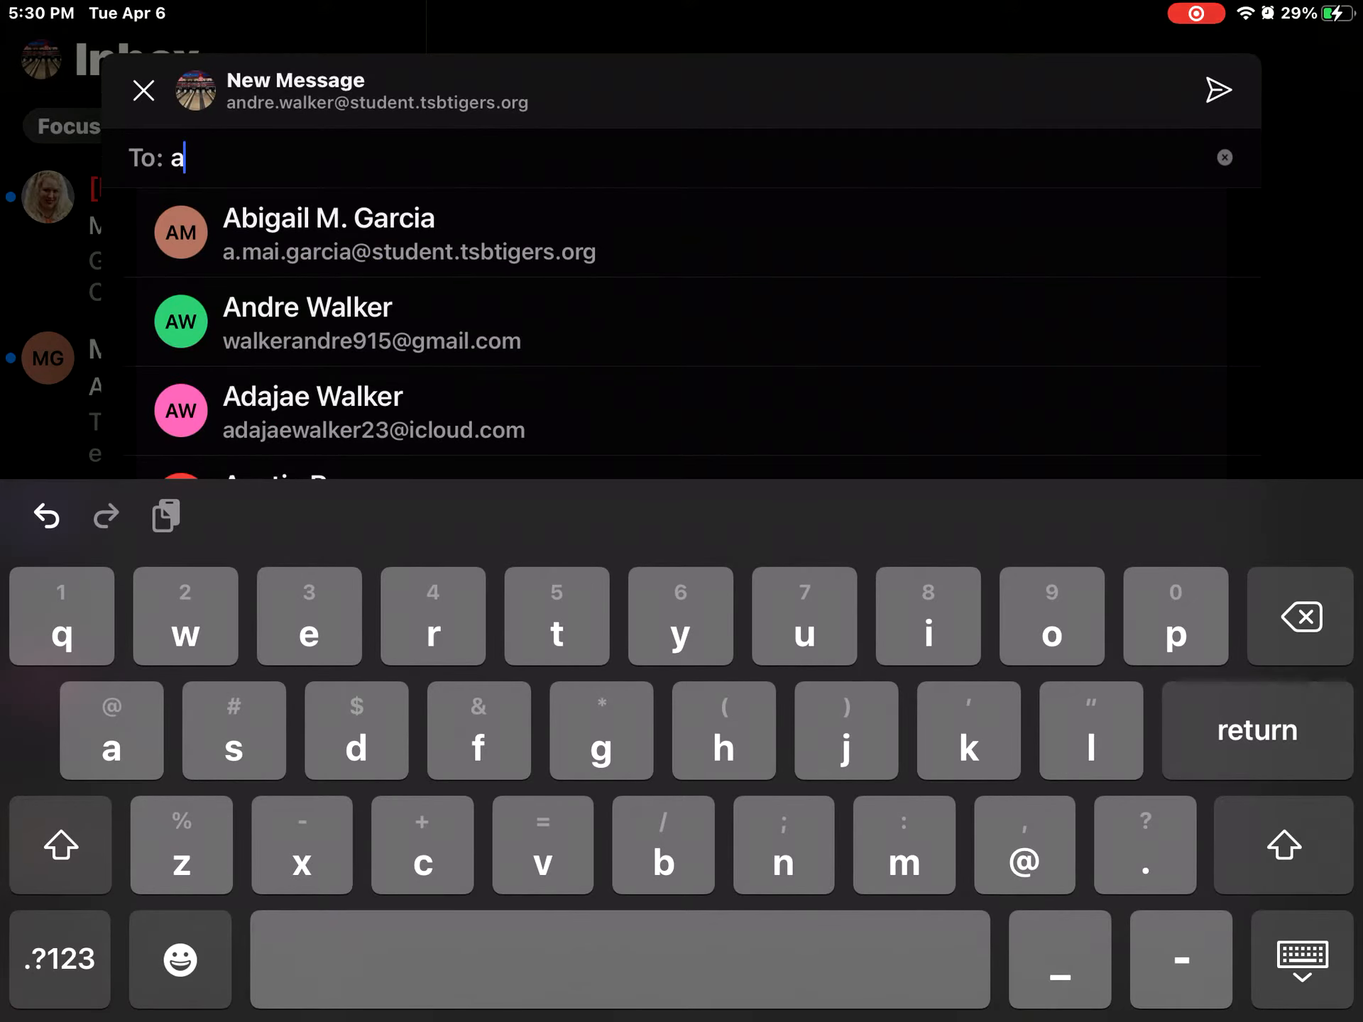
pyautogui.click(329, 233)
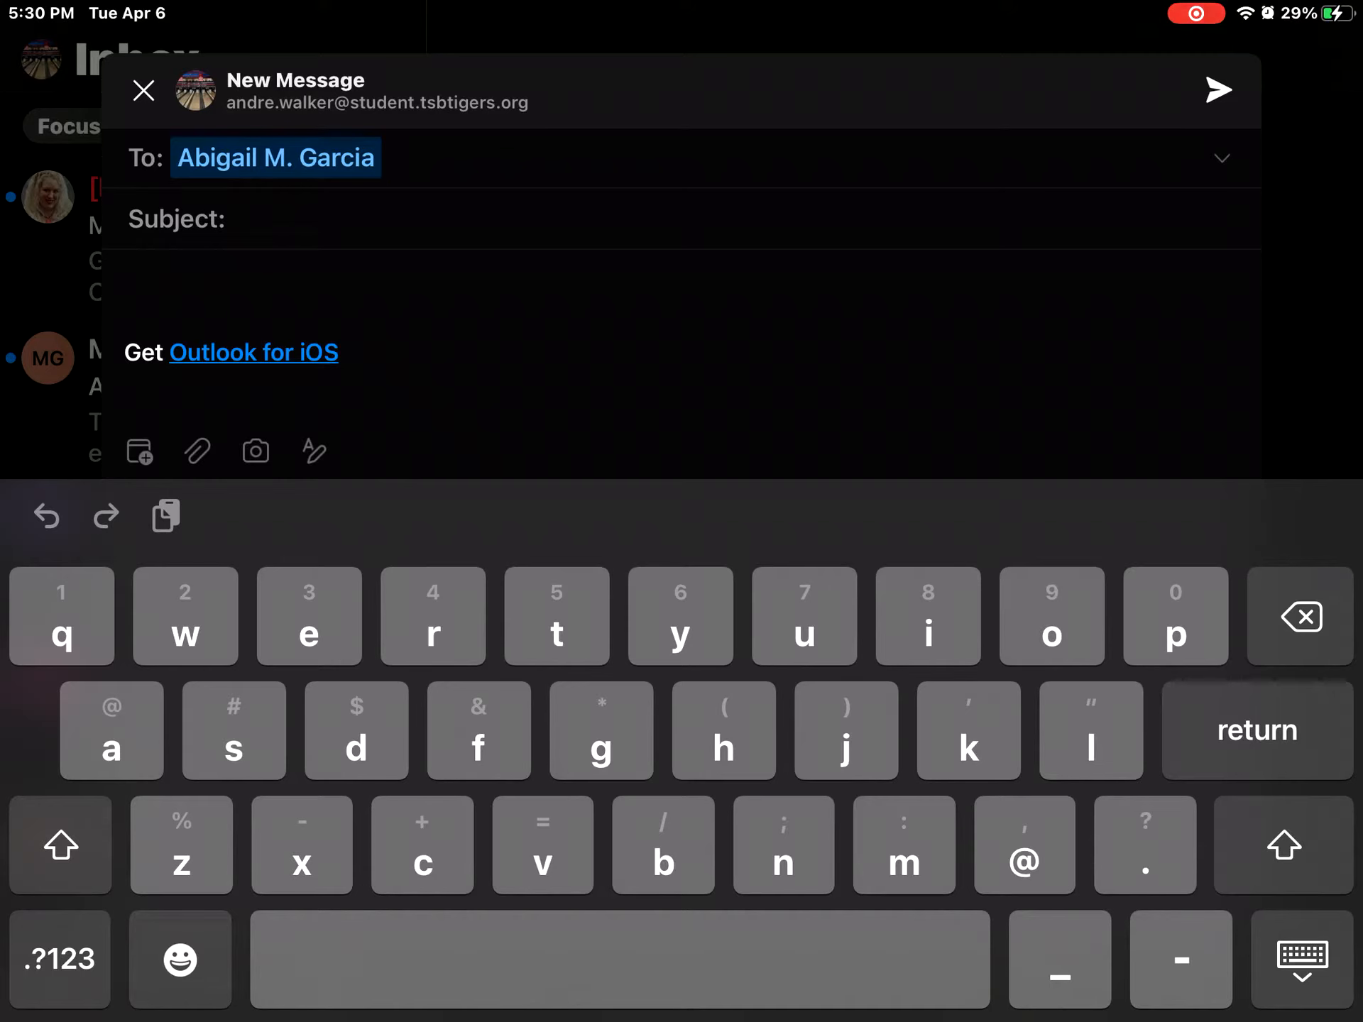
# Type 't' after the first recipient and scroll through the matching contact suggestions
pyautogui.write('t')
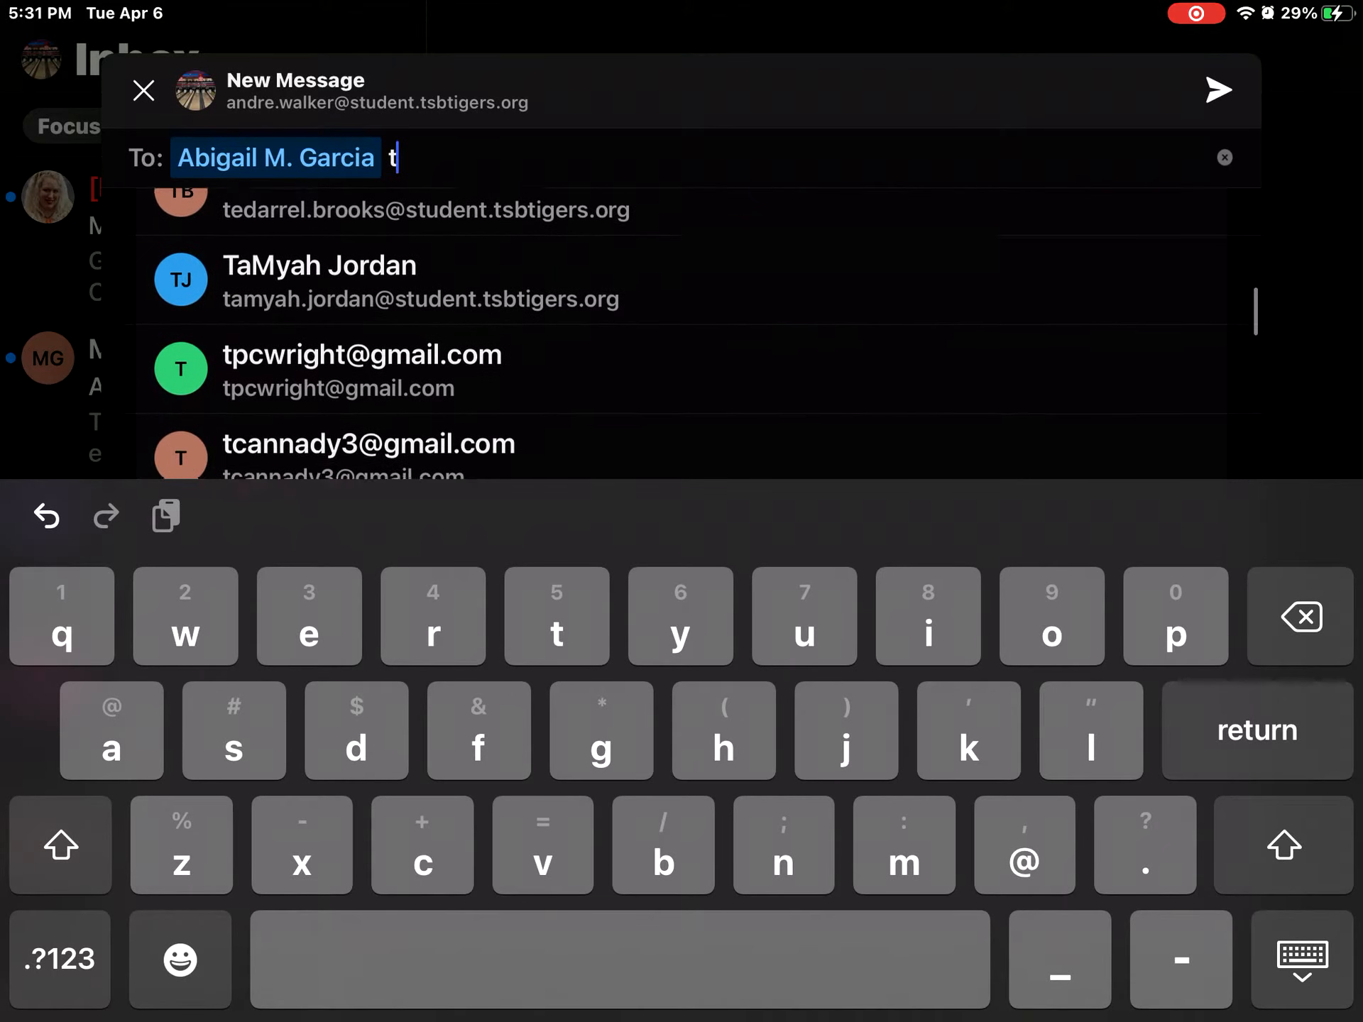
pyautogui.scroll(-3)
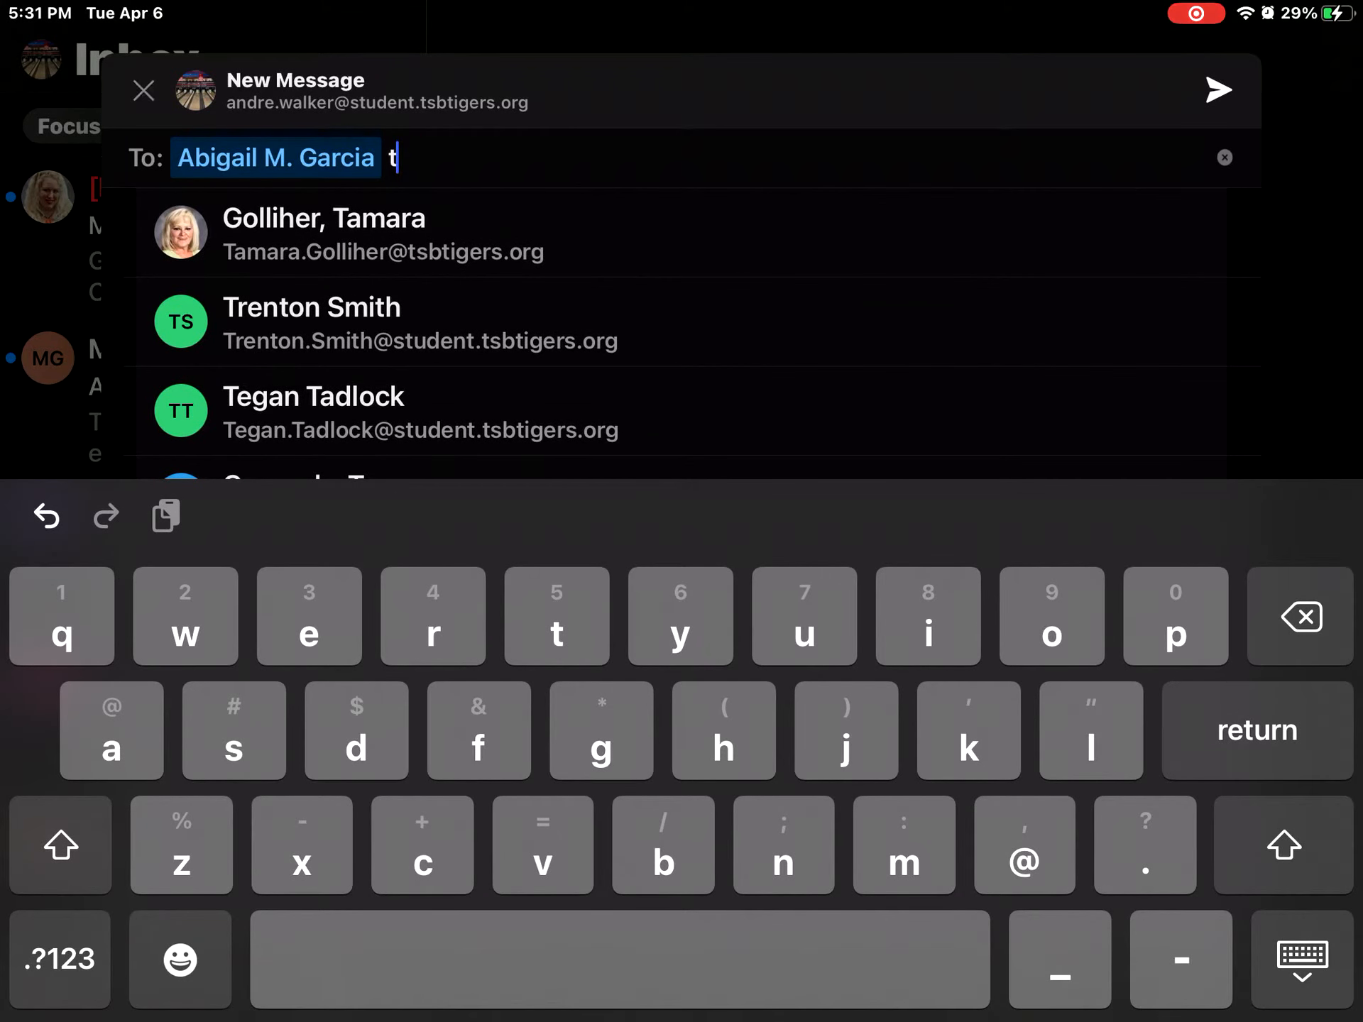
# Return to the iPad Home Screen and launch the Zoom app
pyautogui.click(143, 91)
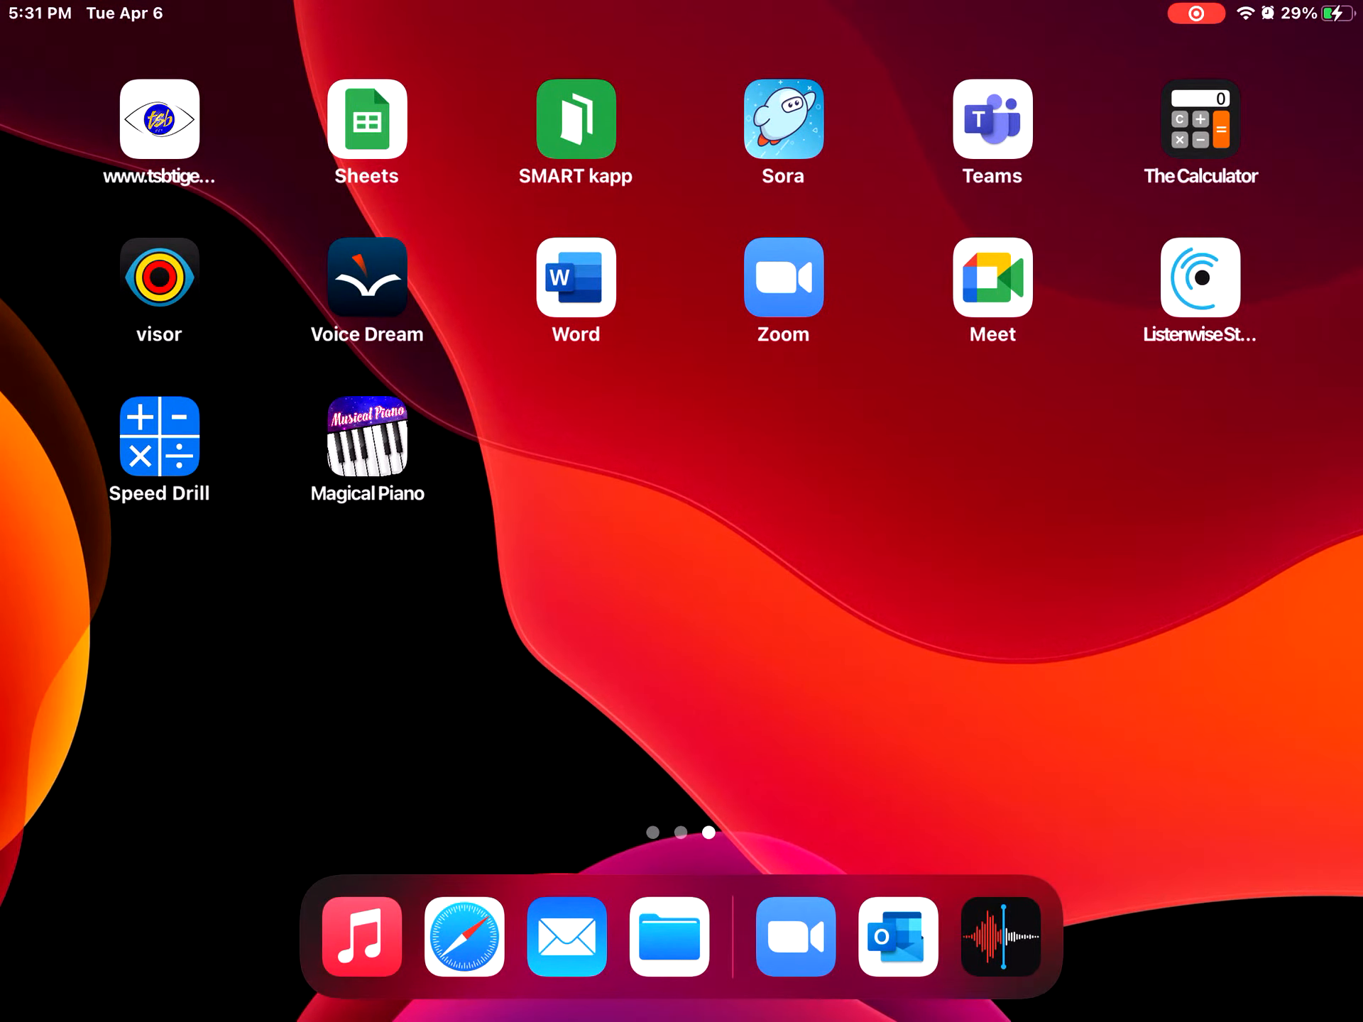
pyautogui.click(782, 277)
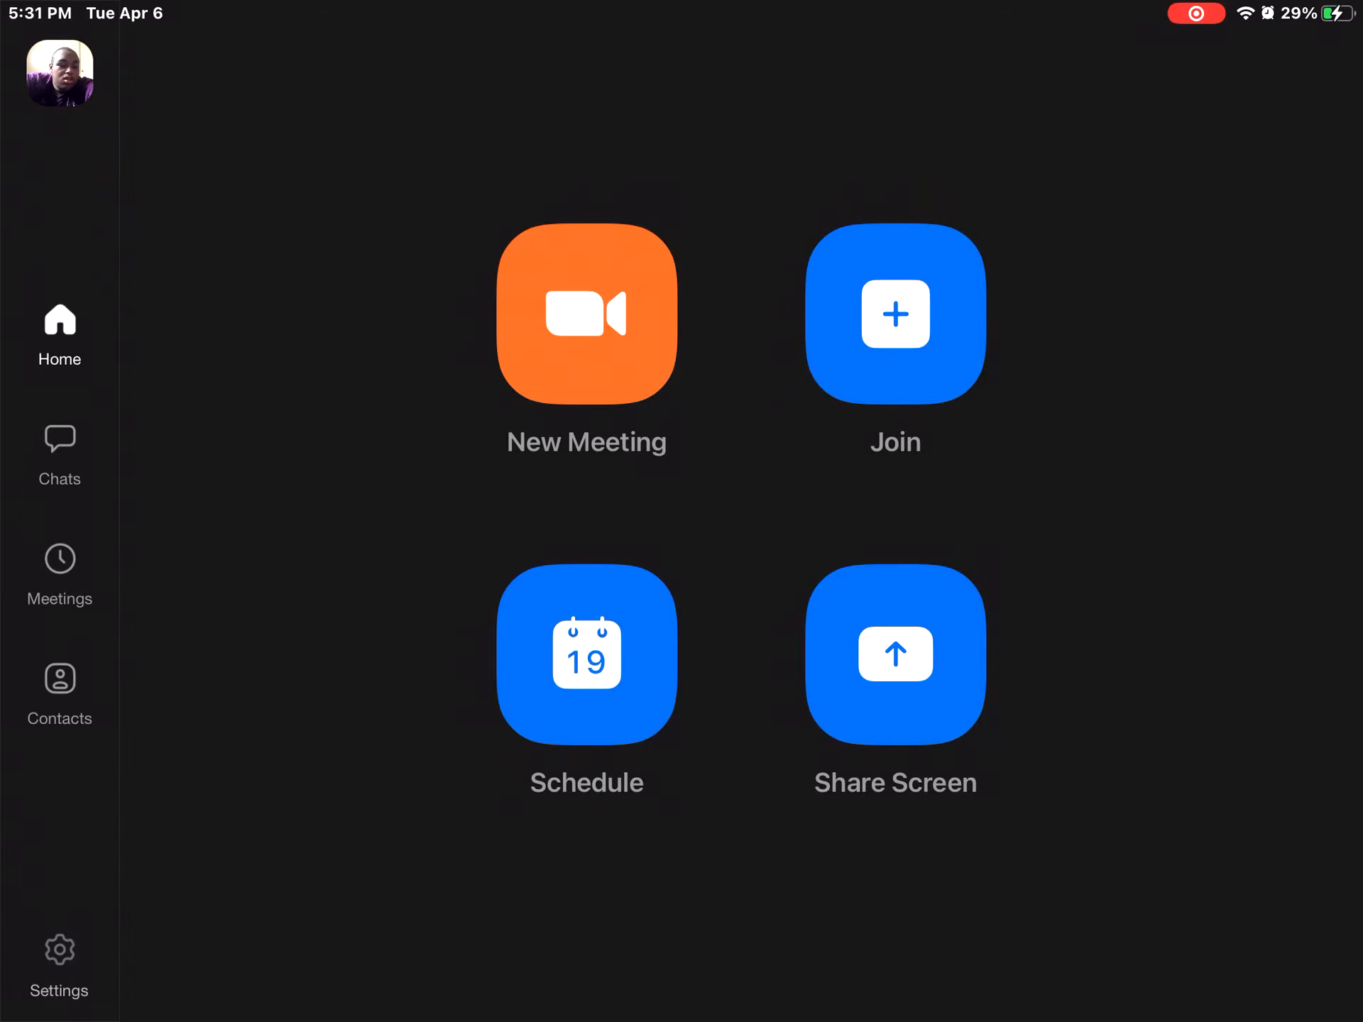
# From Zoom Chats, start a new chat and check contacts, unchecking extras until three remain
pyautogui.click(59, 453)
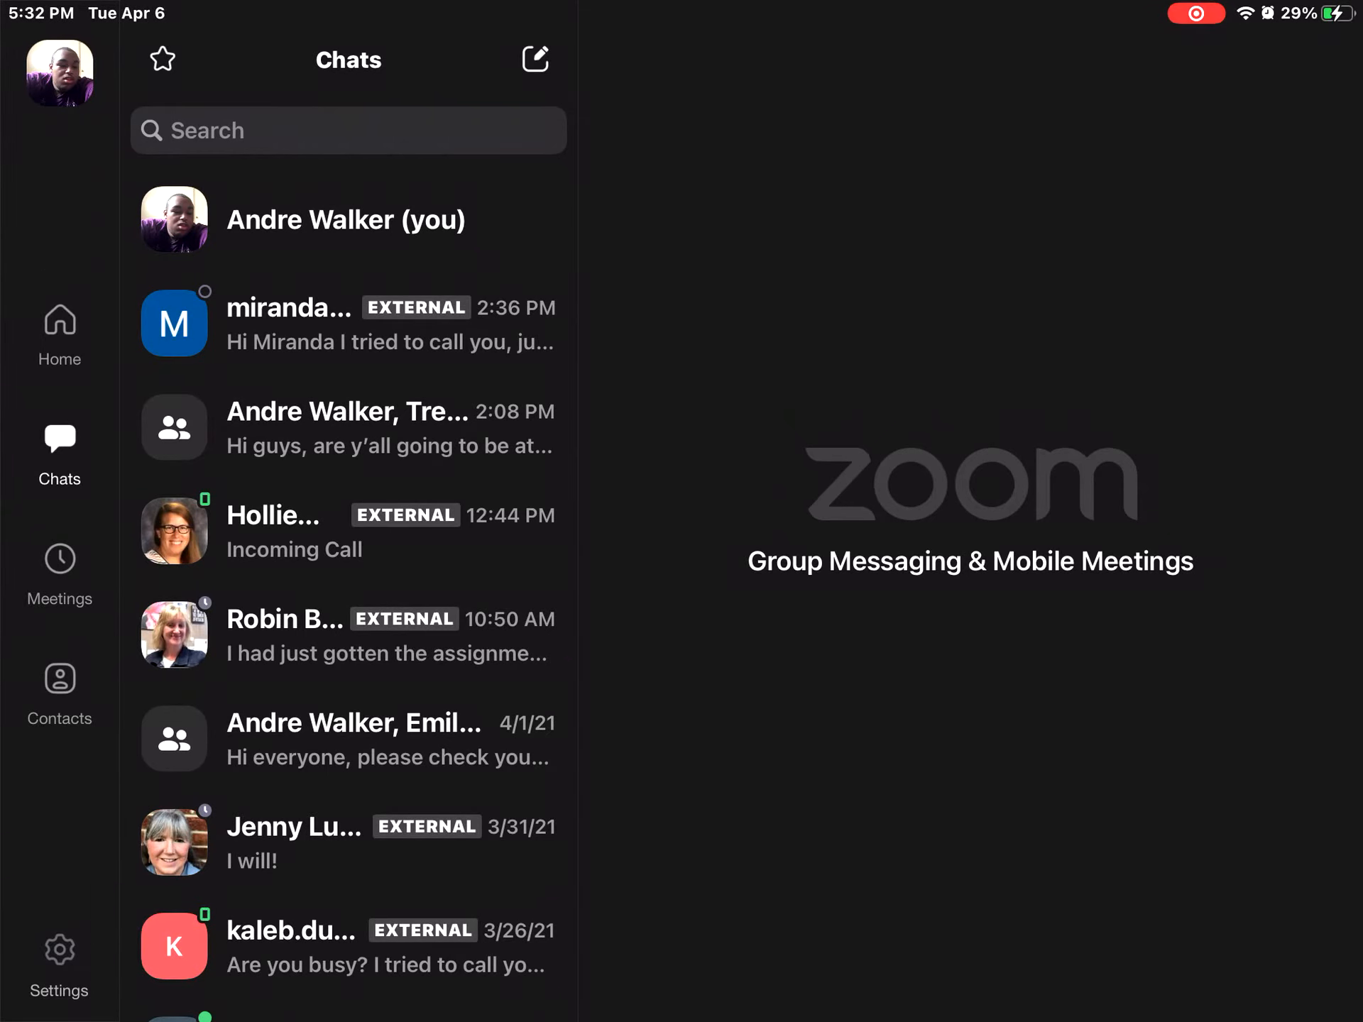
pyautogui.click(535, 59)
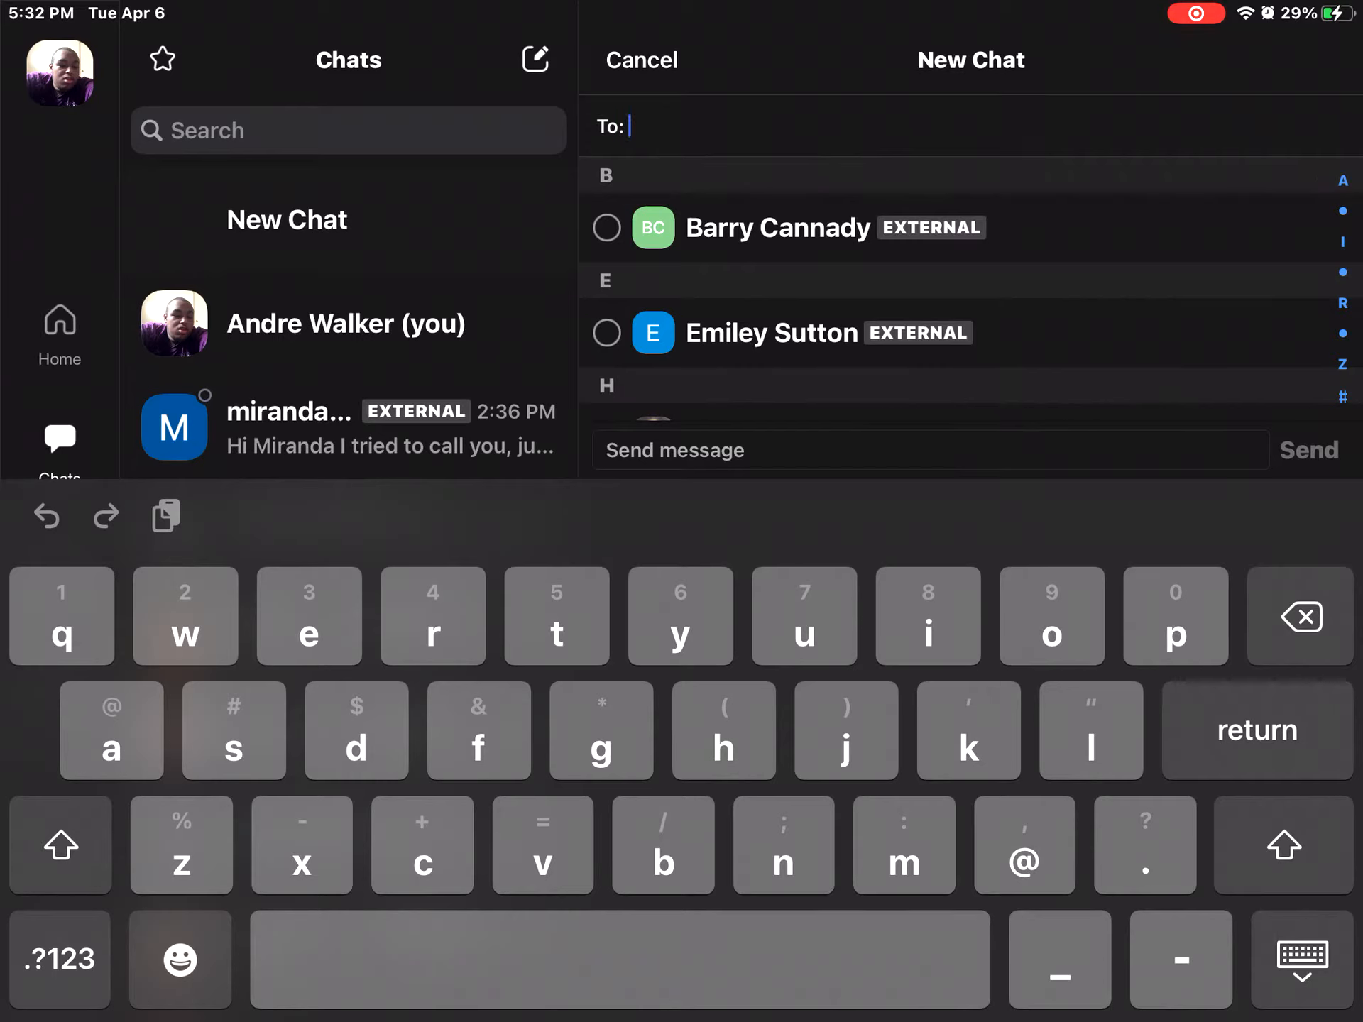
pyautogui.click(607, 228)
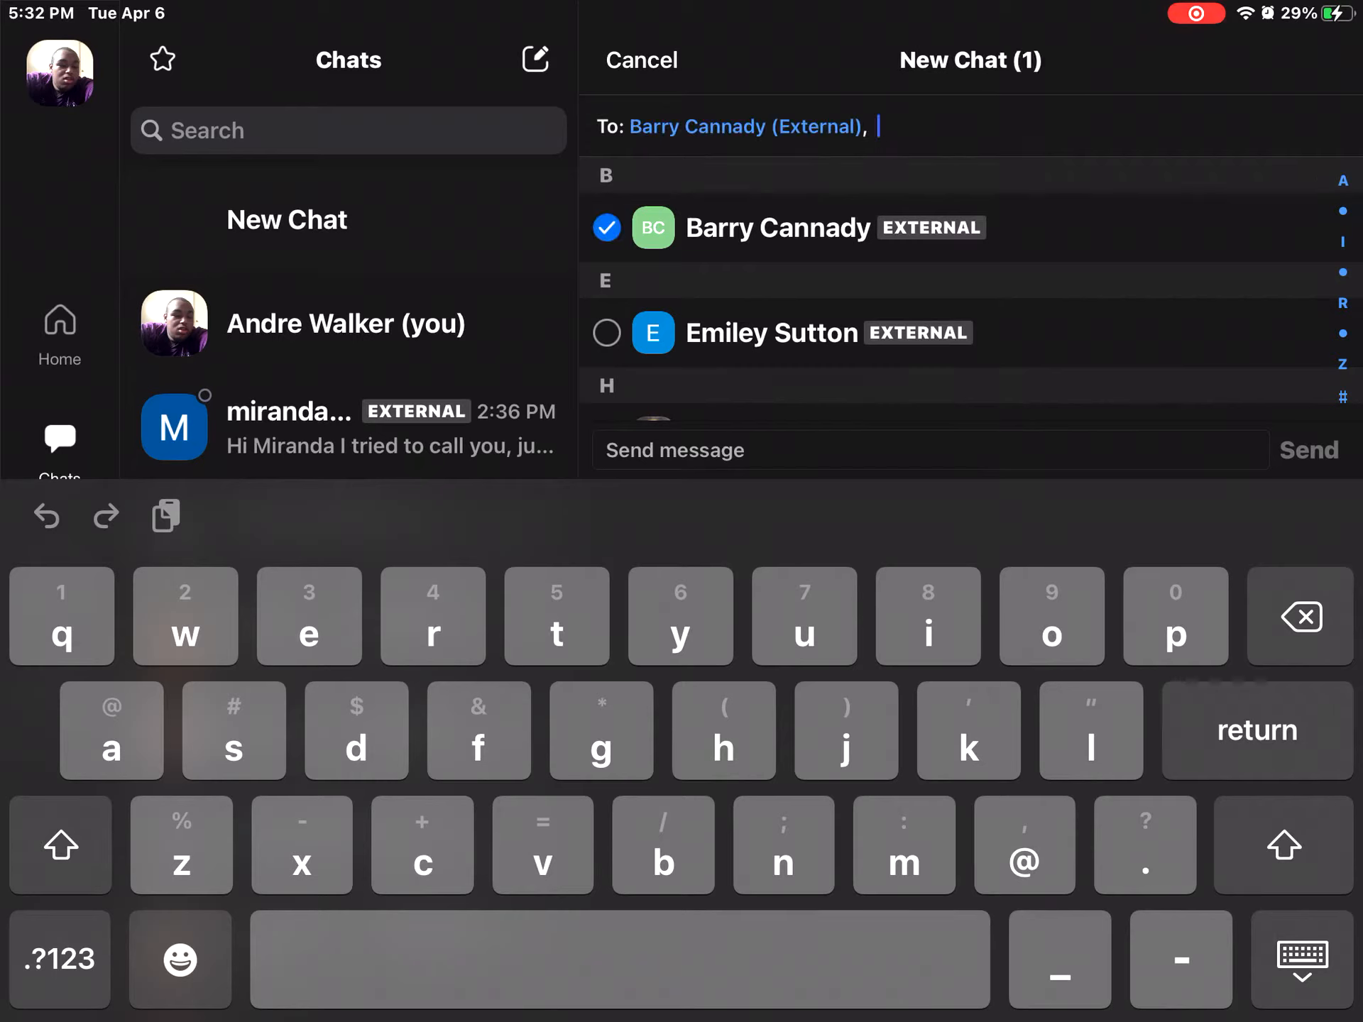
pyautogui.click(607, 333)
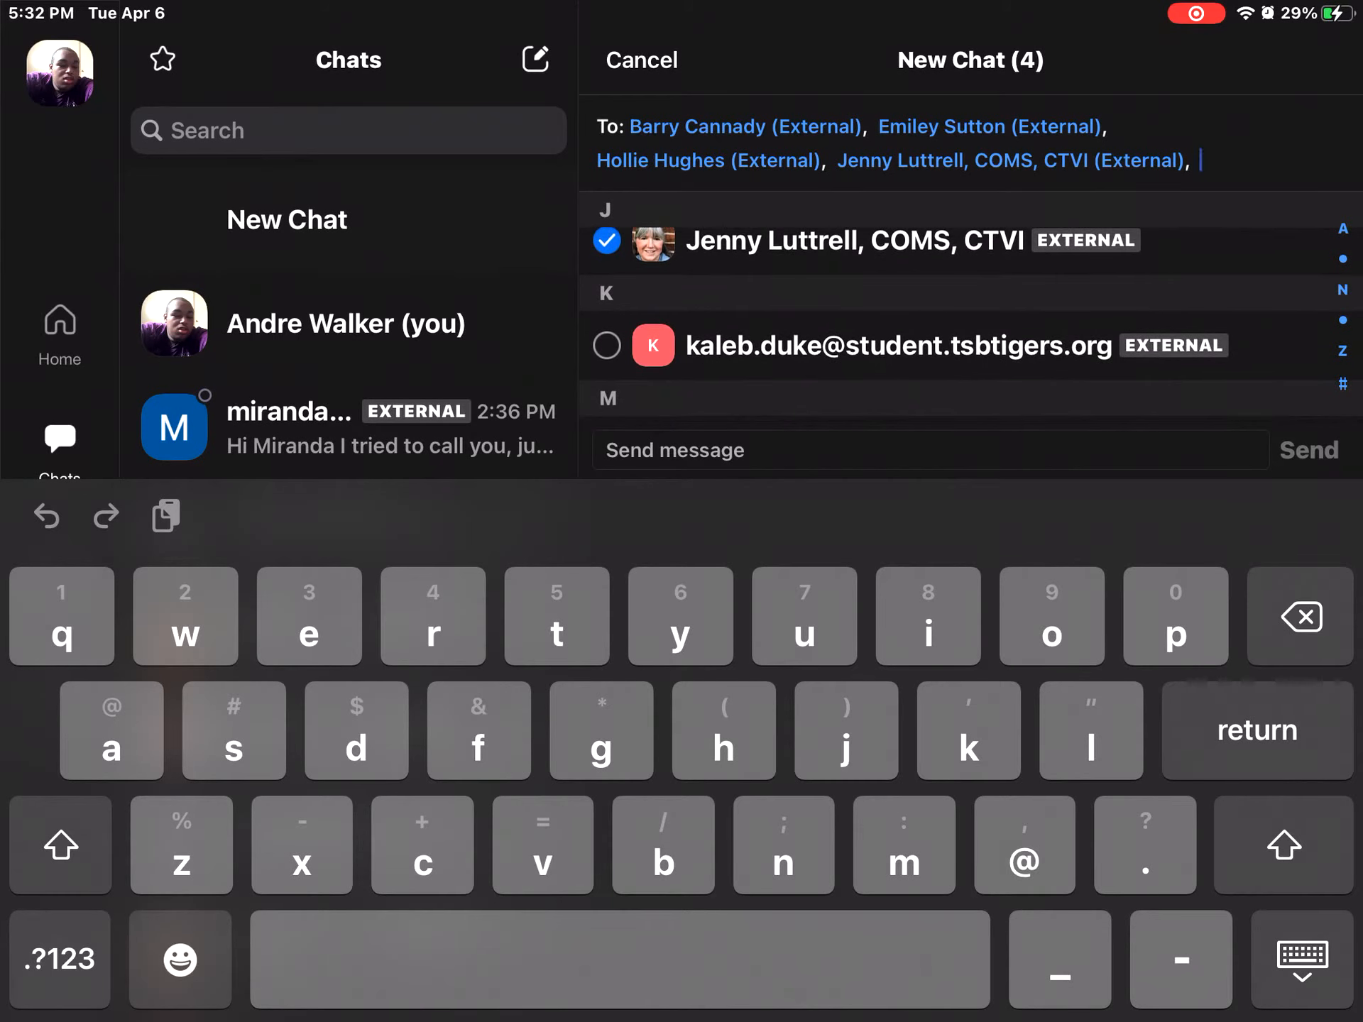
pyautogui.click(607, 345)
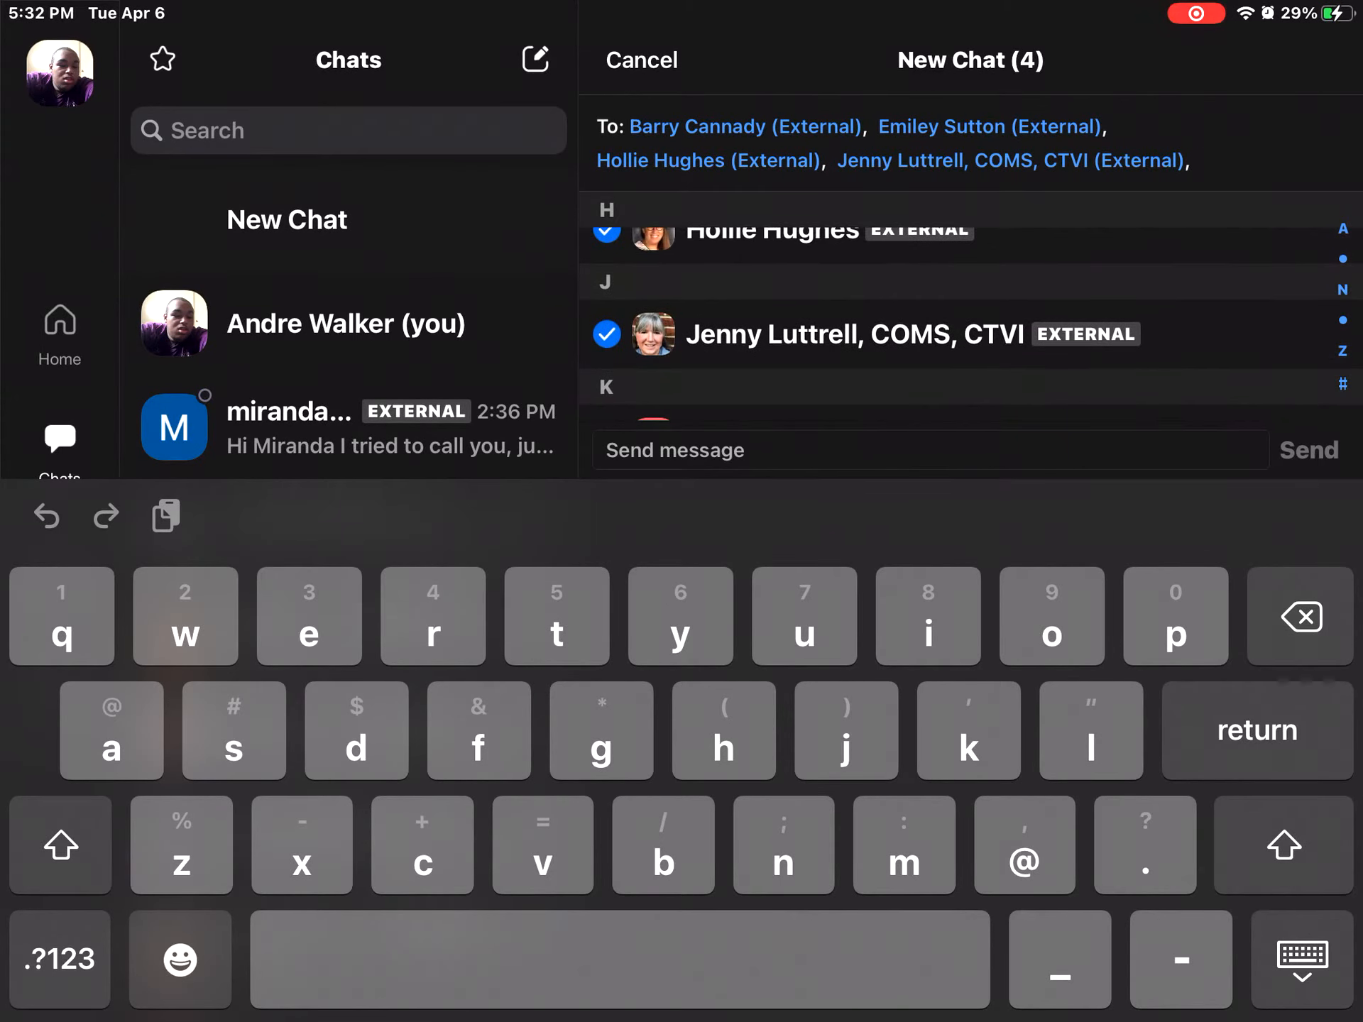
pyautogui.click(607, 333)
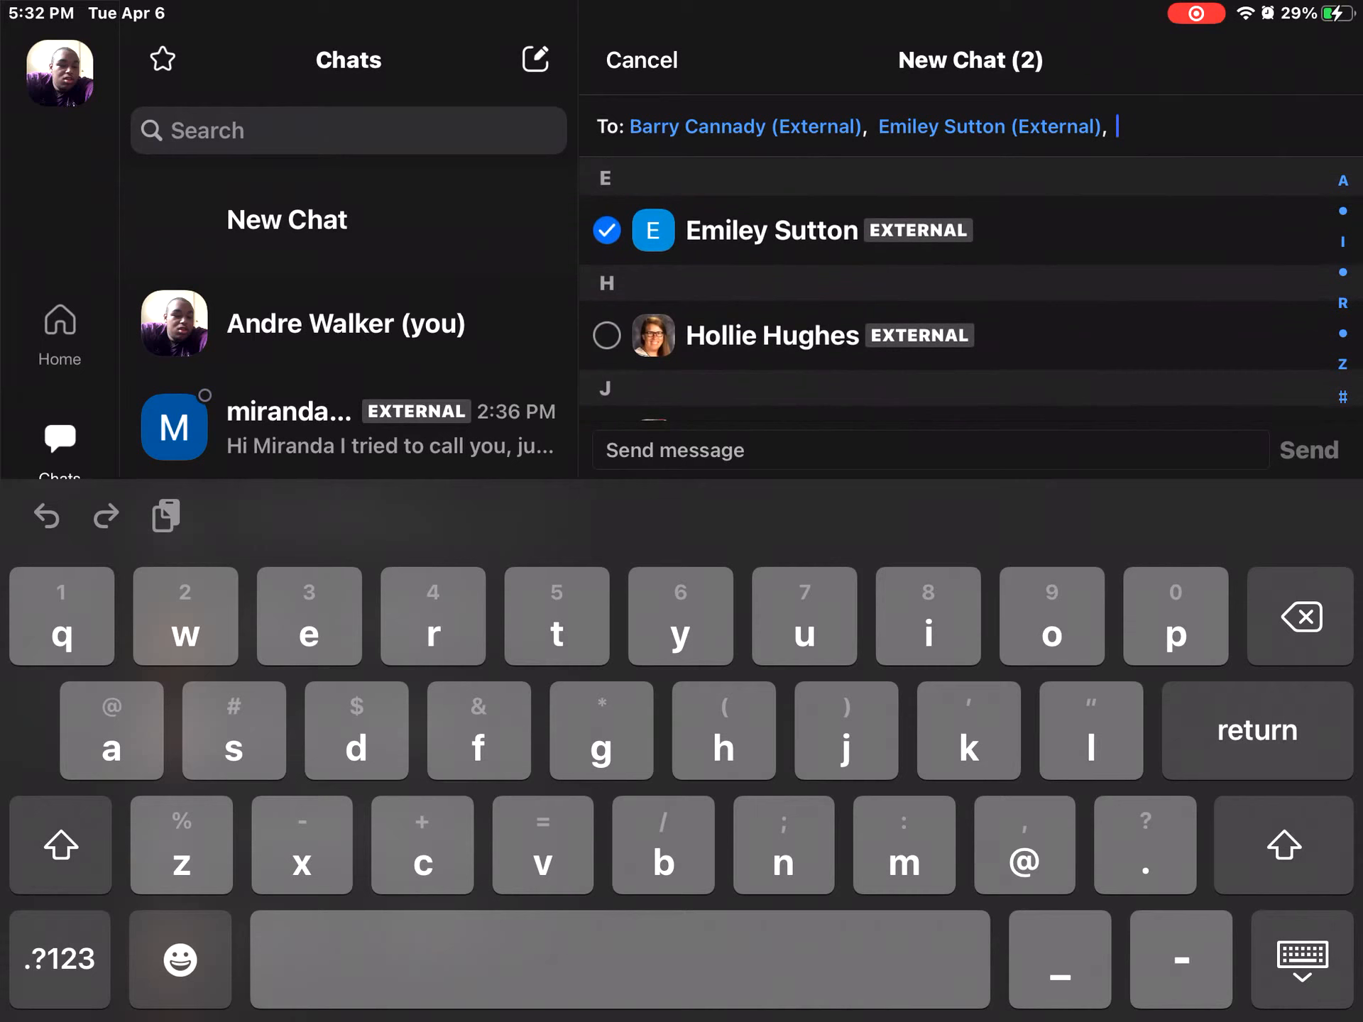
pyautogui.scroll(-3)
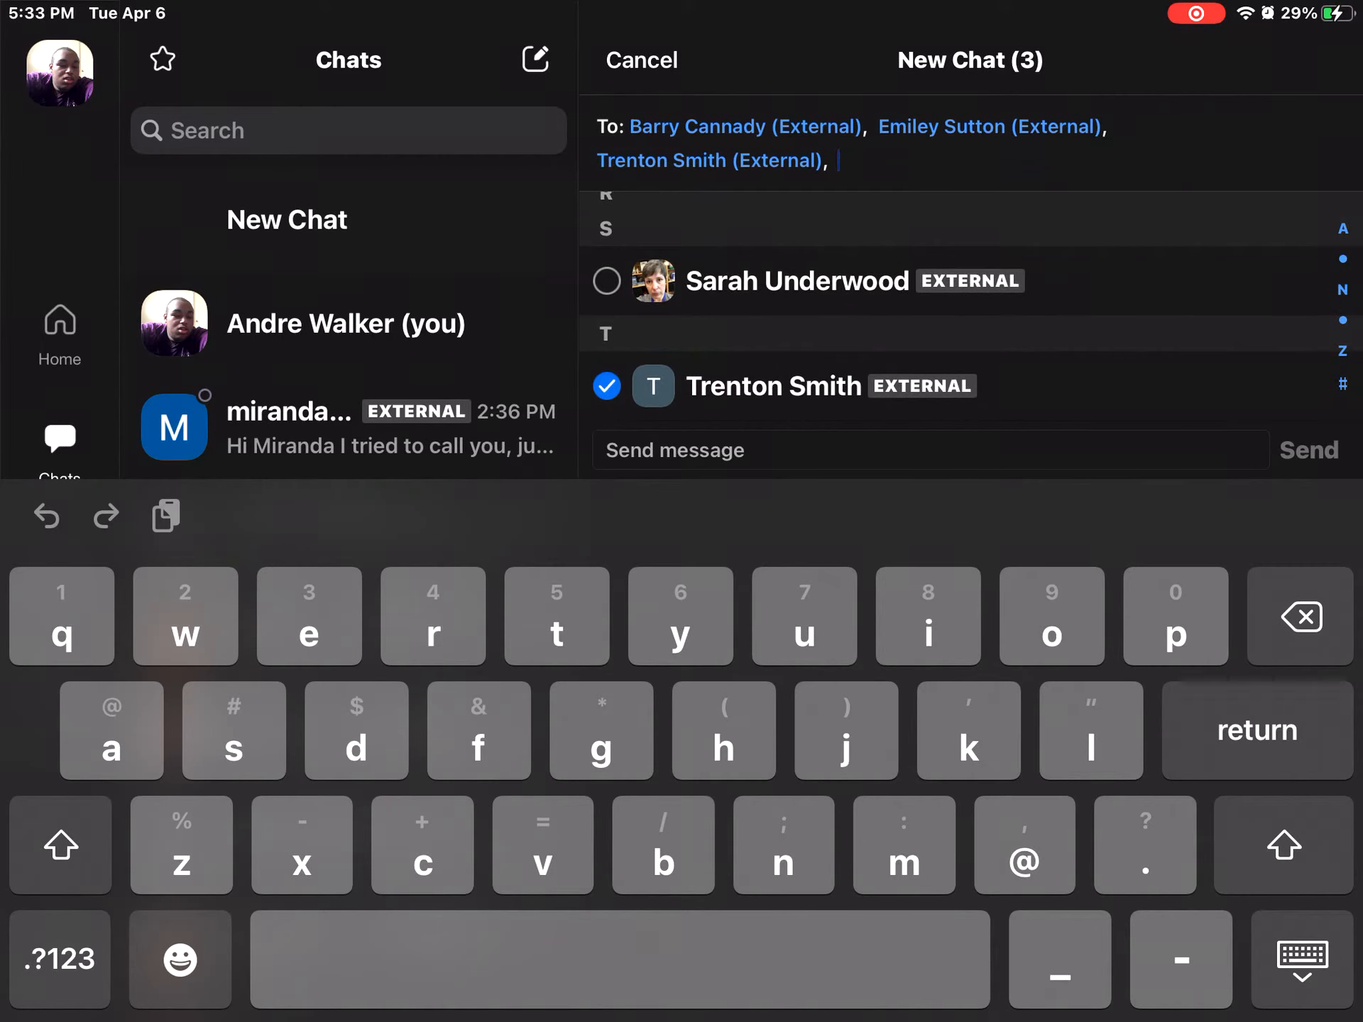
# Scroll the New Chat list and add two more contacts for five recipients, then leave Zoom
pyautogui.doubleClick(708, 160)
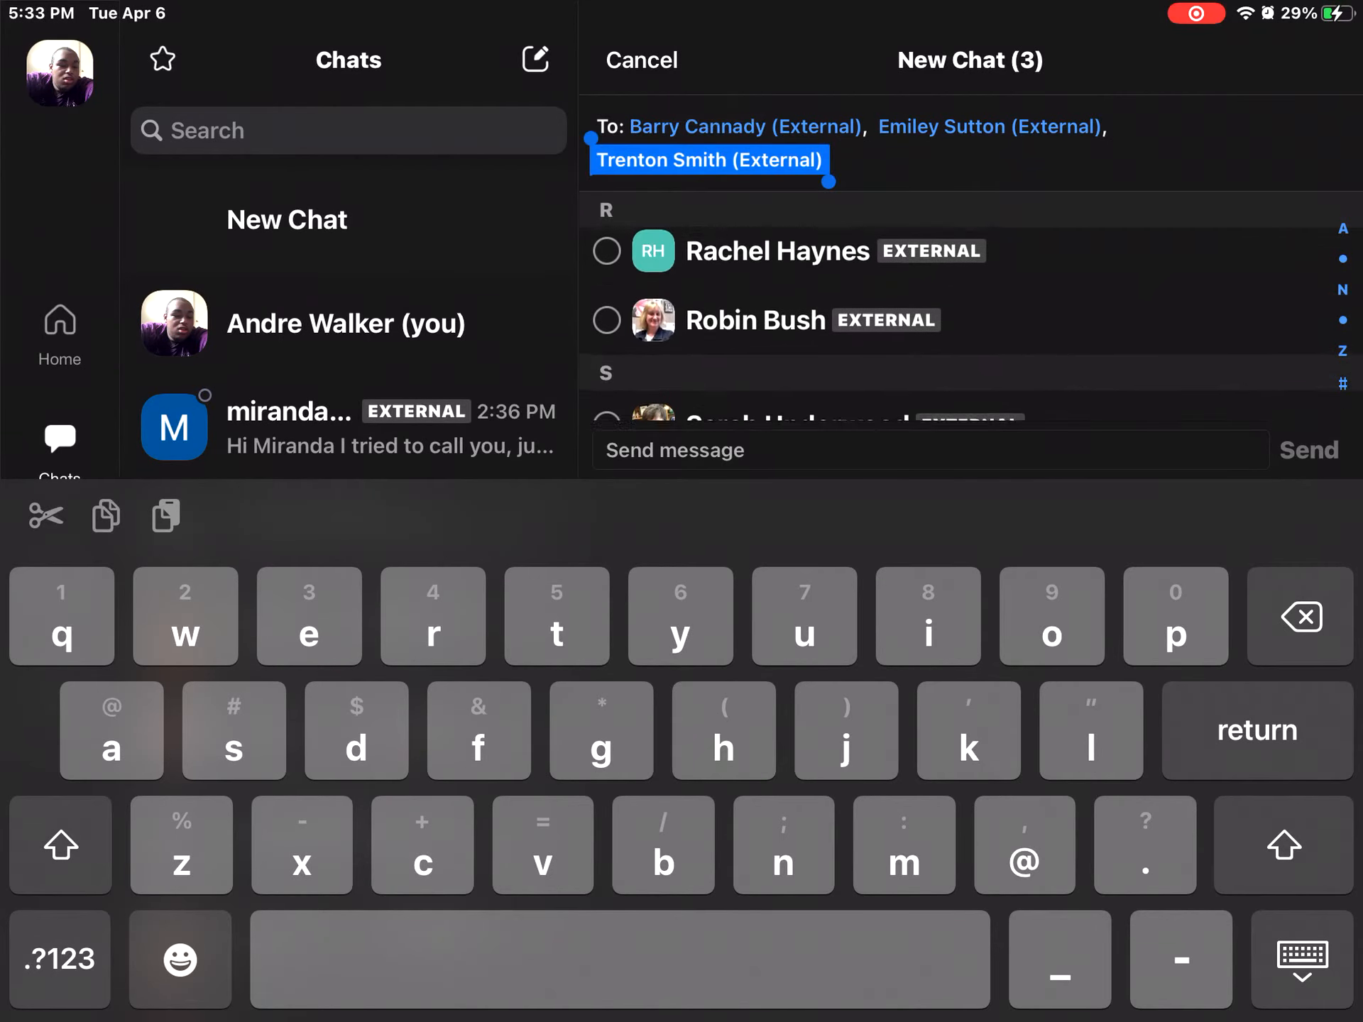
pyautogui.scroll(-3)
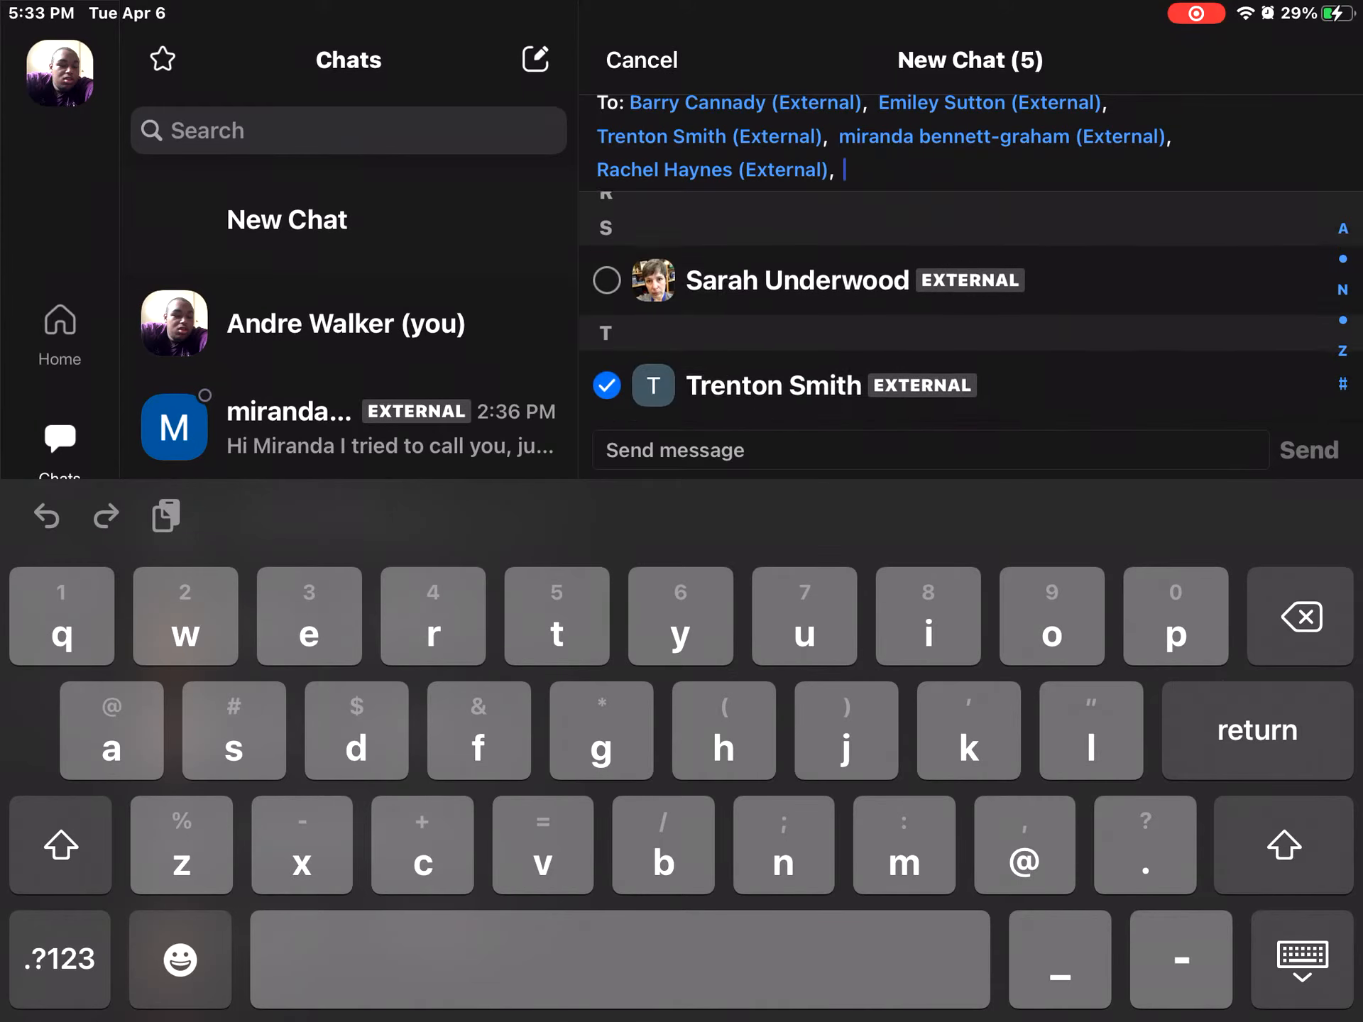
pyautogui.scroll(3)
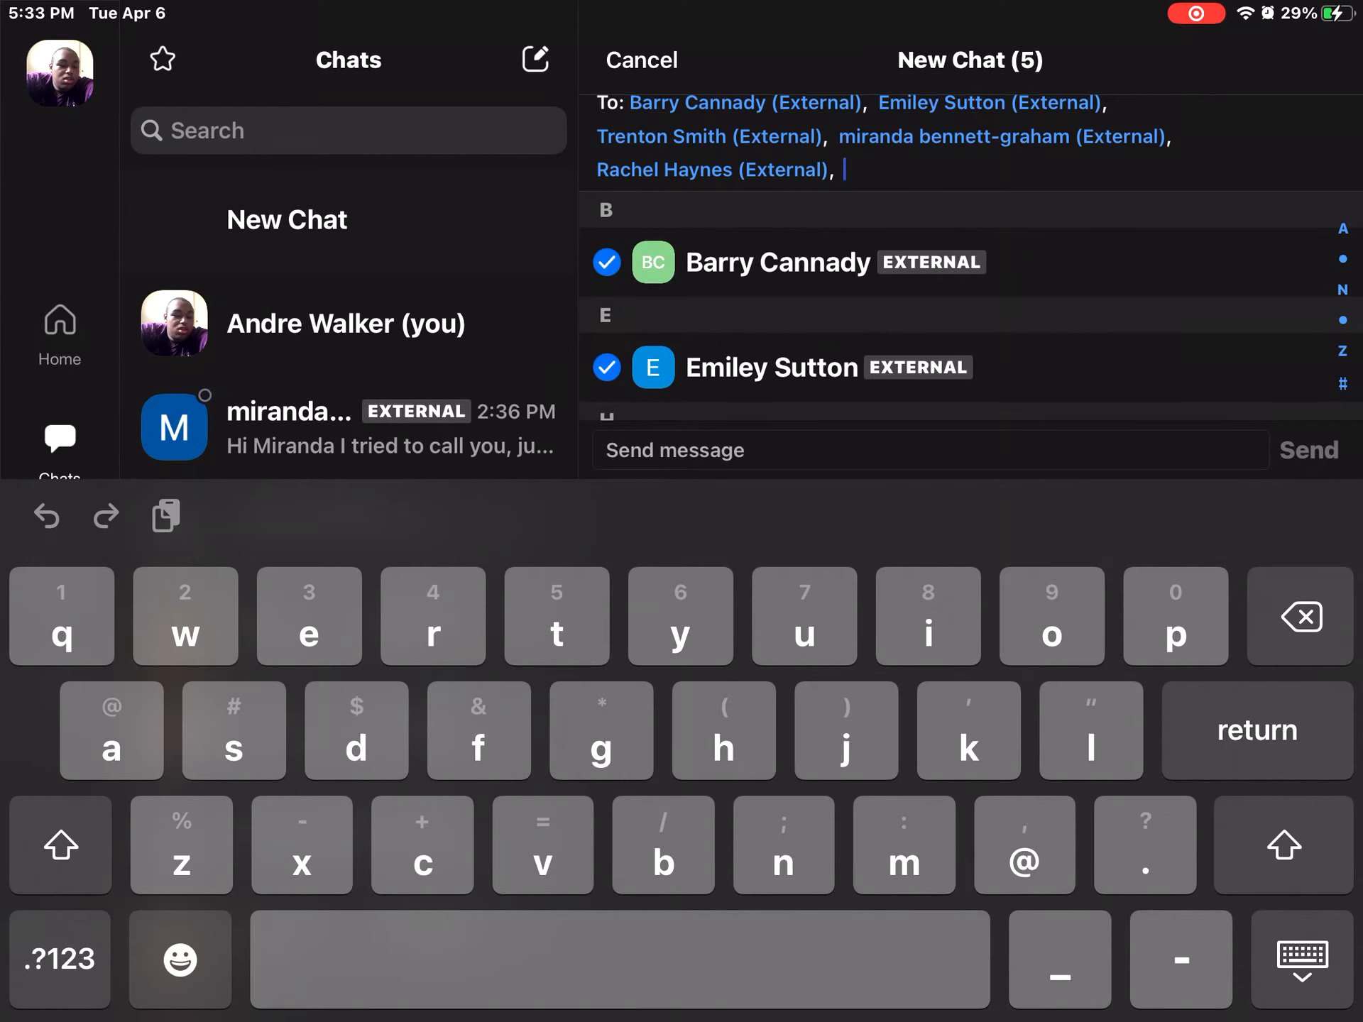
pyautogui.scroll(-3)
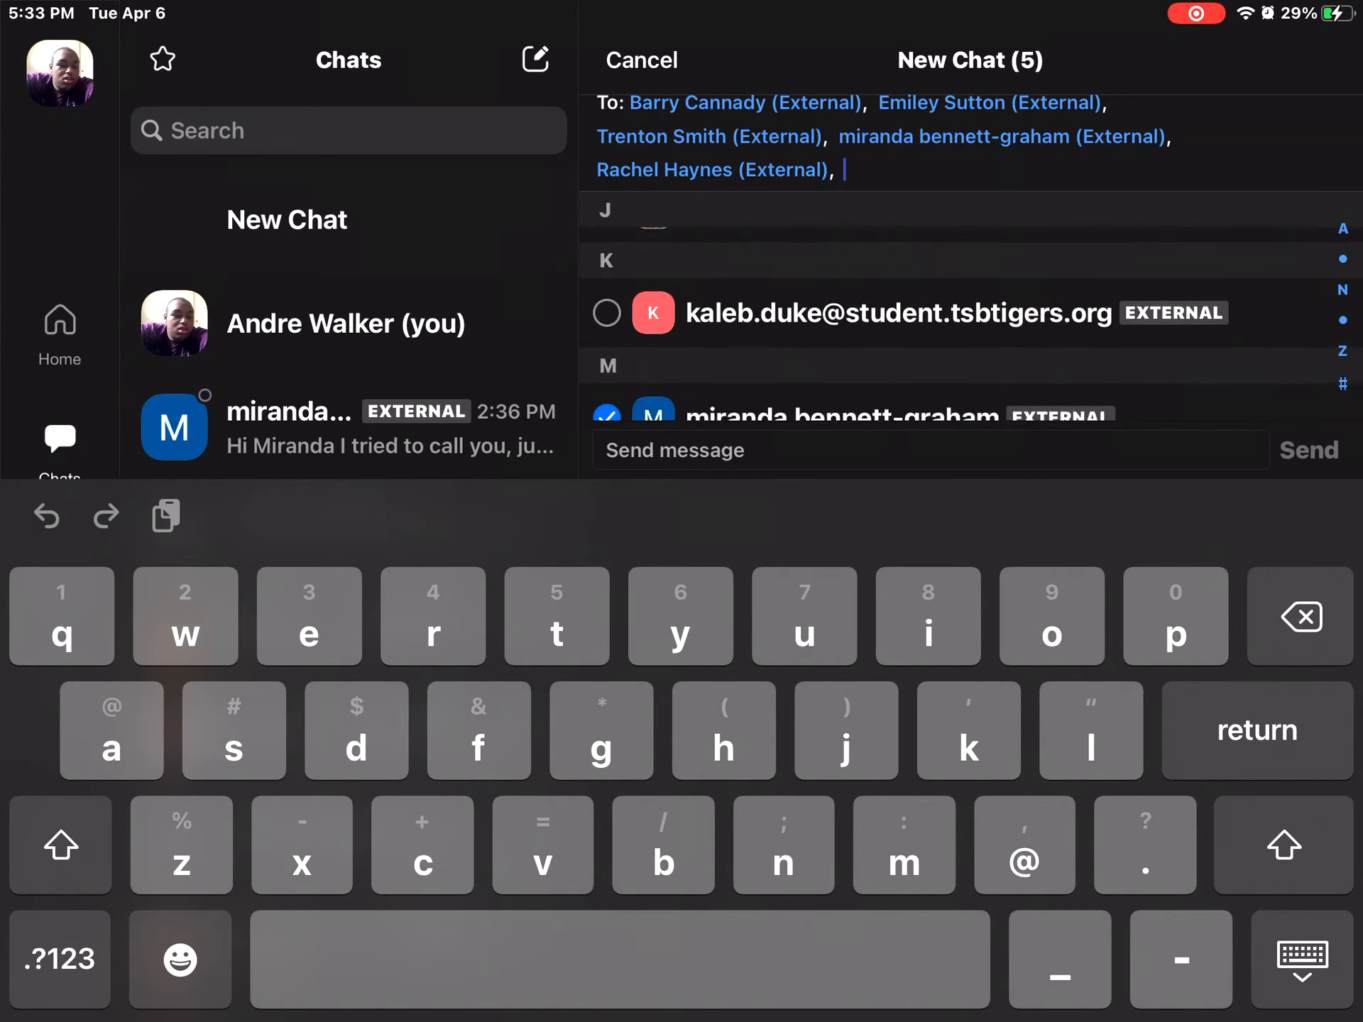
pyautogui.scroll(-3)
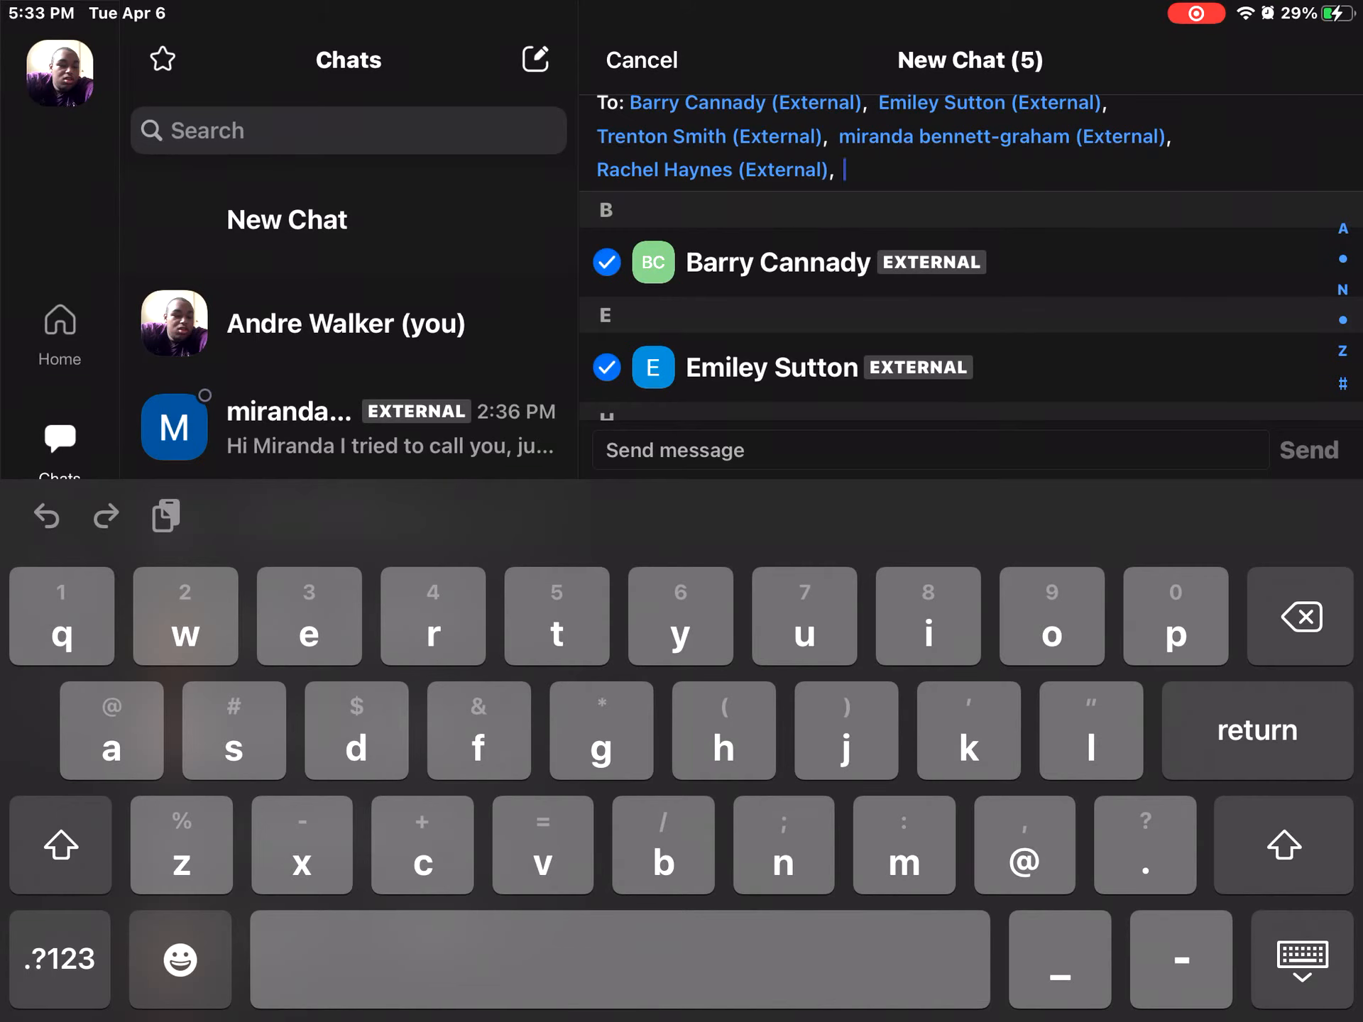
pyautogui.click(642, 60)
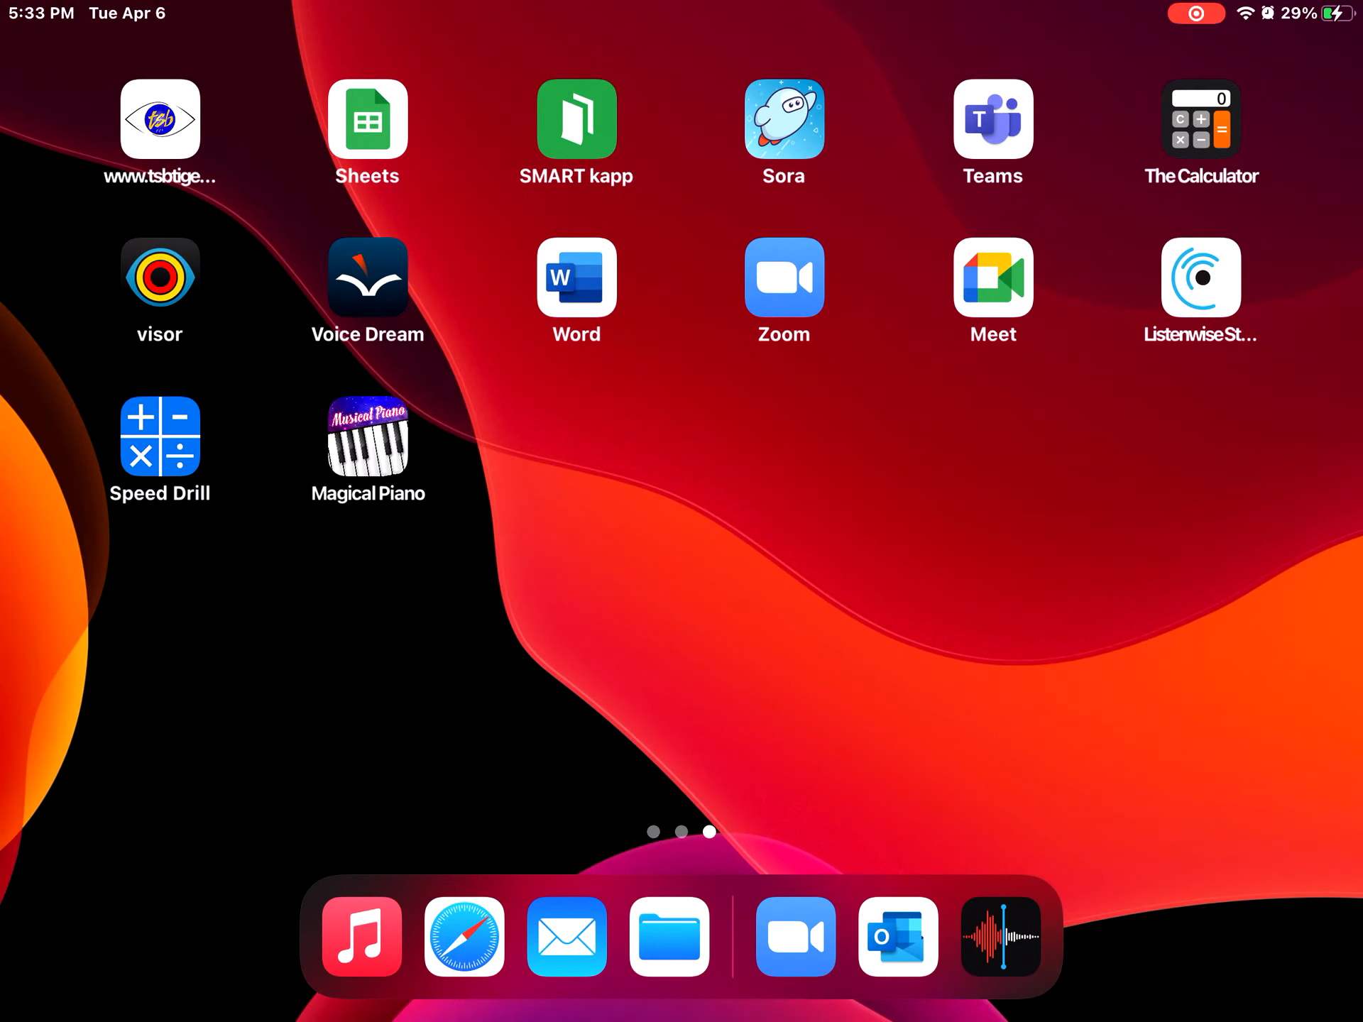
# Open Safari from the Dock to show the YouTube playlist tab
pyautogui.click(464, 936)
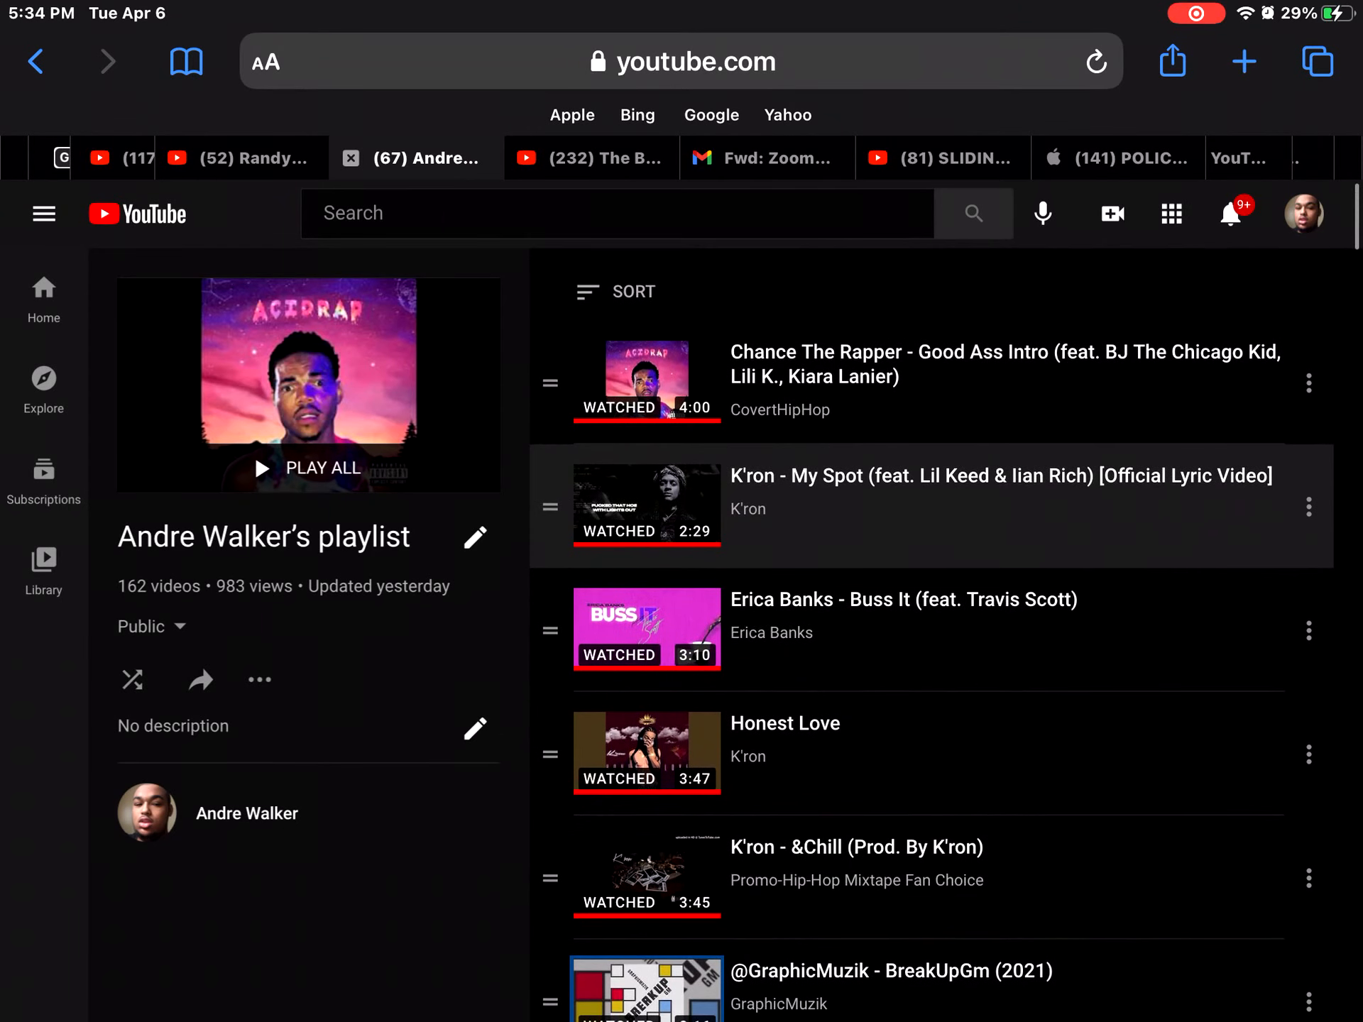
# Scroll through the track list of the 162-video YouTube music playlist
pyautogui.scroll(-3)
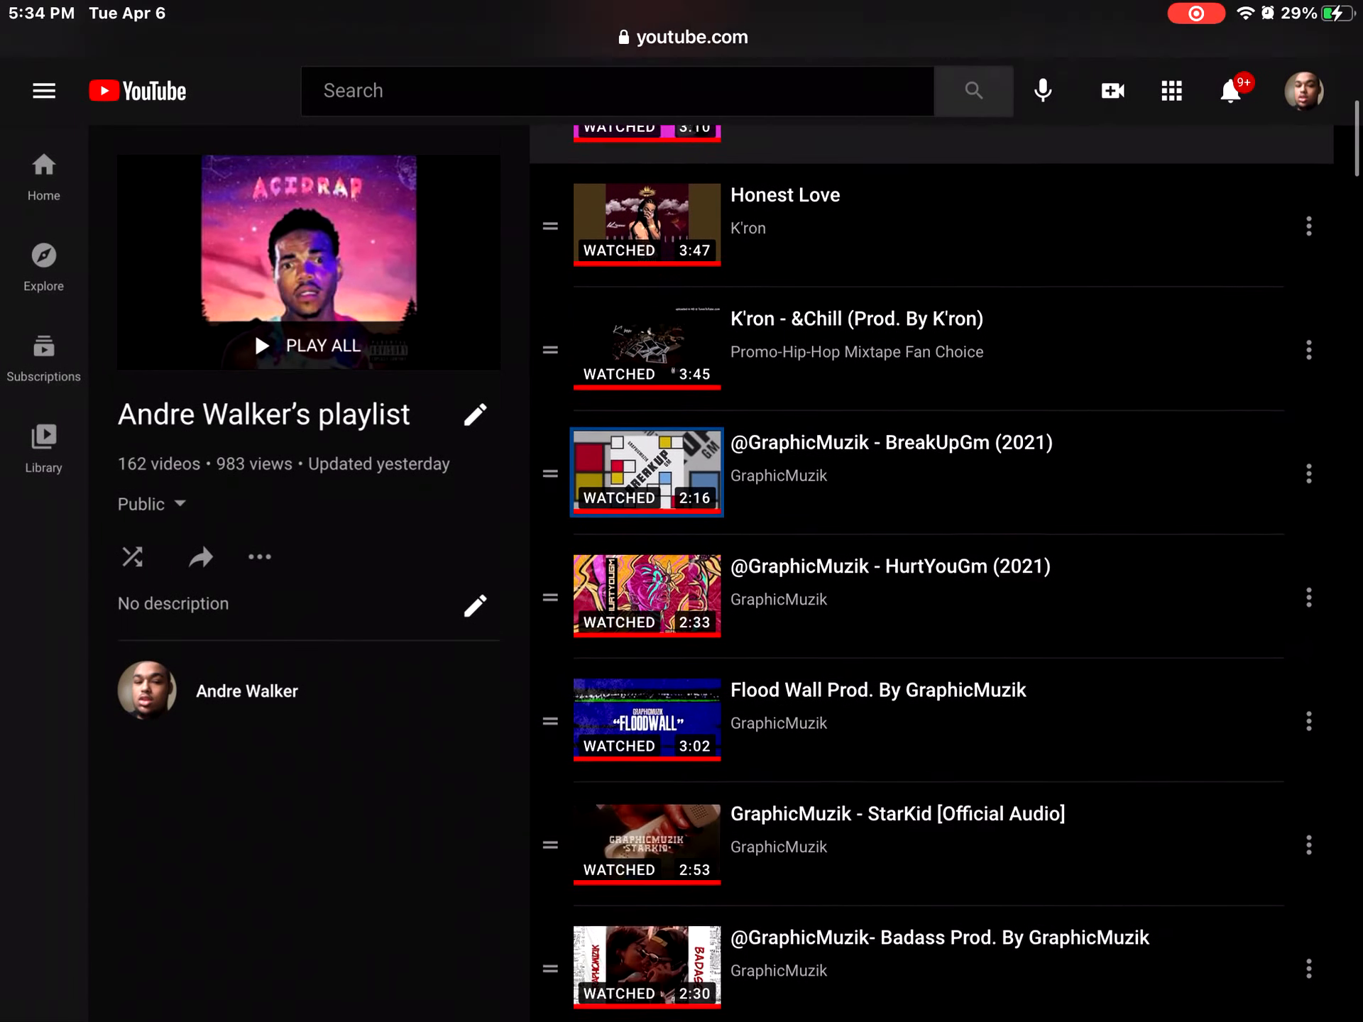
pyautogui.scroll(-3)
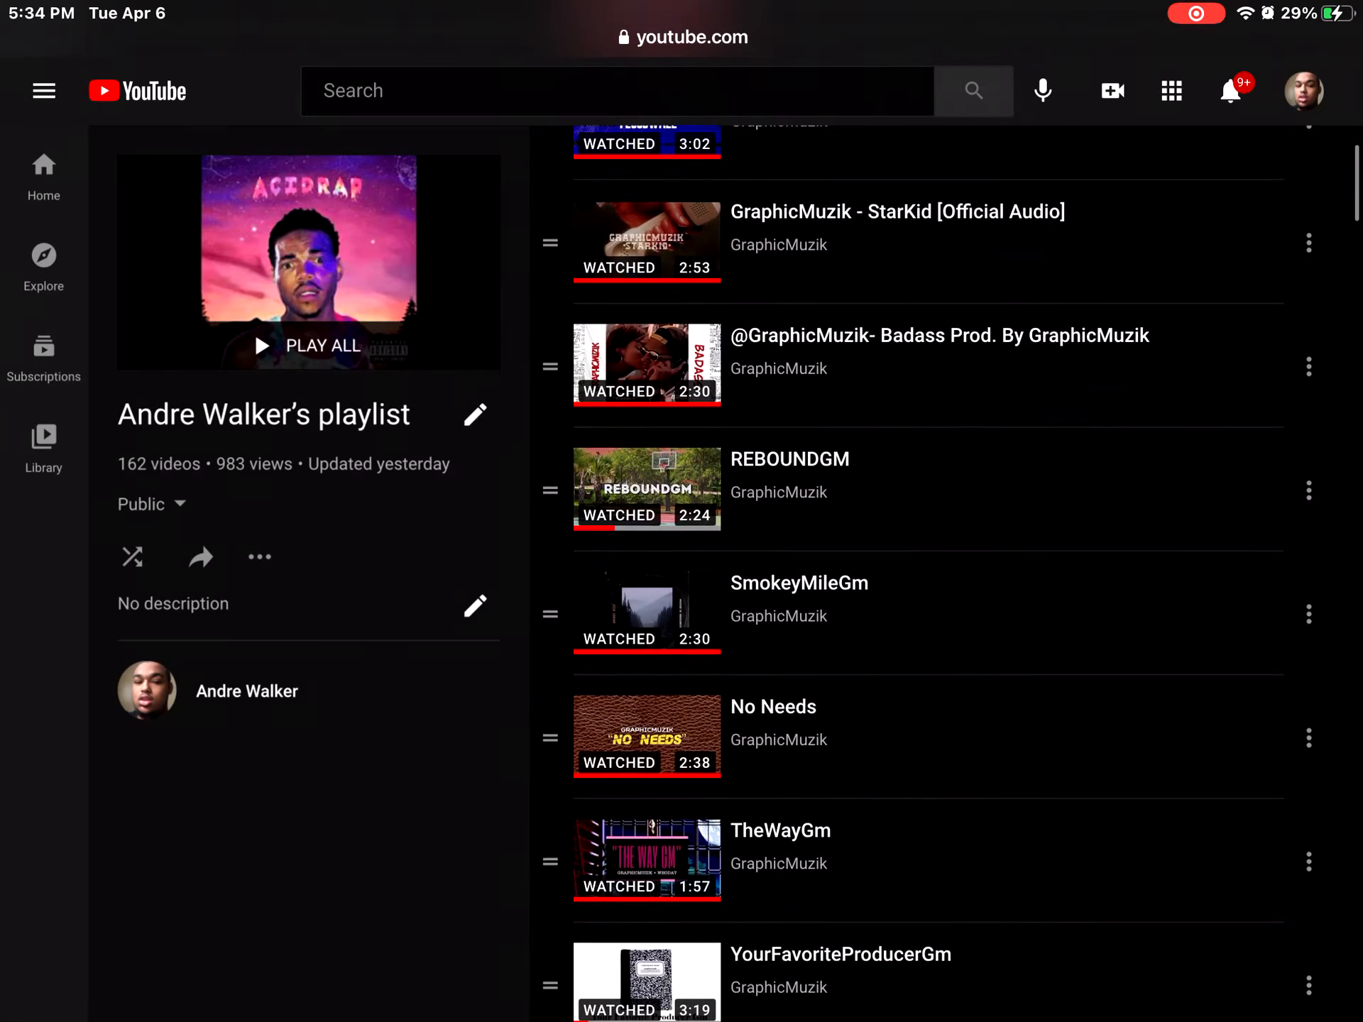
pyautogui.scroll(-3)
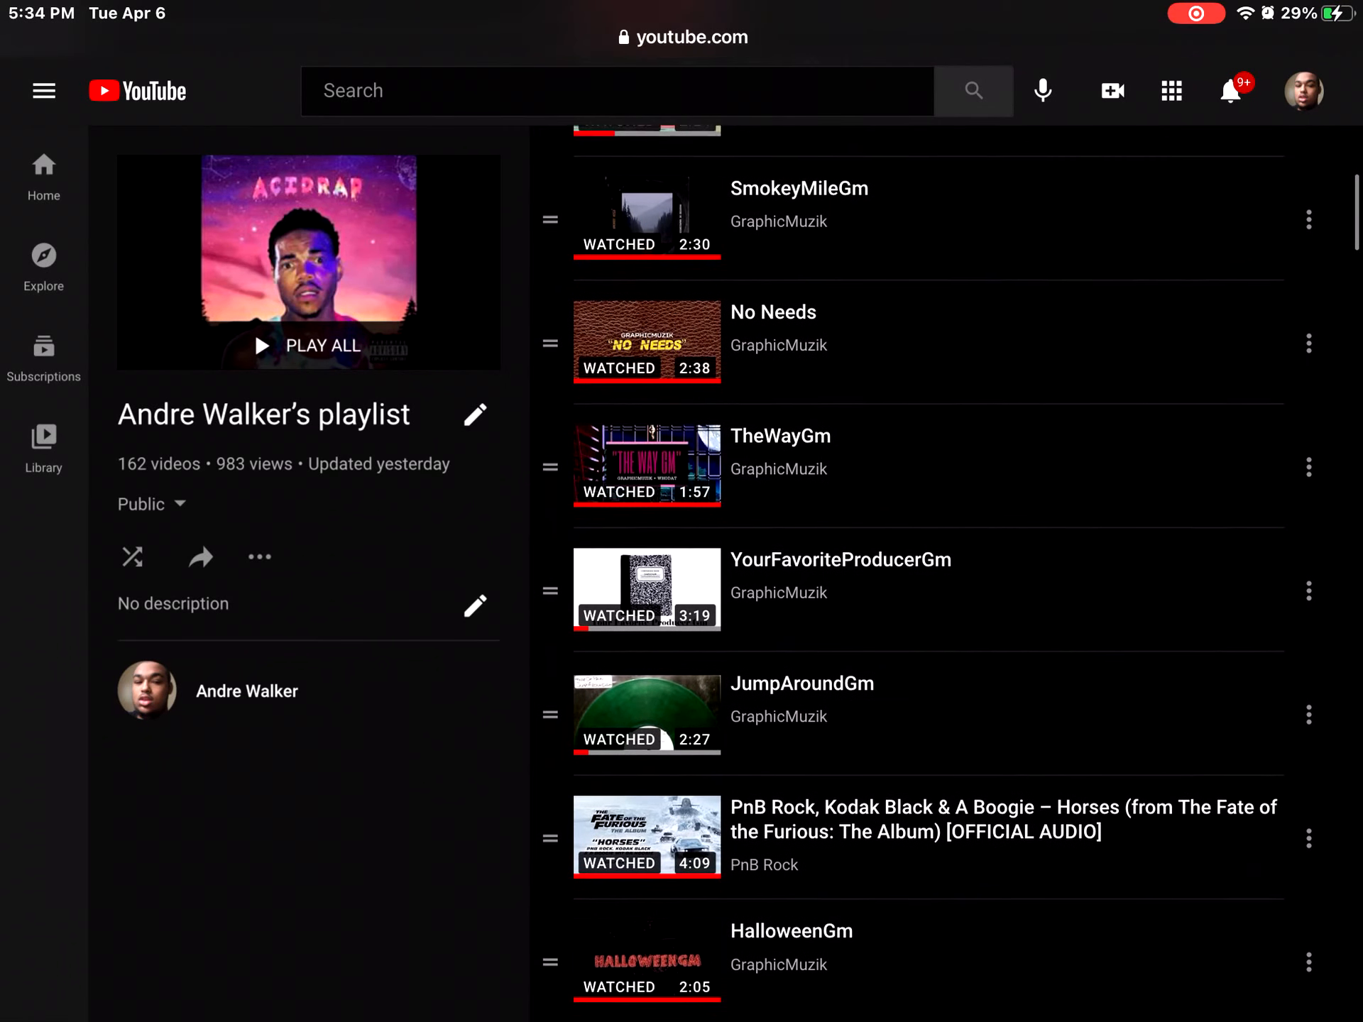
pyautogui.scroll(-3)
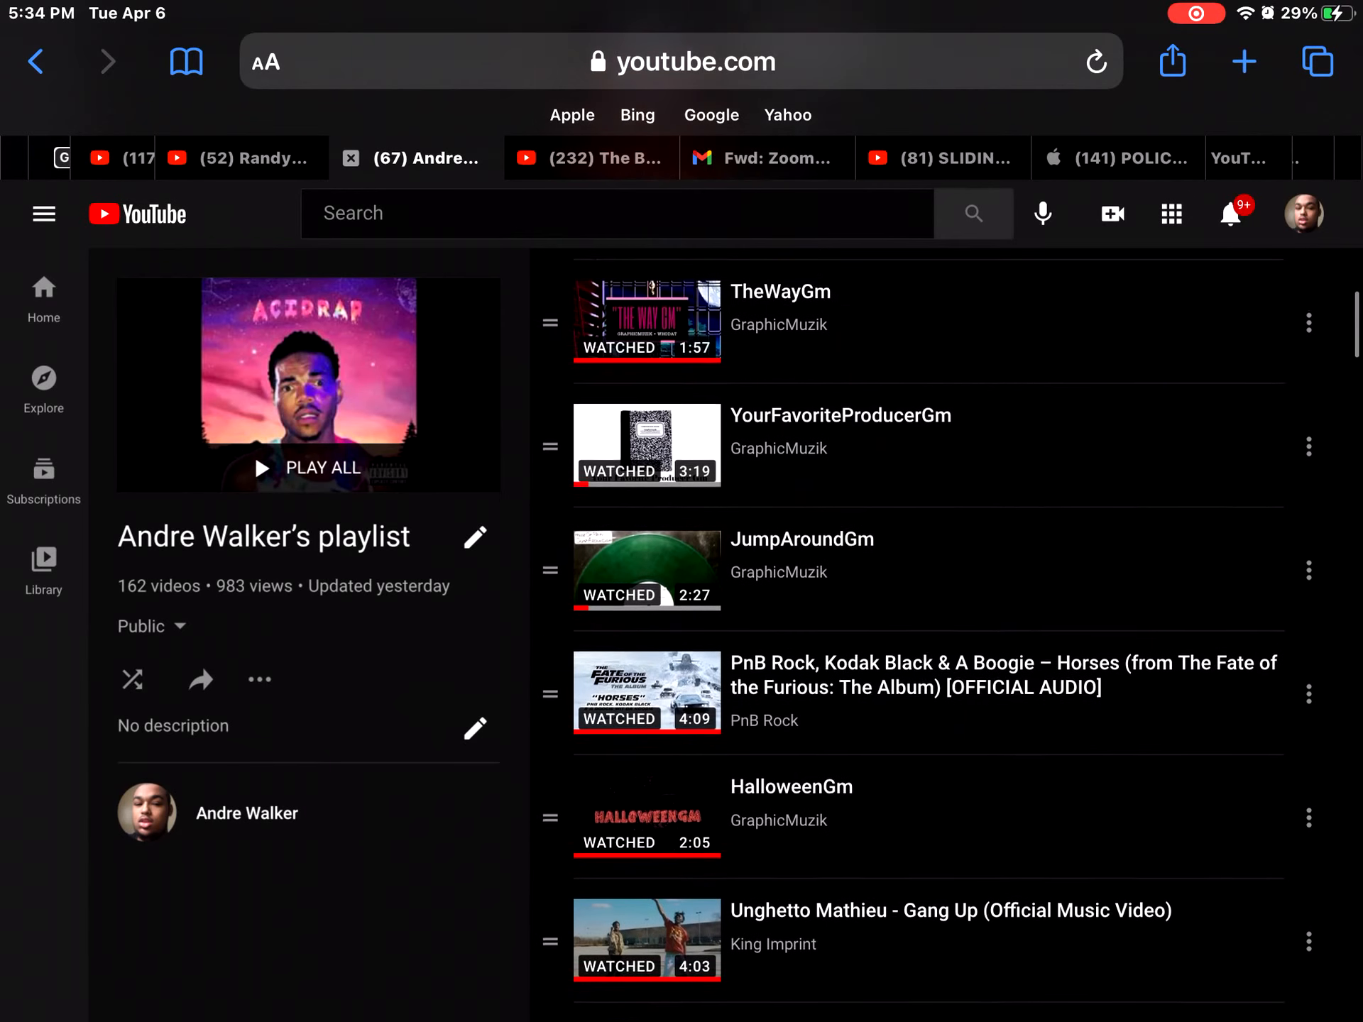
pyautogui.scroll(-3)
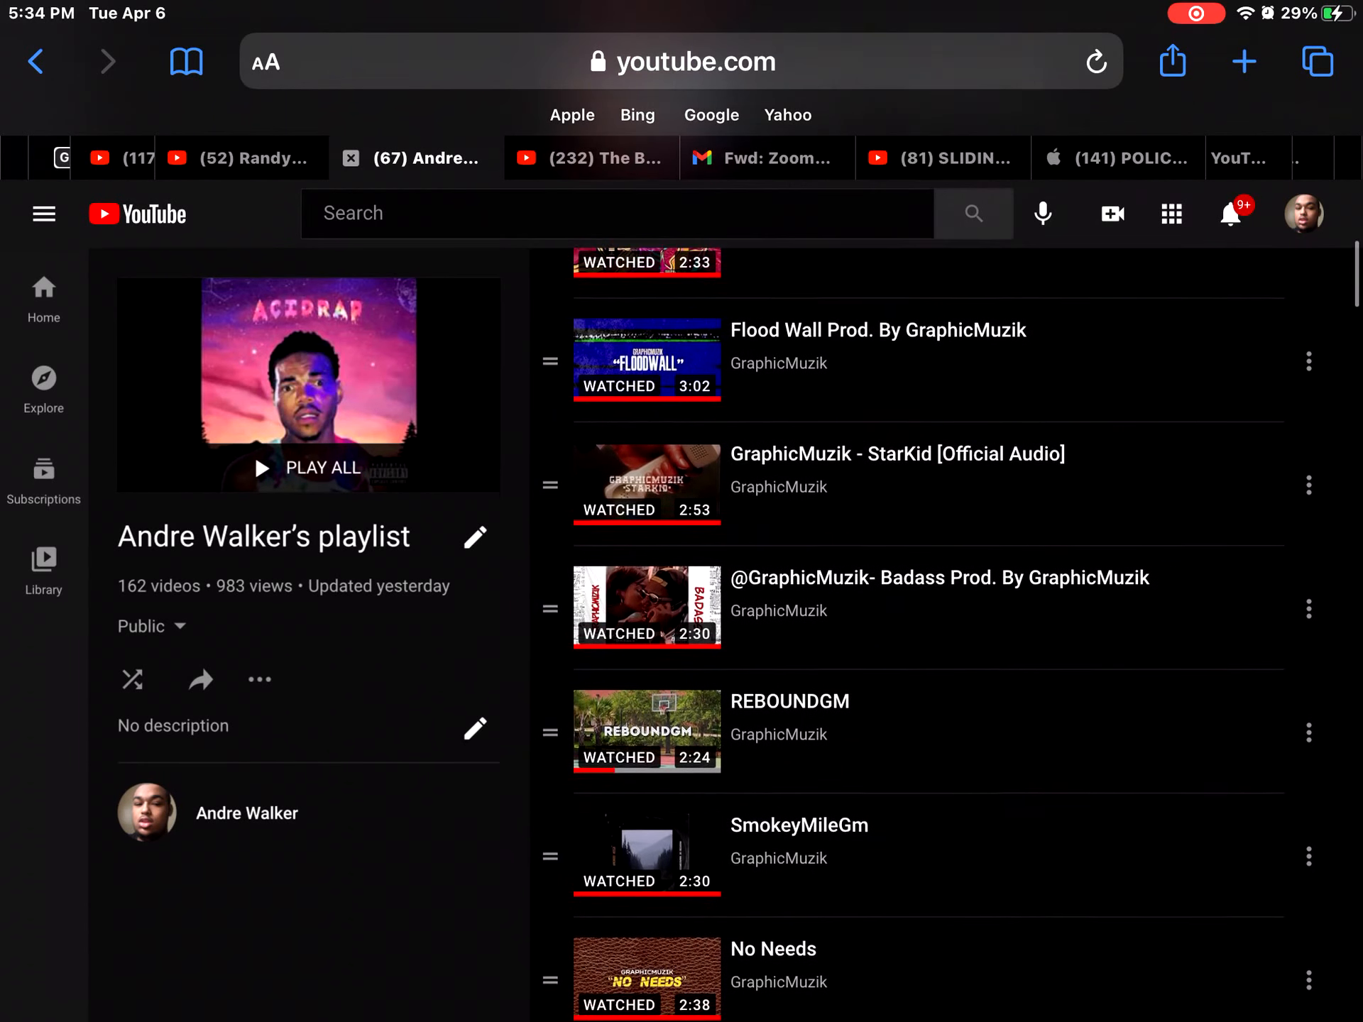
pyautogui.scroll(-3)
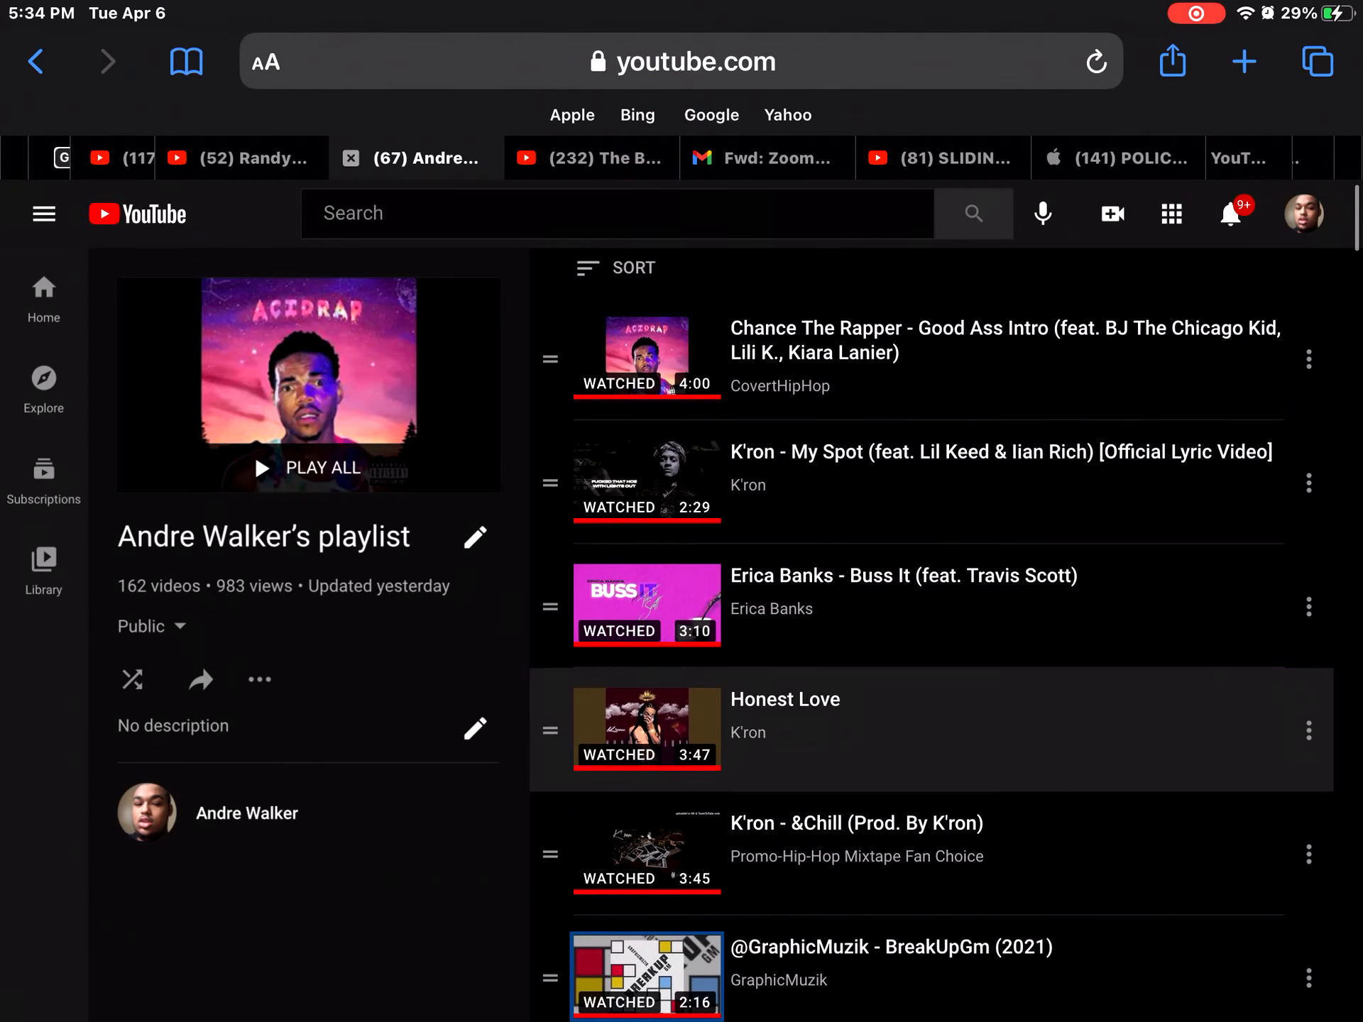
pyautogui.scroll(-3)
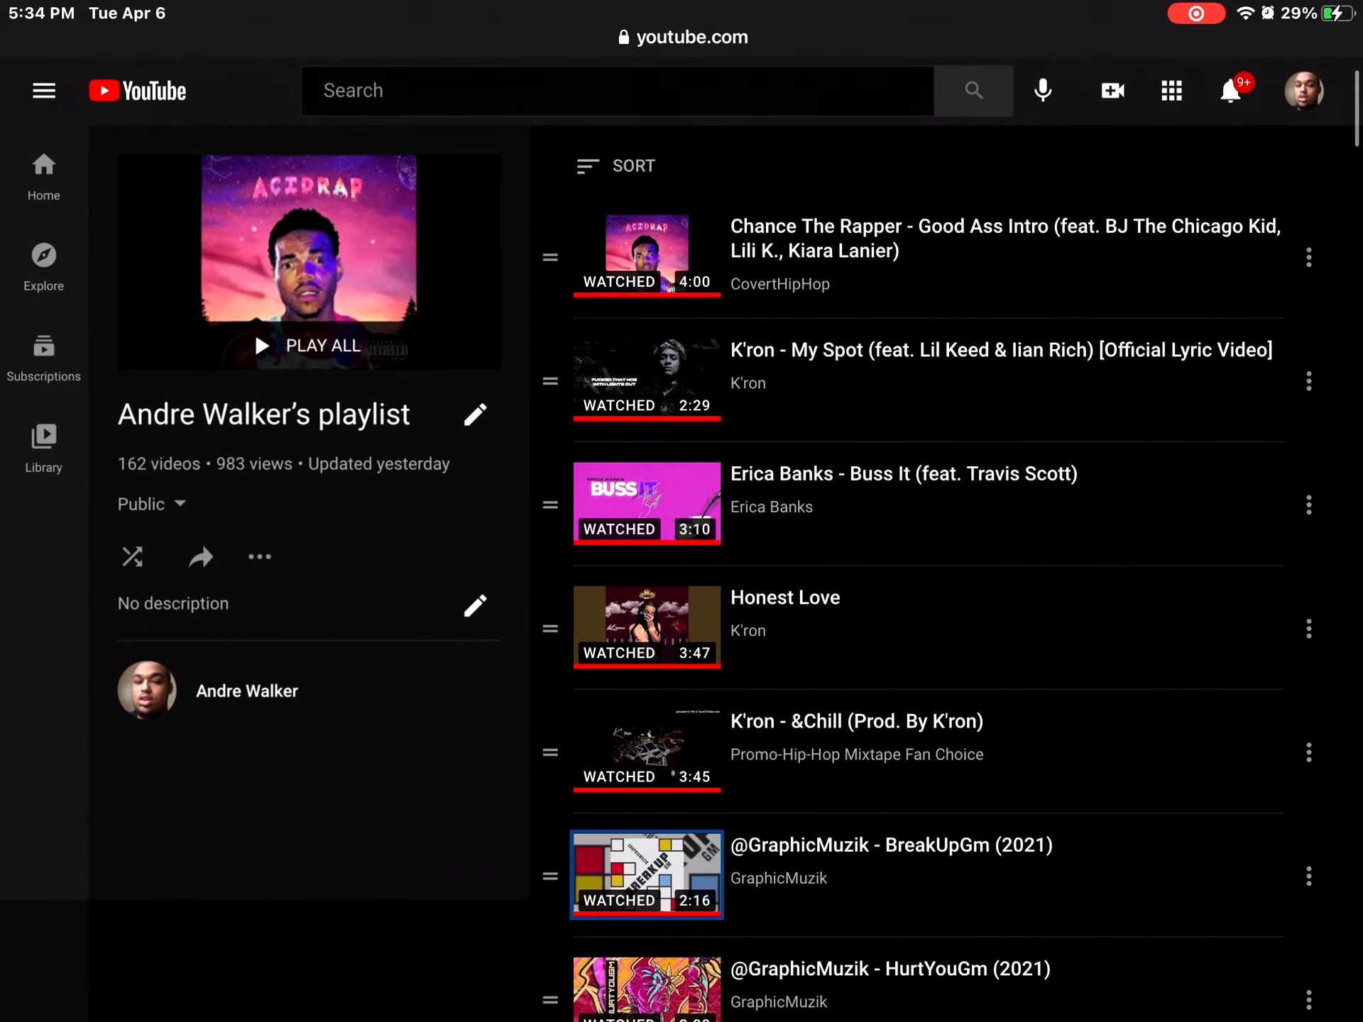
pyautogui.scroll(-3)
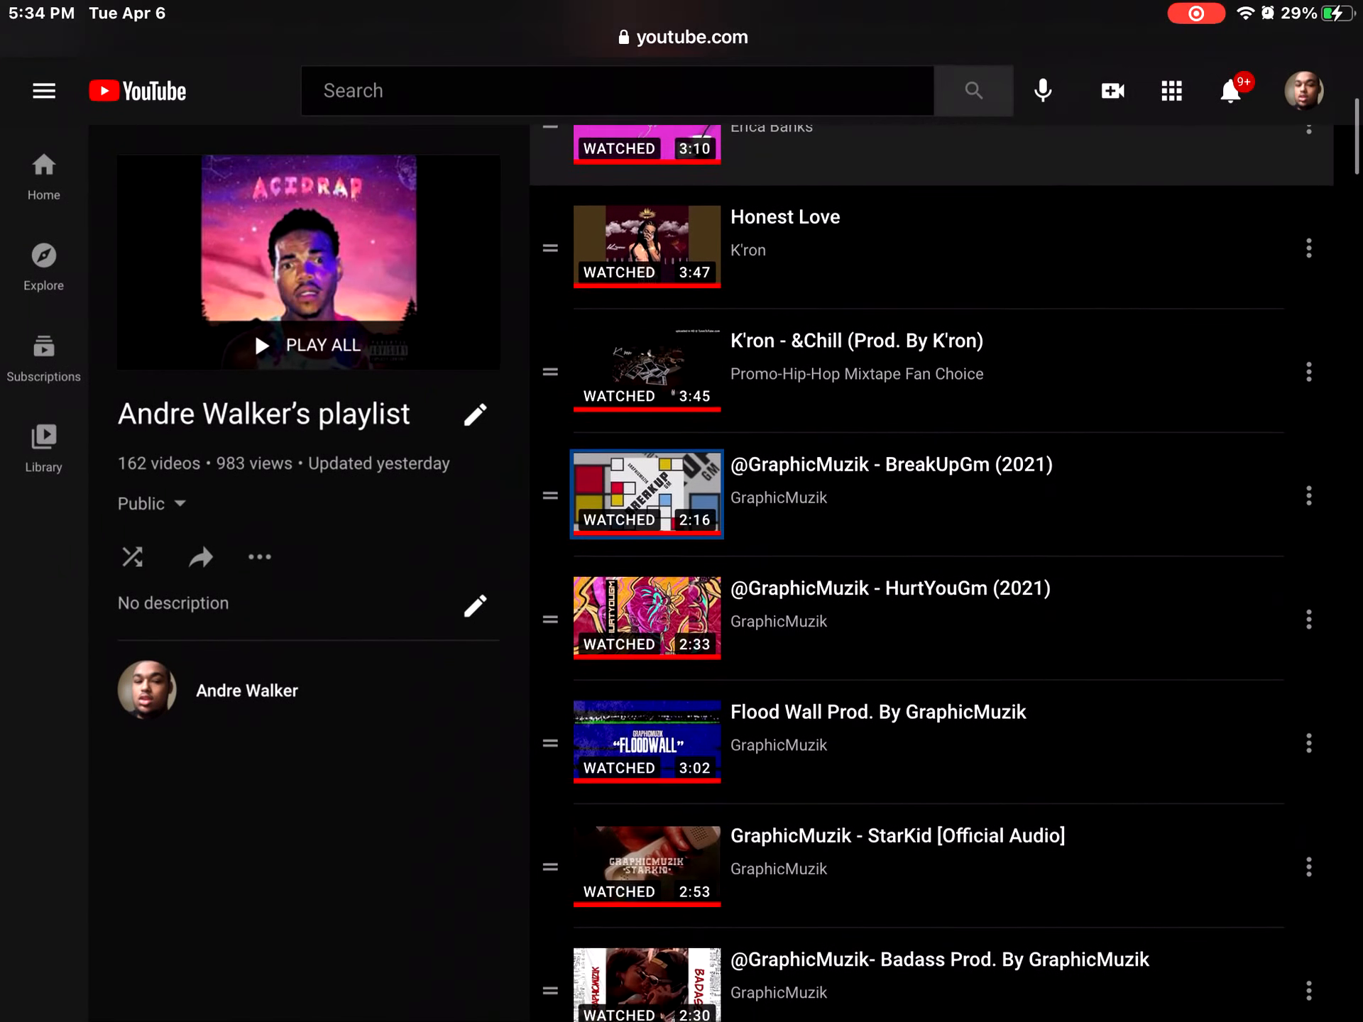
pyautogui.scroll(-3)
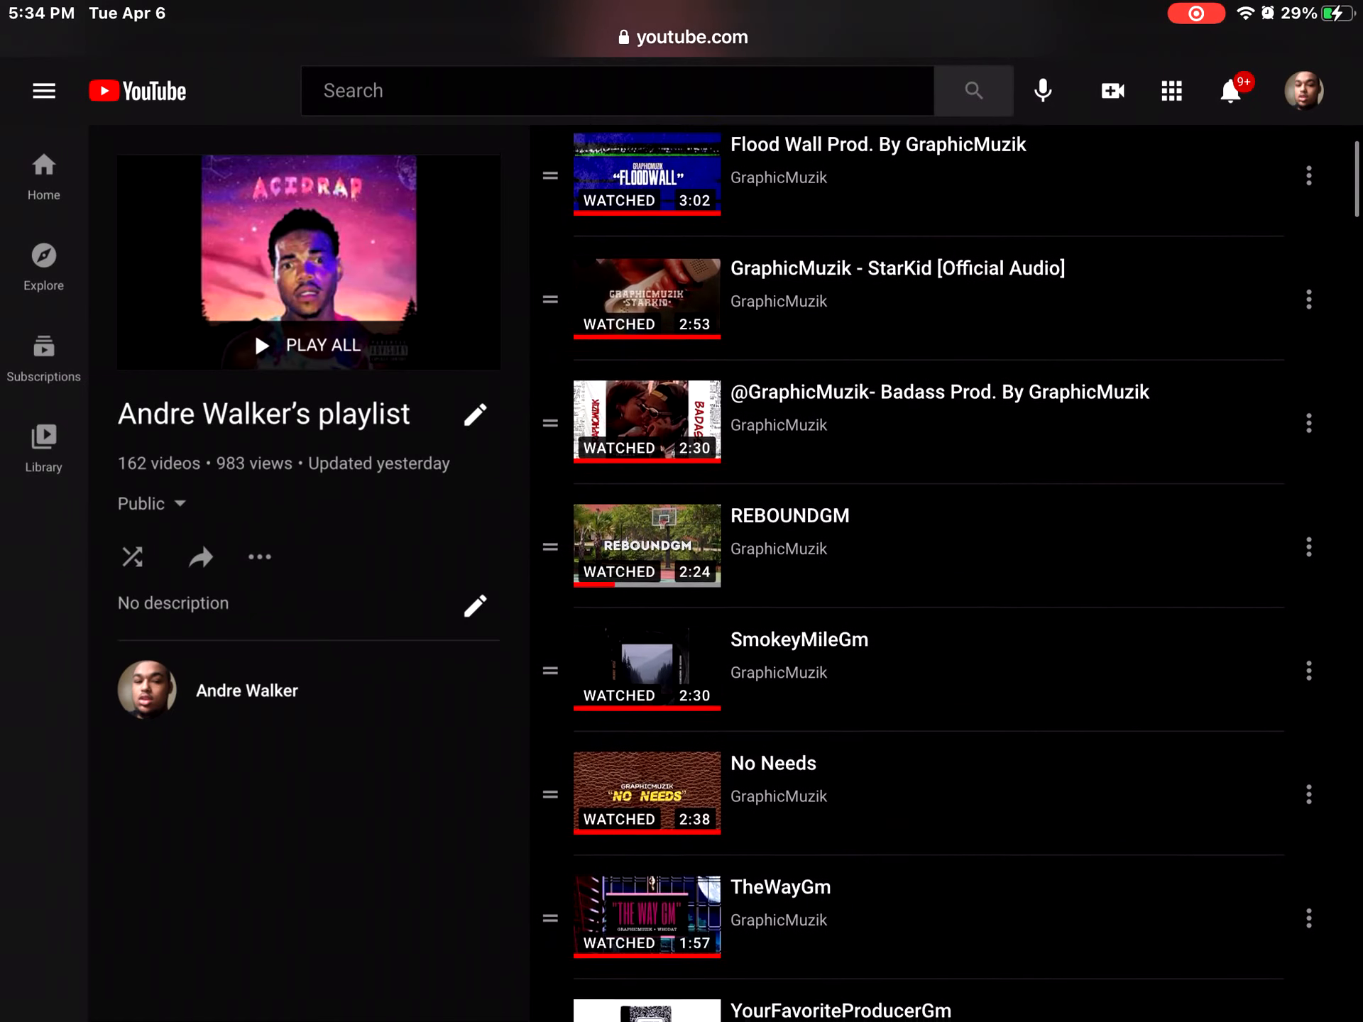
pyautogui.scroll(-3)
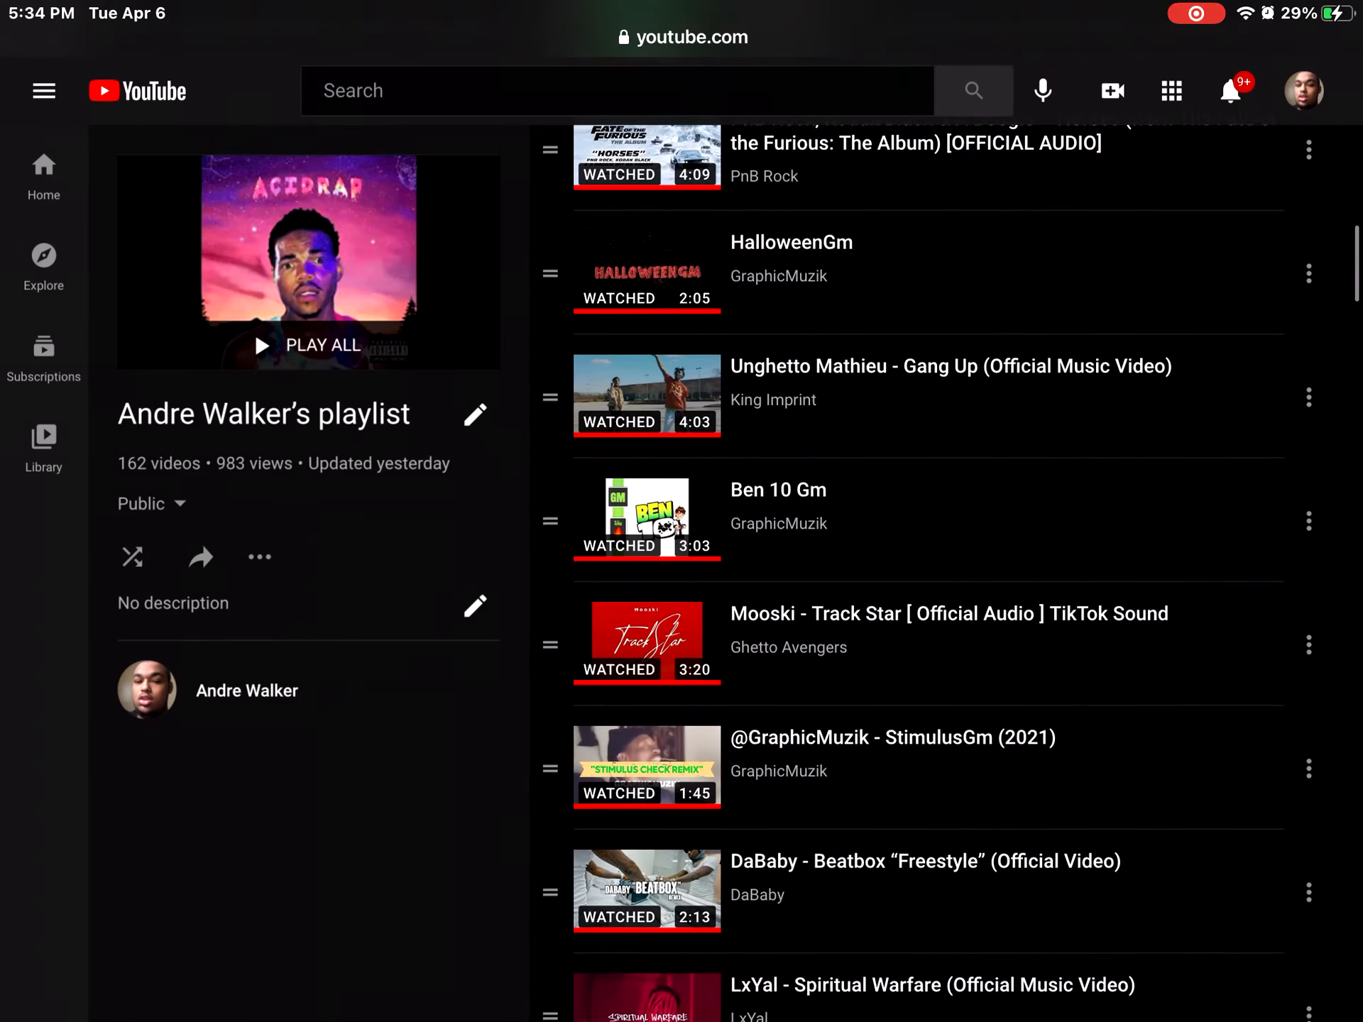
pyautogui.scroll(-3)
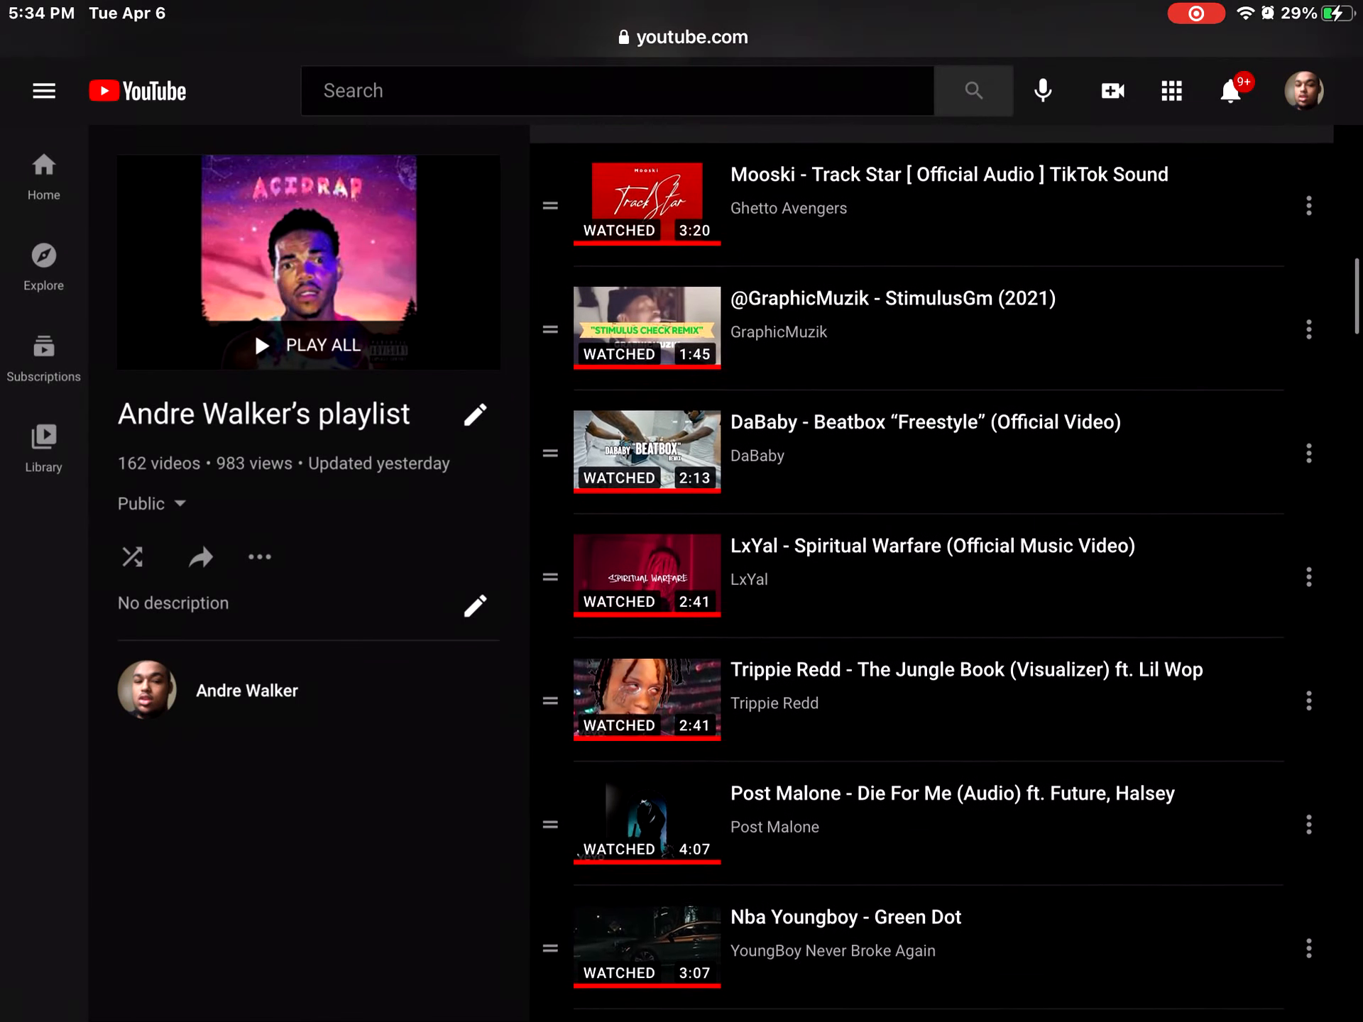
pyautogui.scroll(-3)
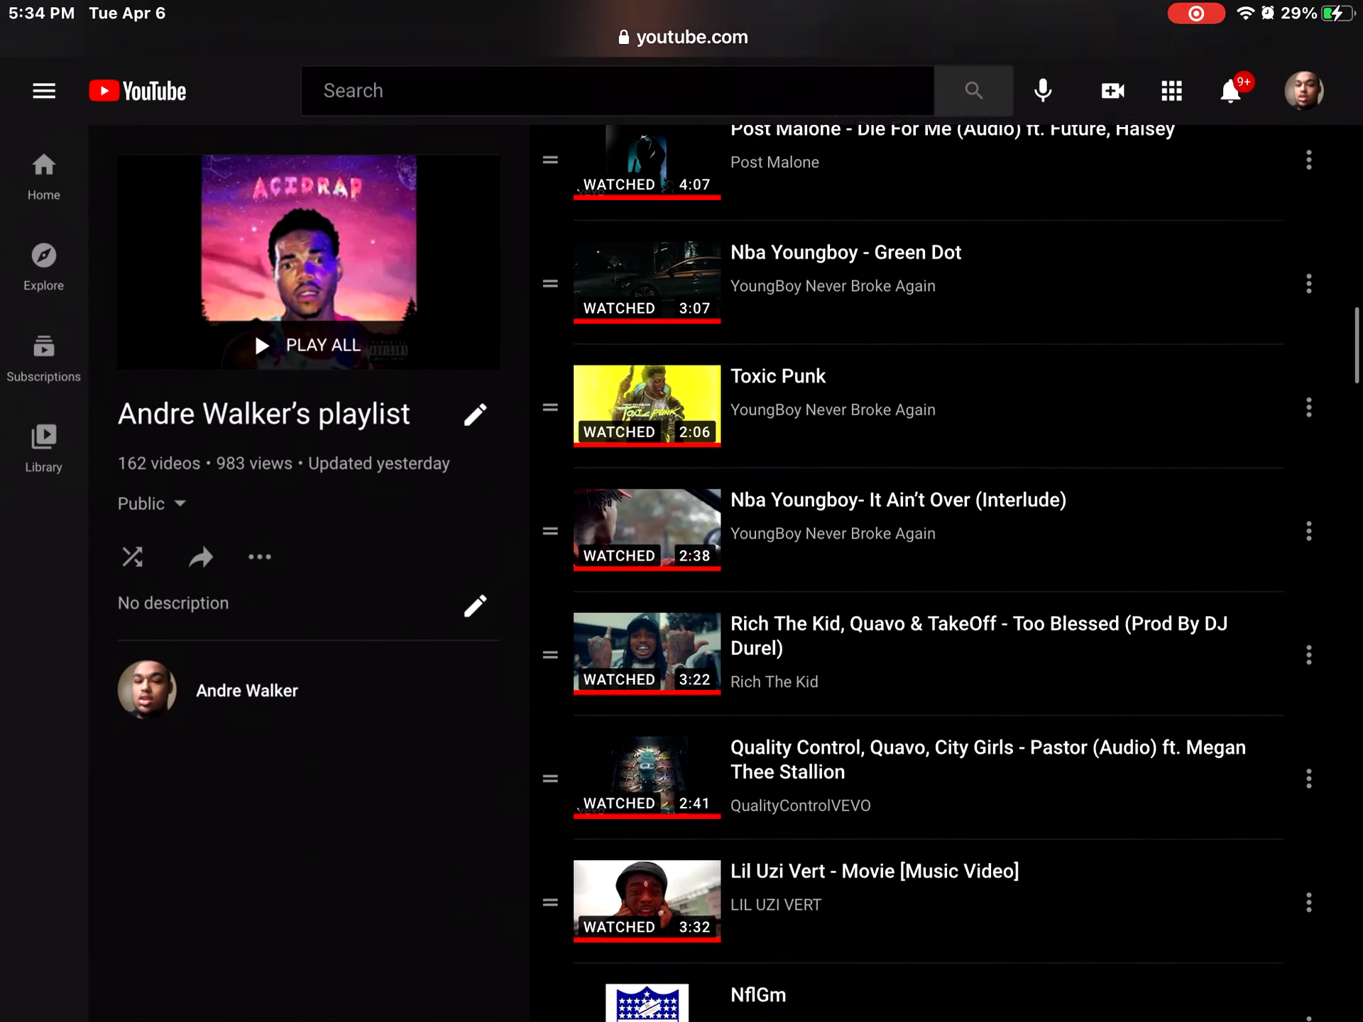
pyautogui.scroll(-3)
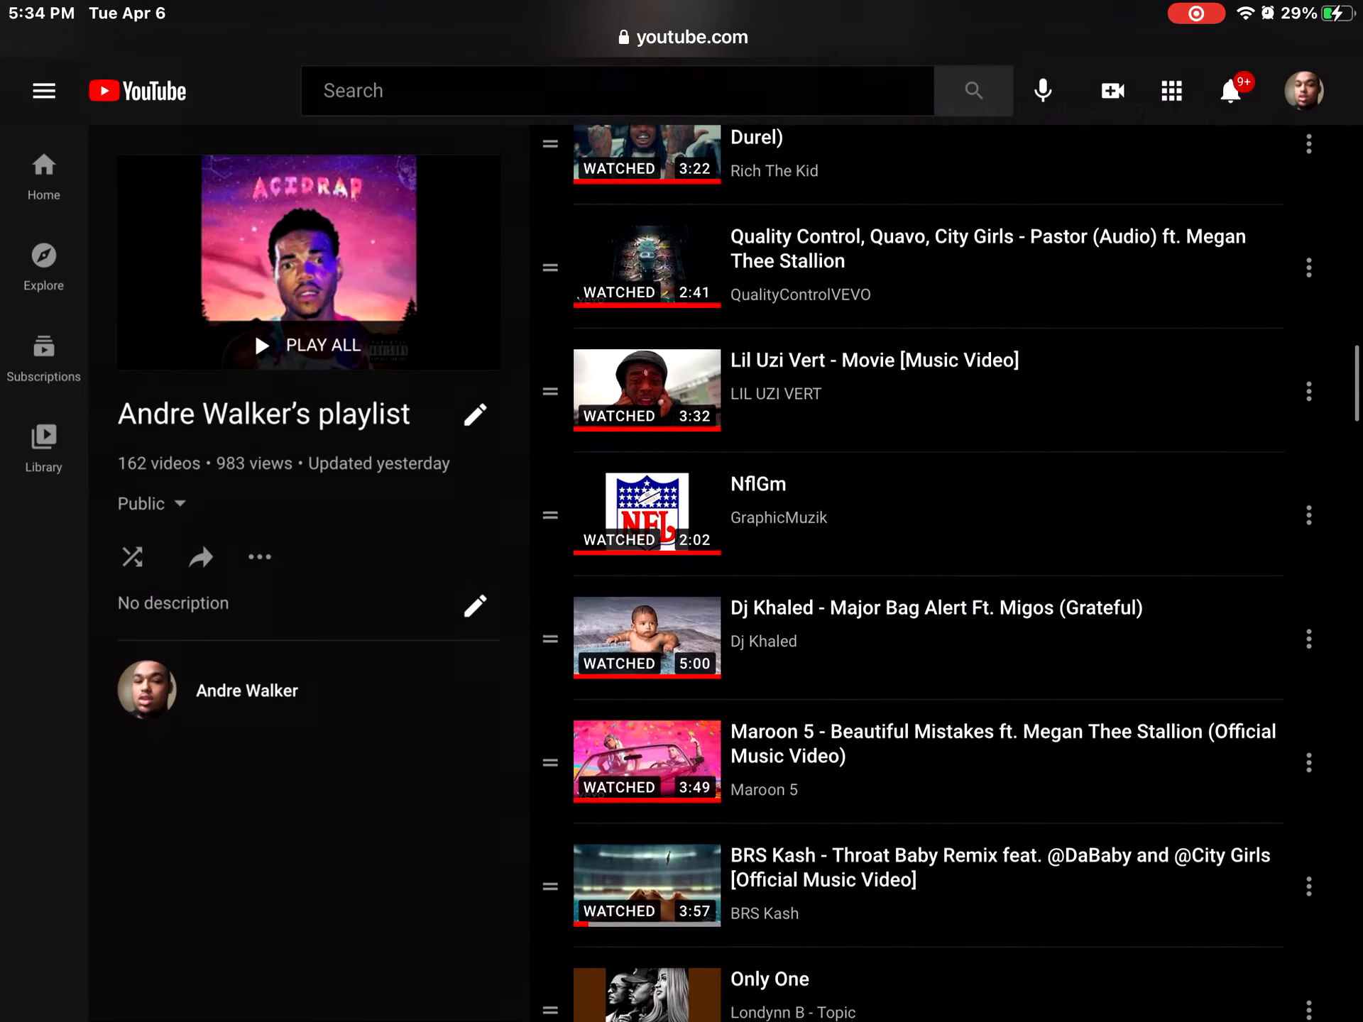
pyautogui.scroll(-3)
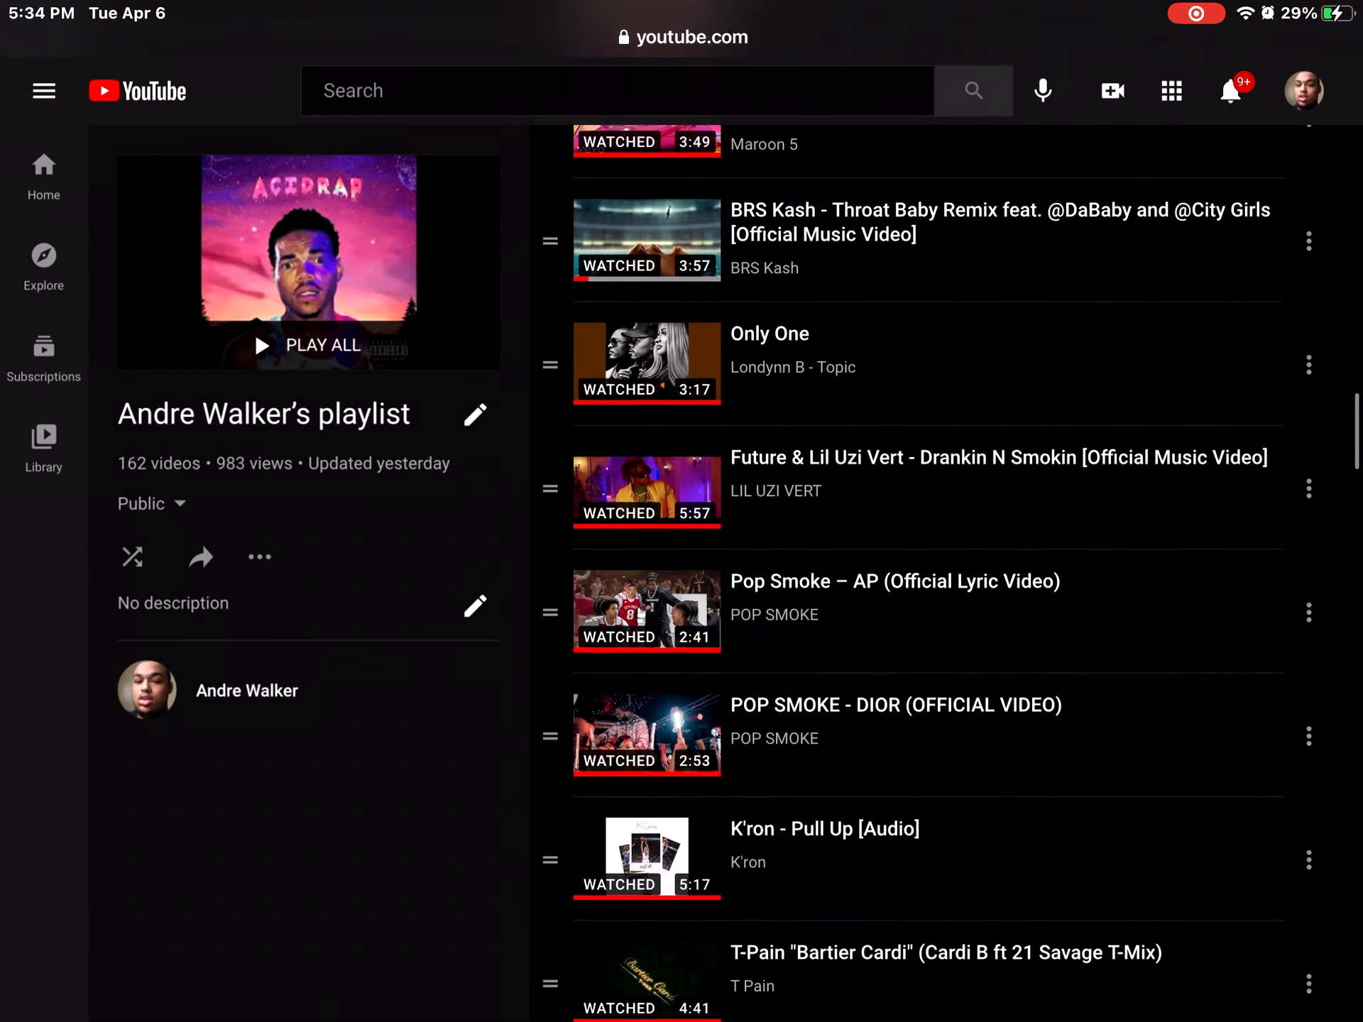
pyautogui.scroll(-3)
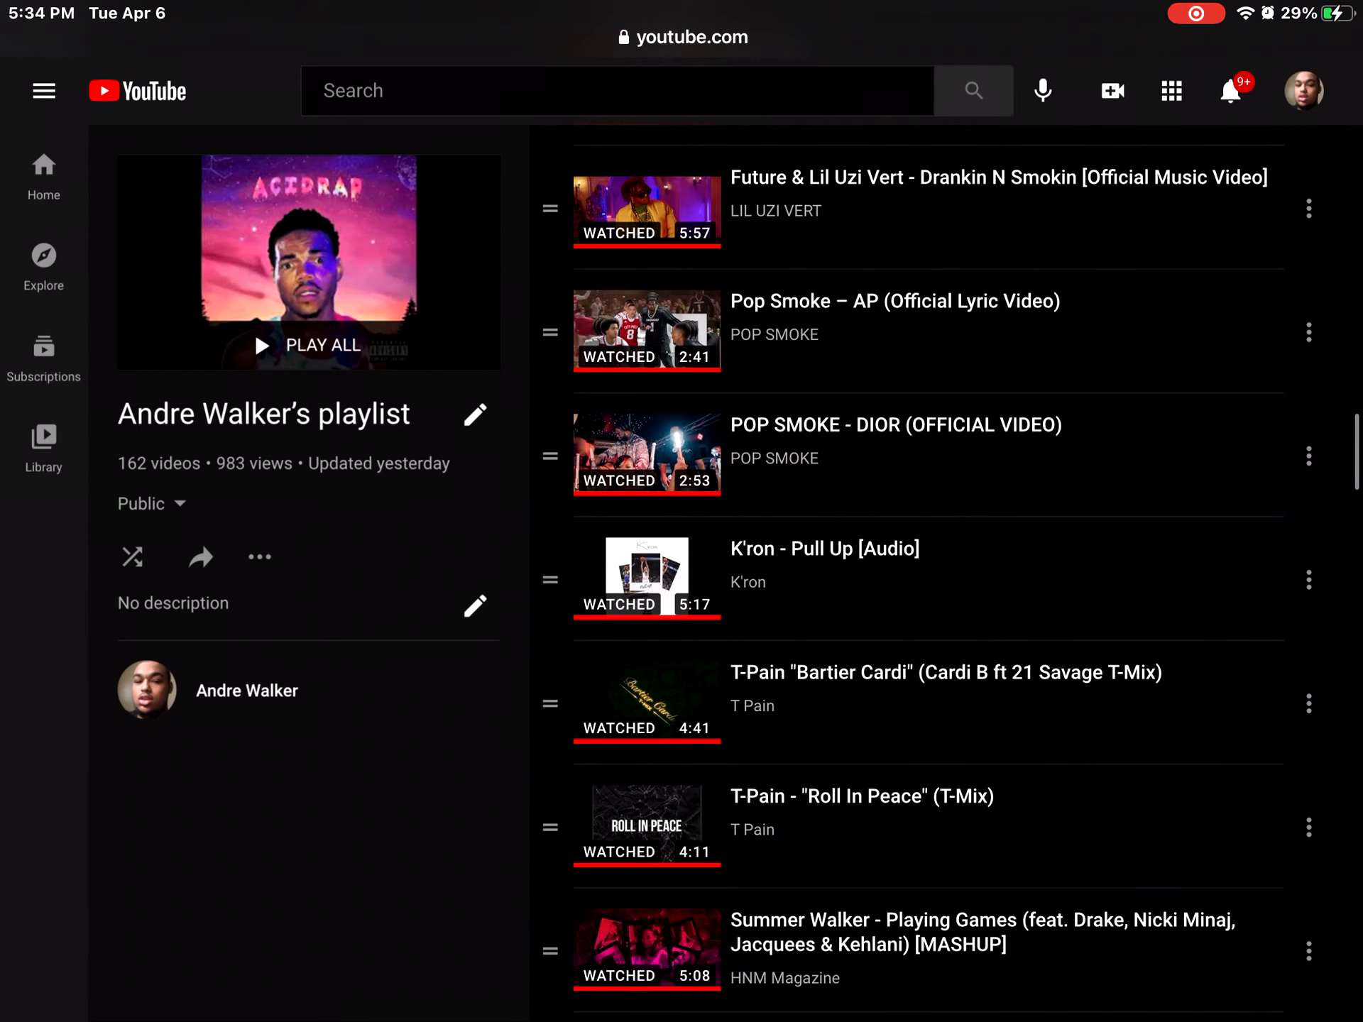
pyautogui.scroll(-3)
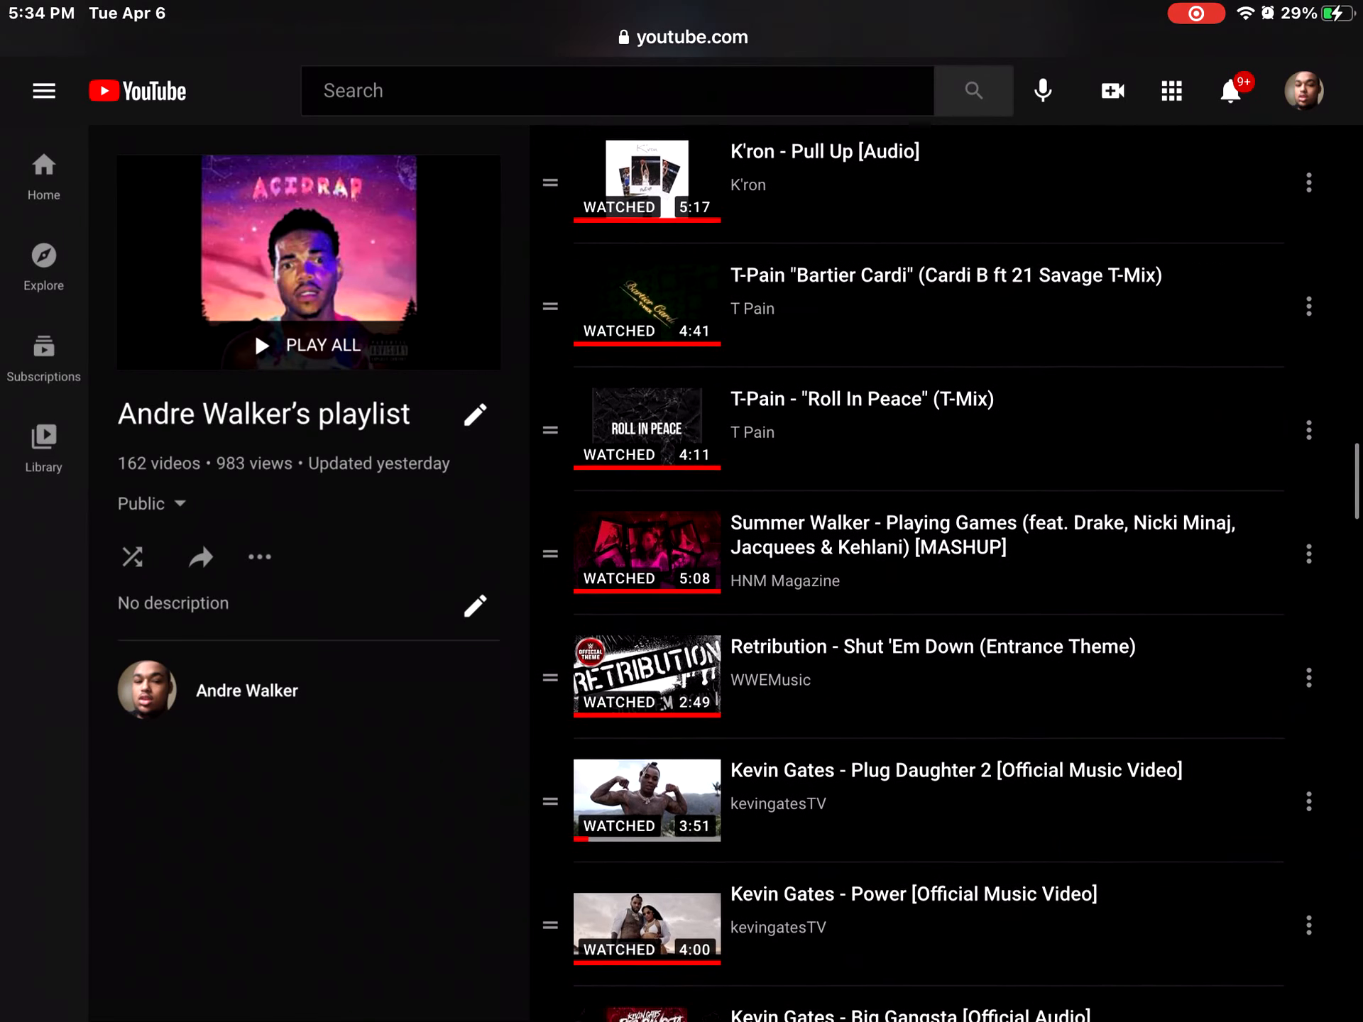
pyautogui.scroll(-3)
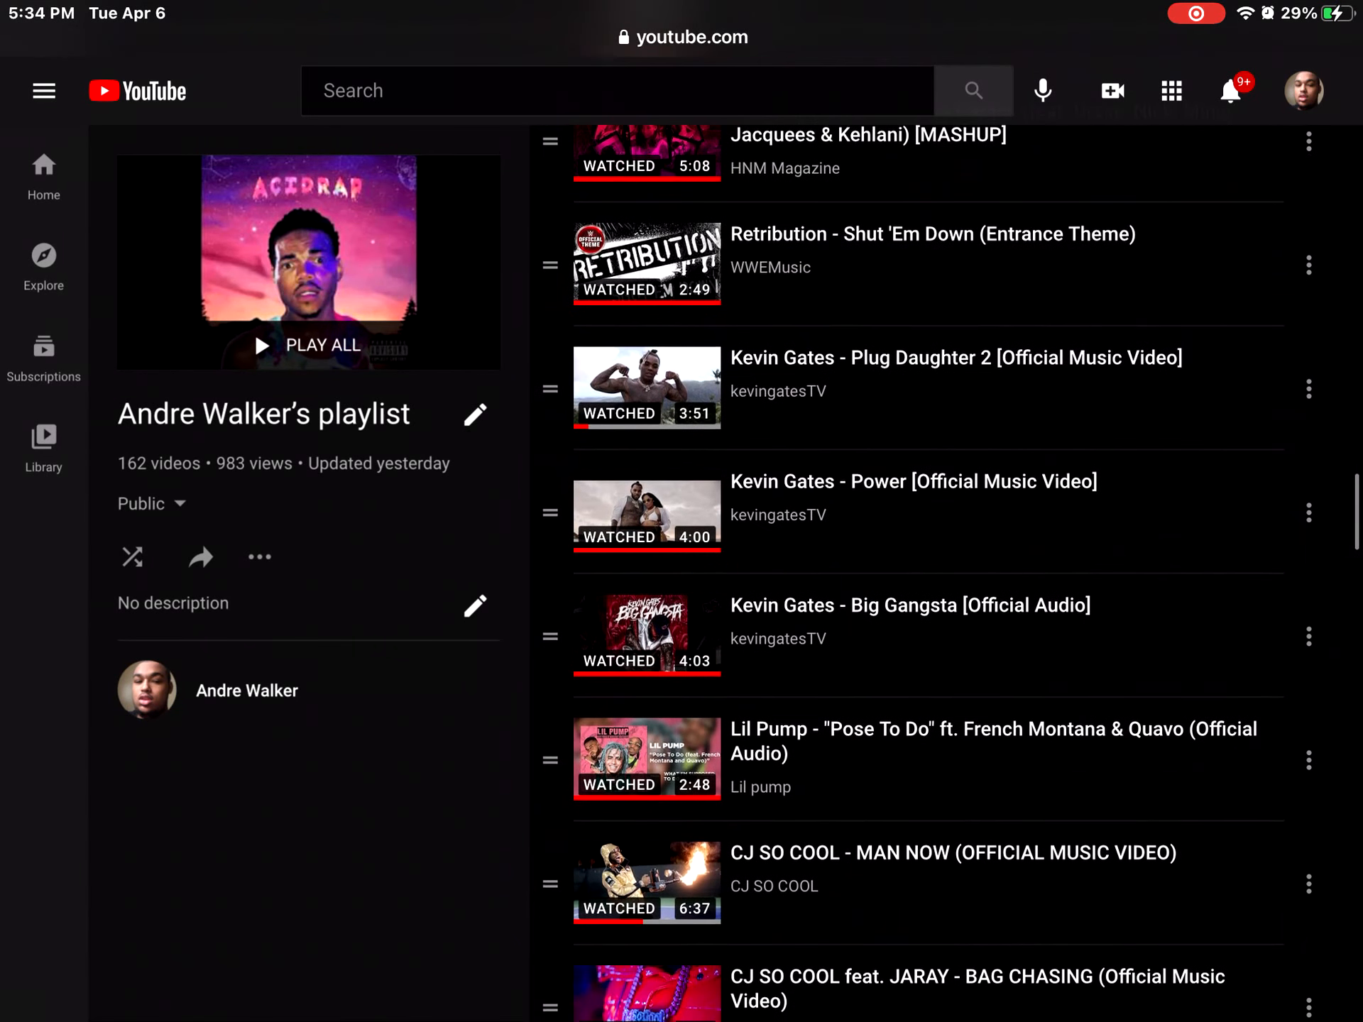
pyautogui.scroll(-3)
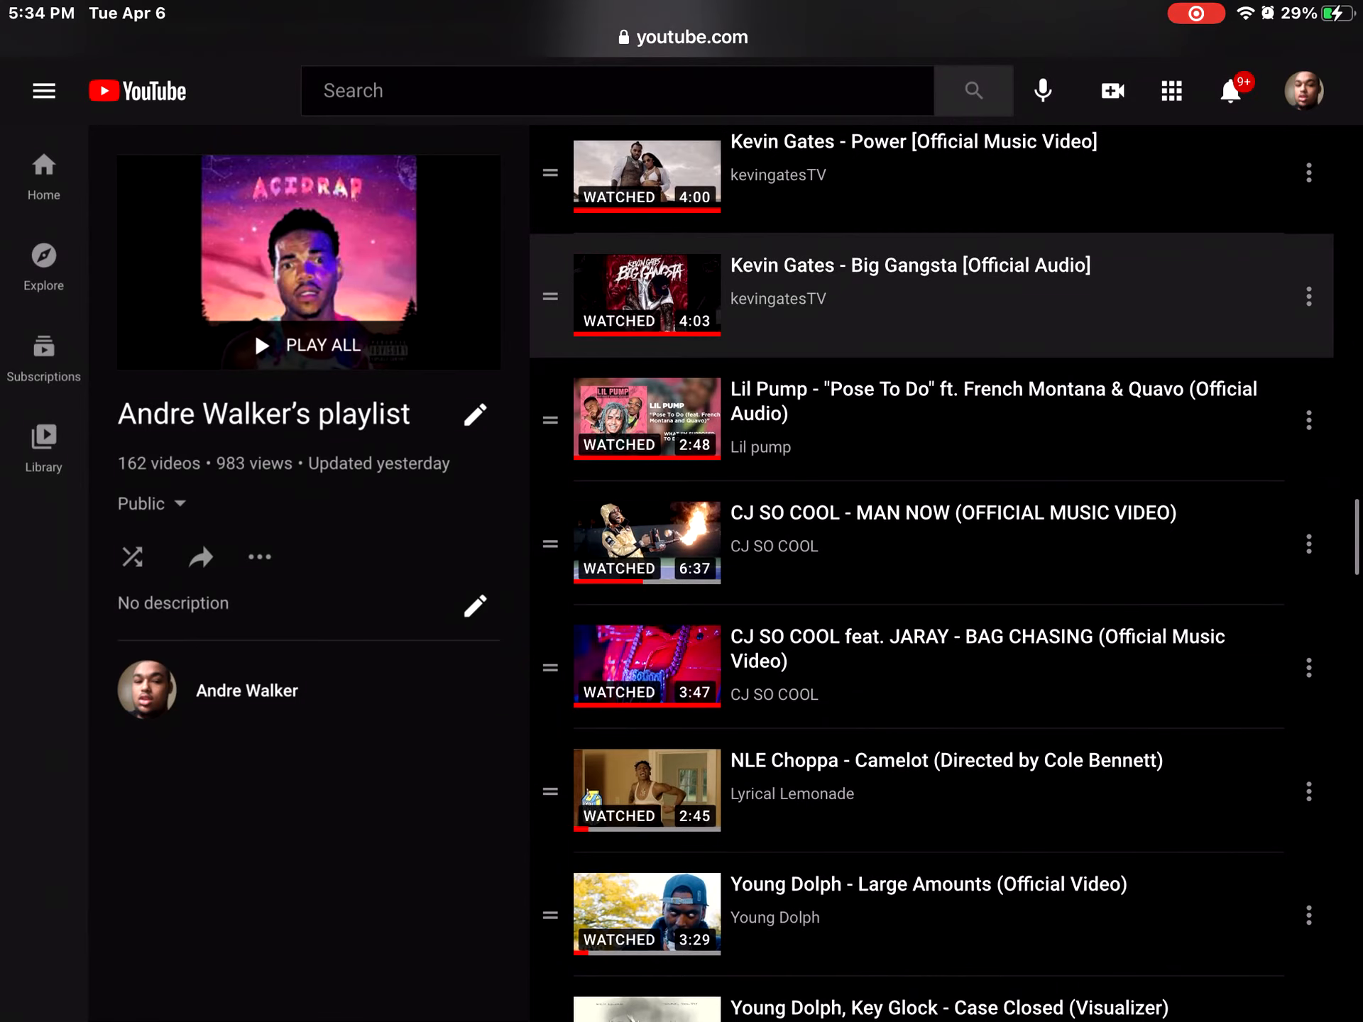
pyautogui.scroll(-3)
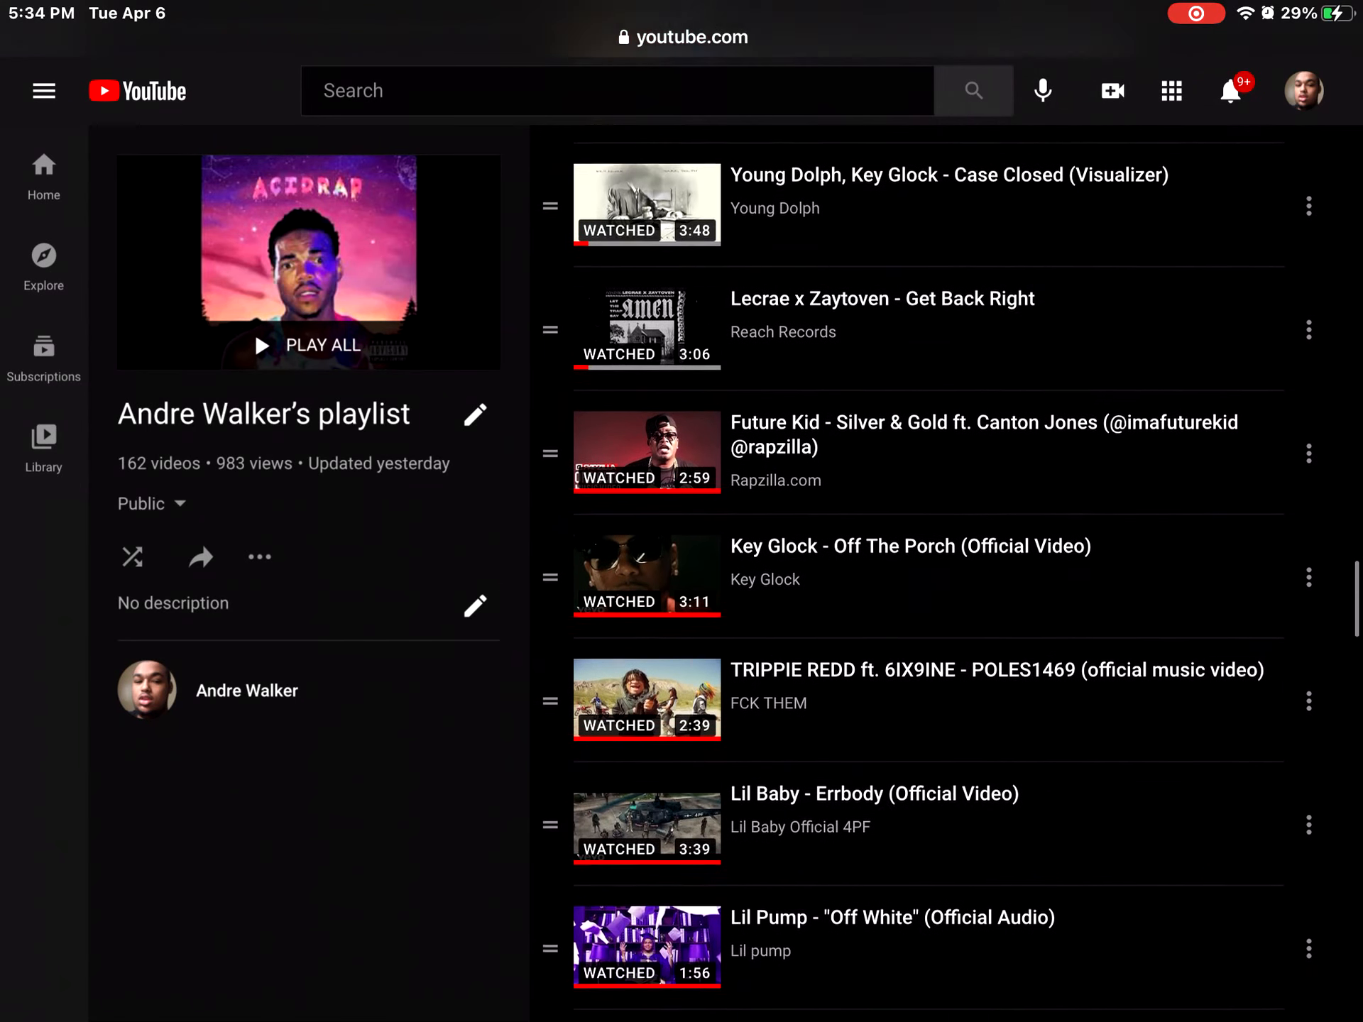
pyautogui.scroll(-3)
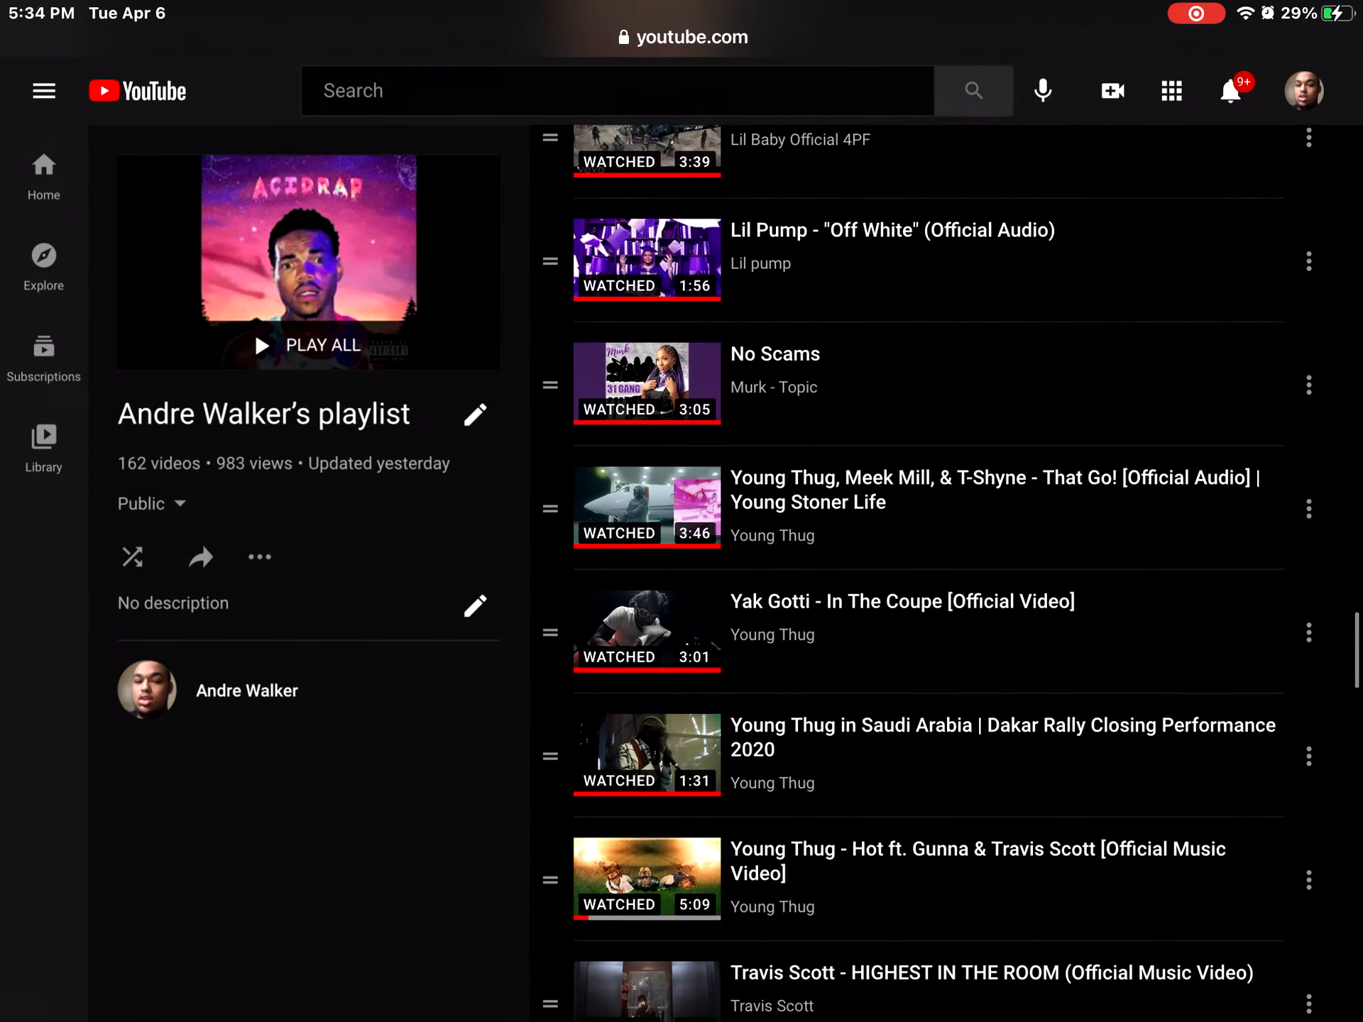
pyautogui.scroll(-3)
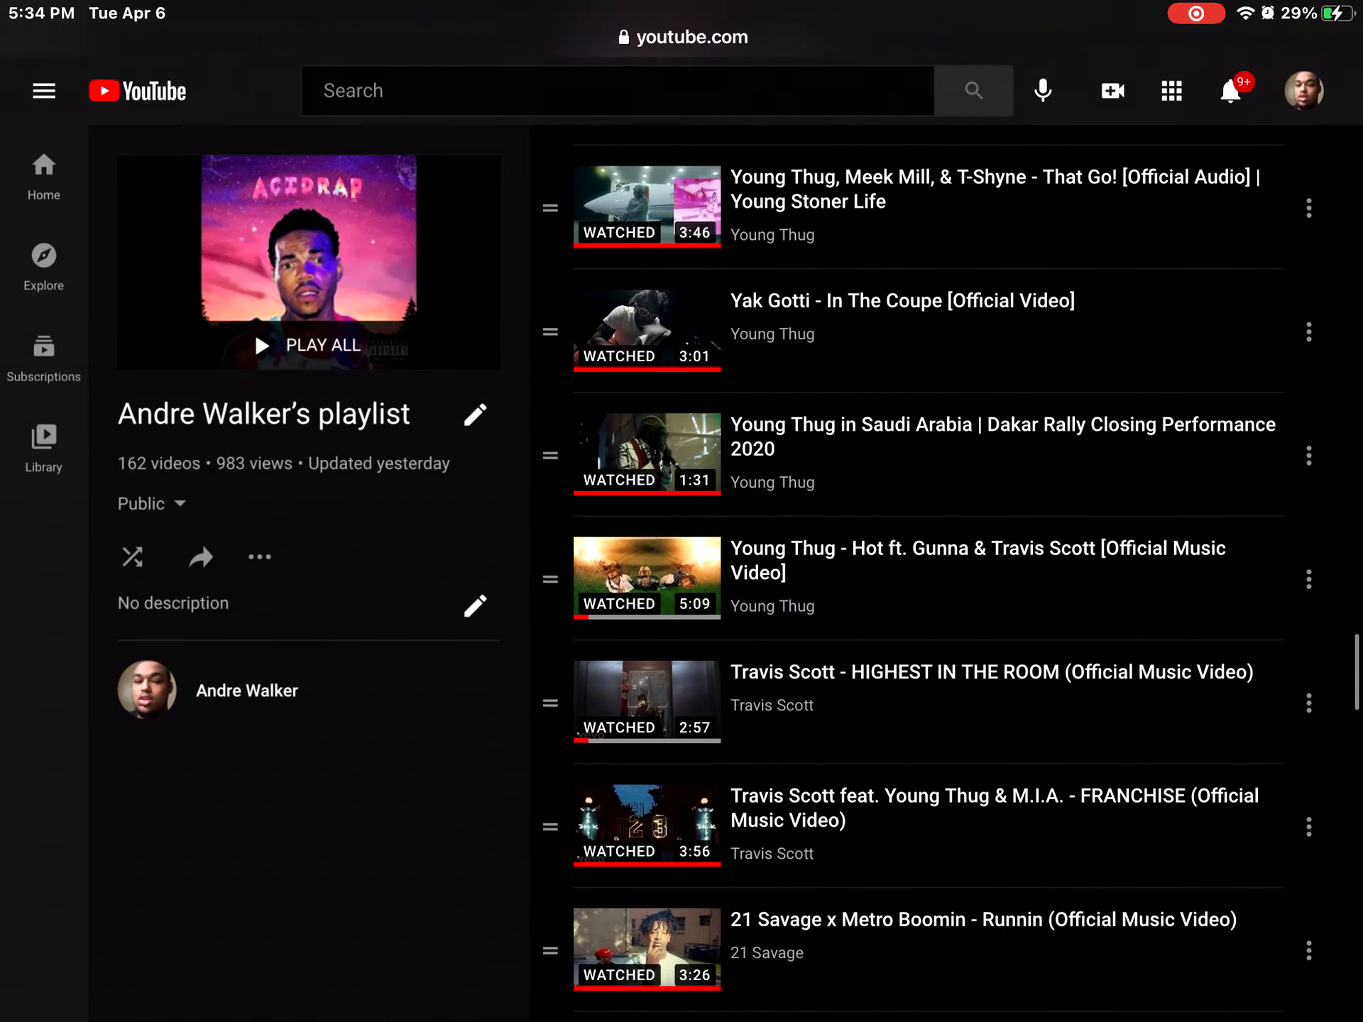
pyautogui.scroll(-3)
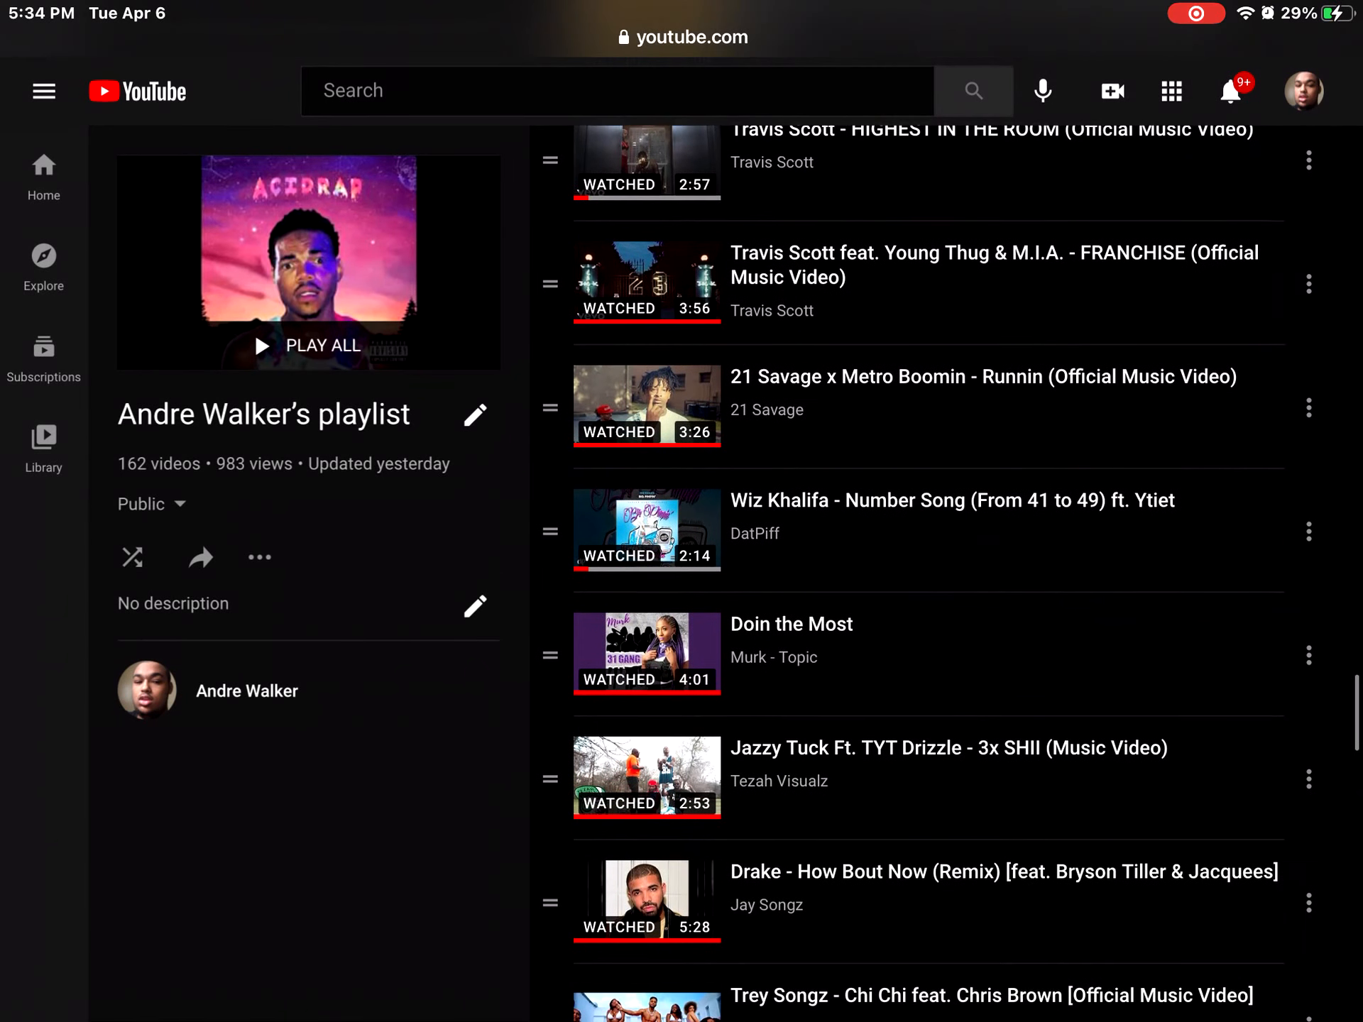
pyautogui.scroll(-3)
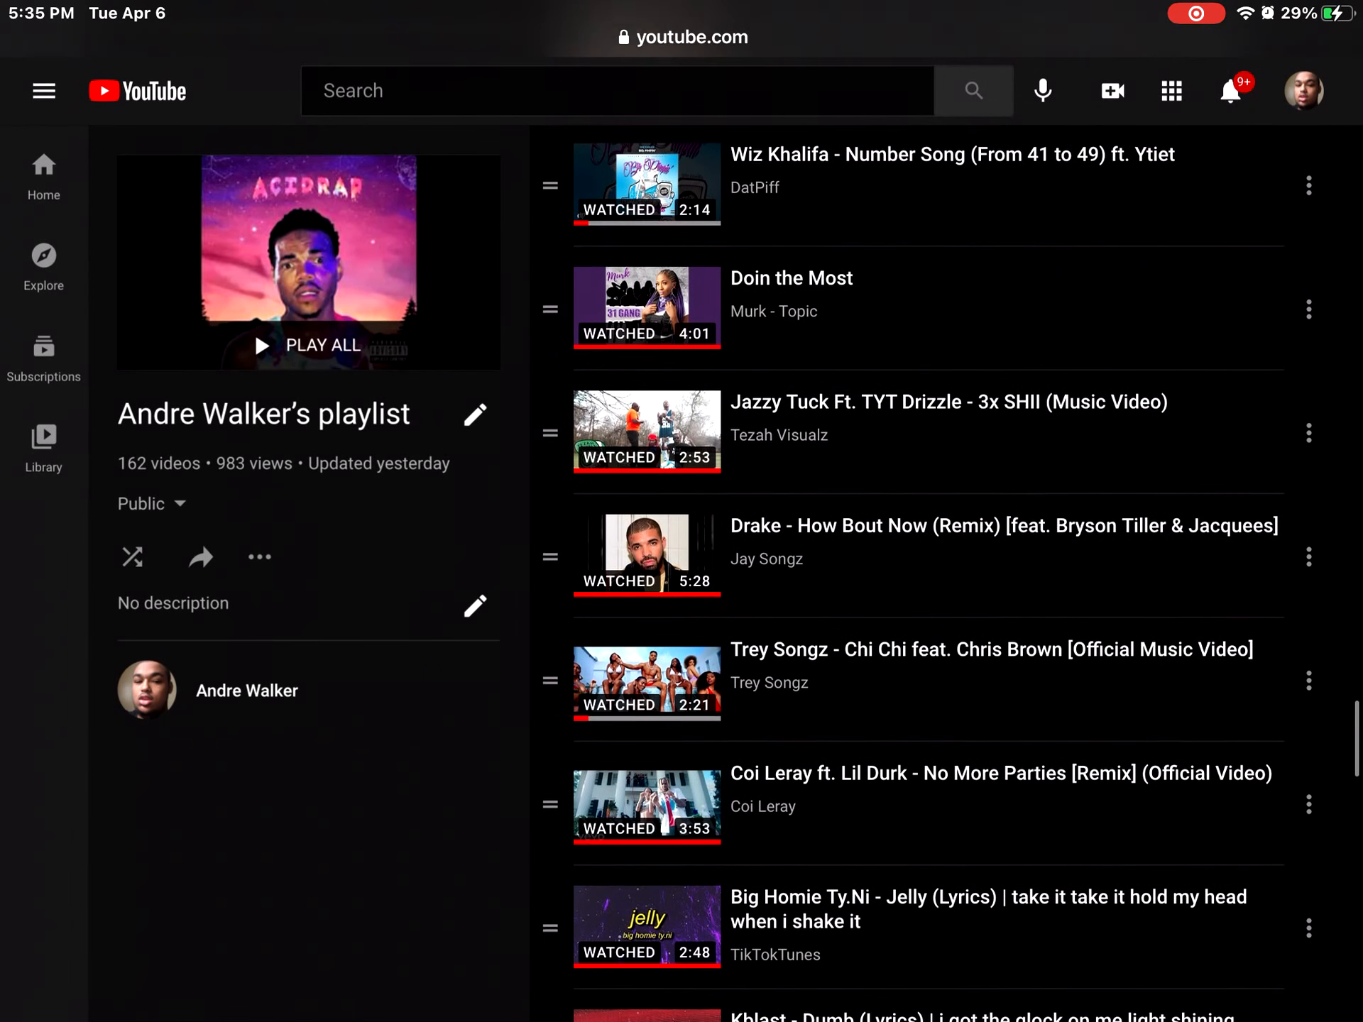
pyautogui.scroll(-3)
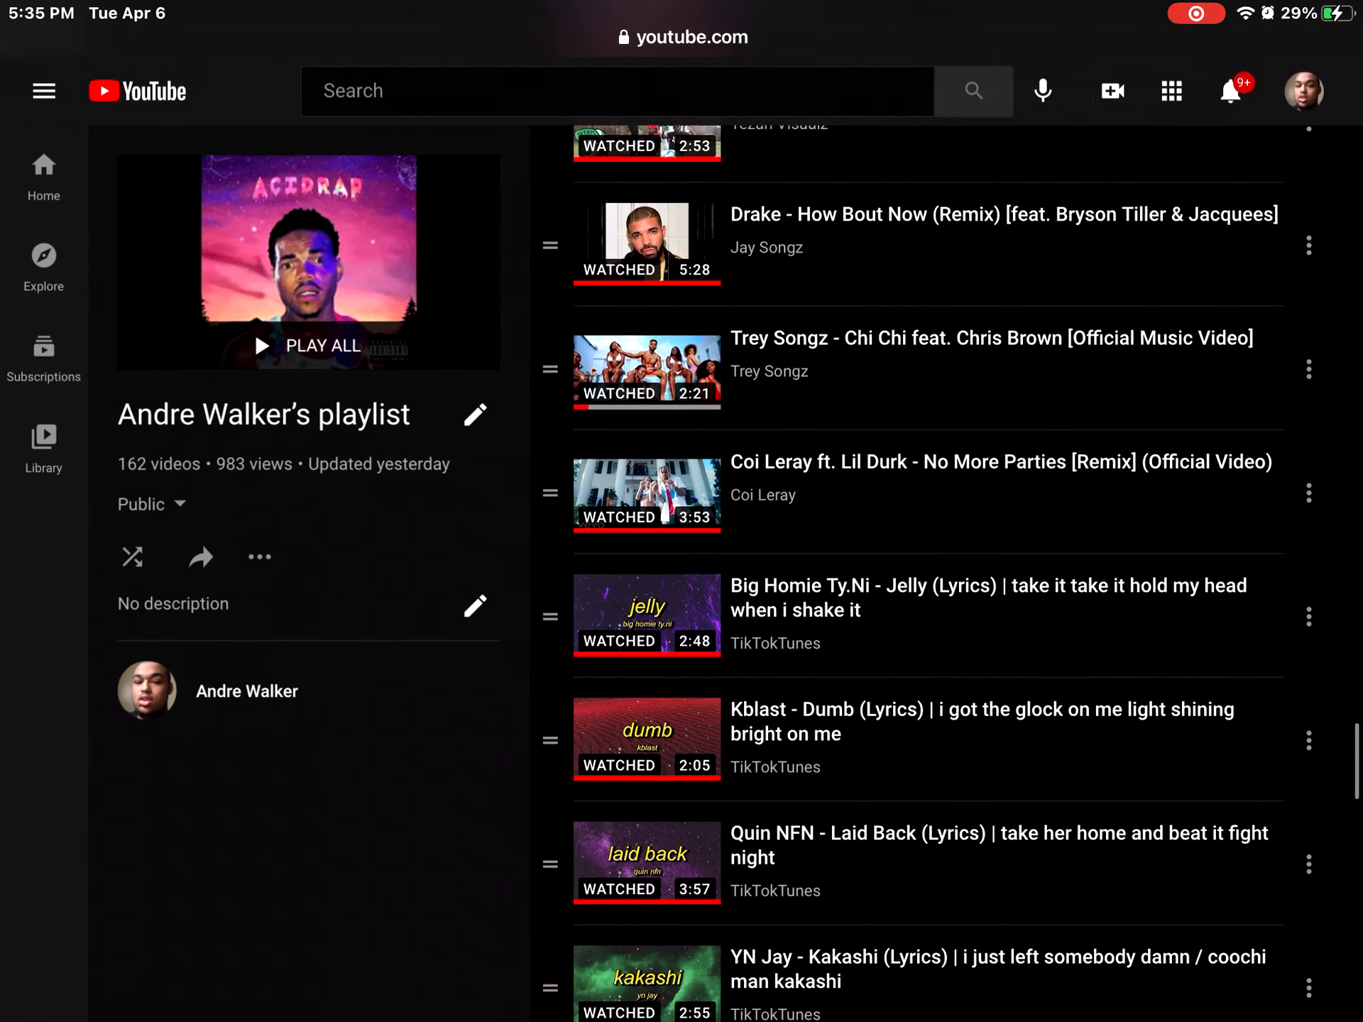
pyautogui.scroll(-3)
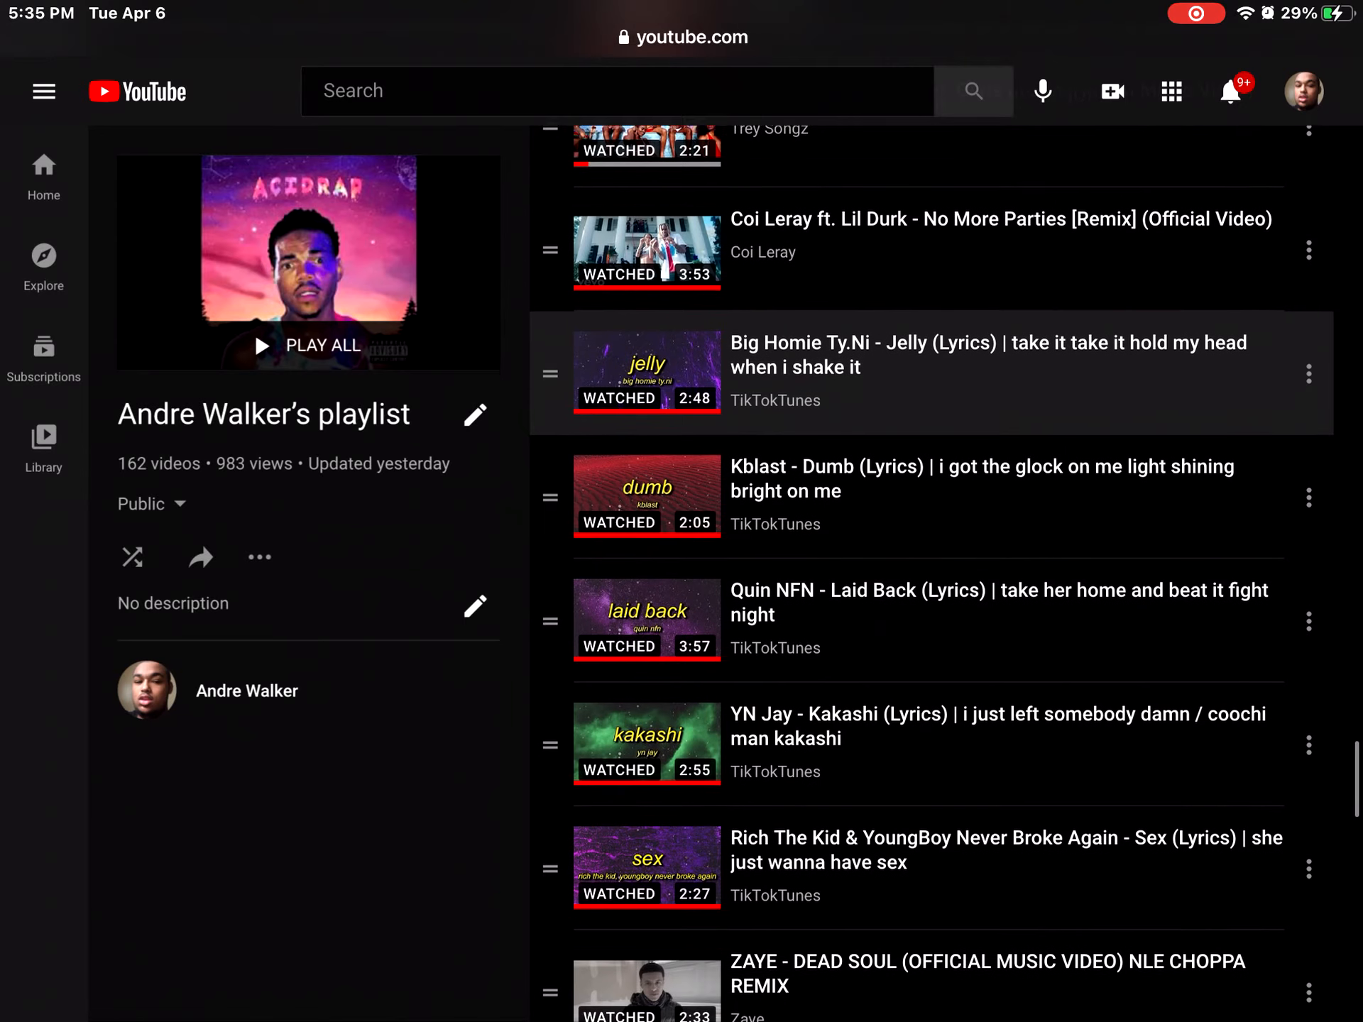
pyautogui.scroll(-3)
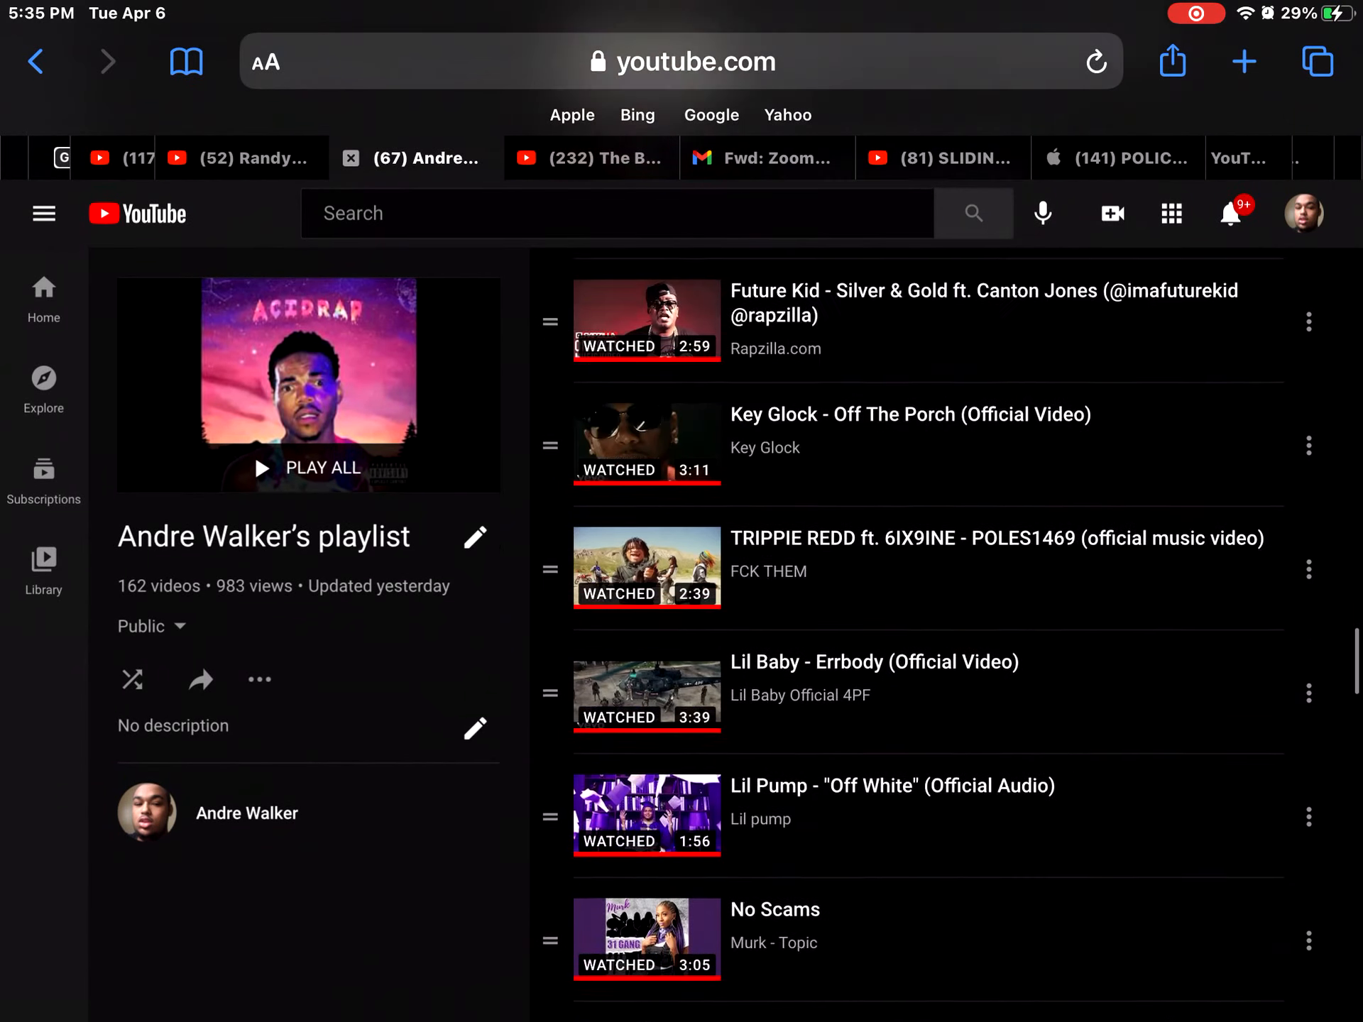
pyautogui.scroll(-3)
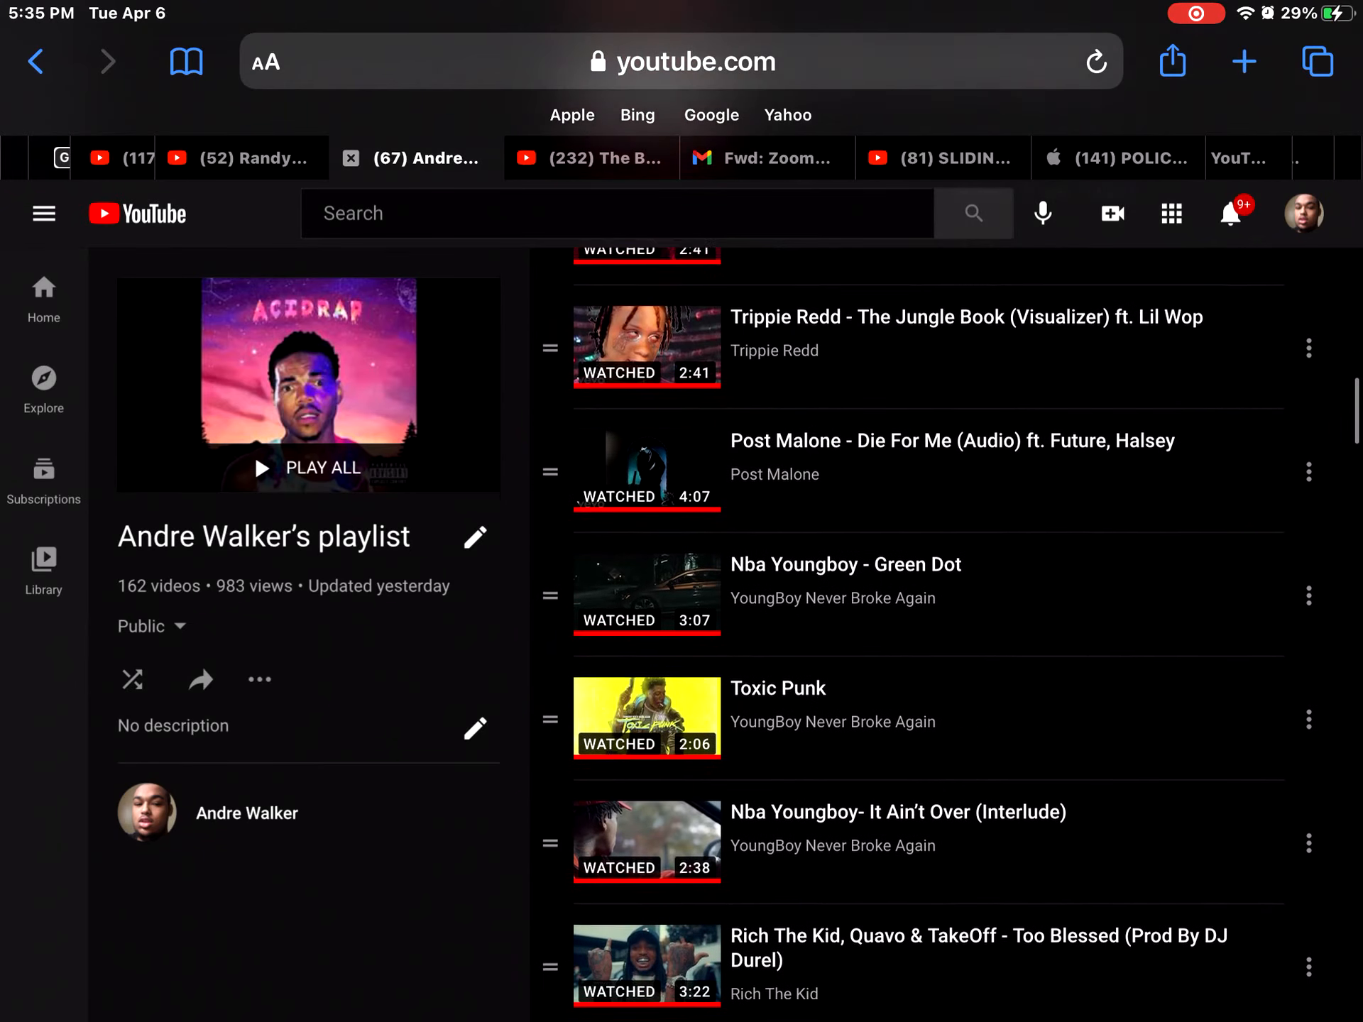
pyautogui.scroll(3)
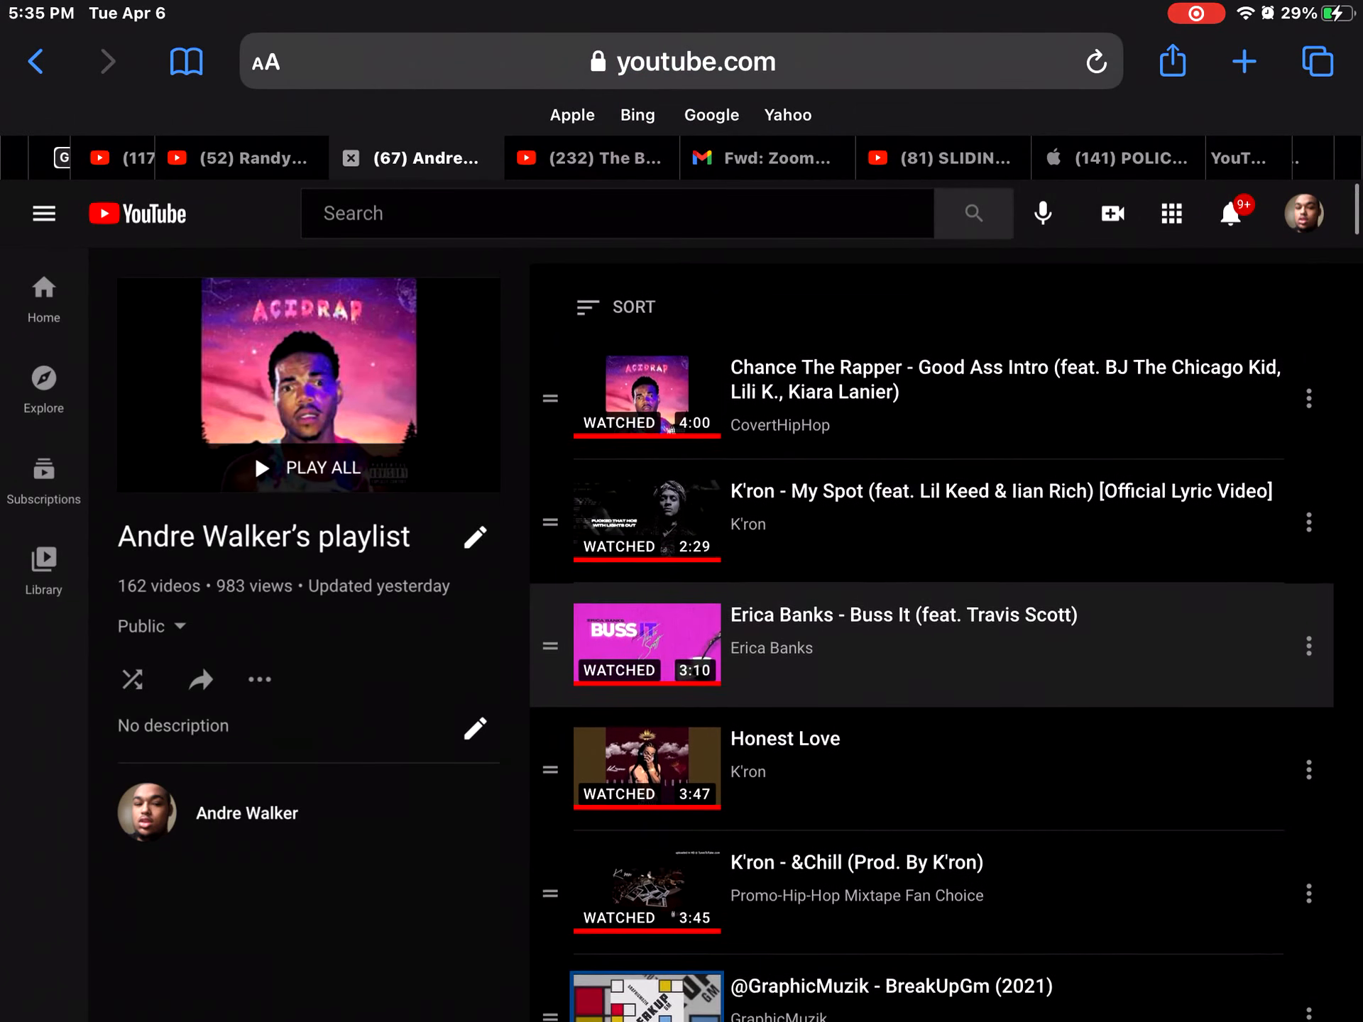